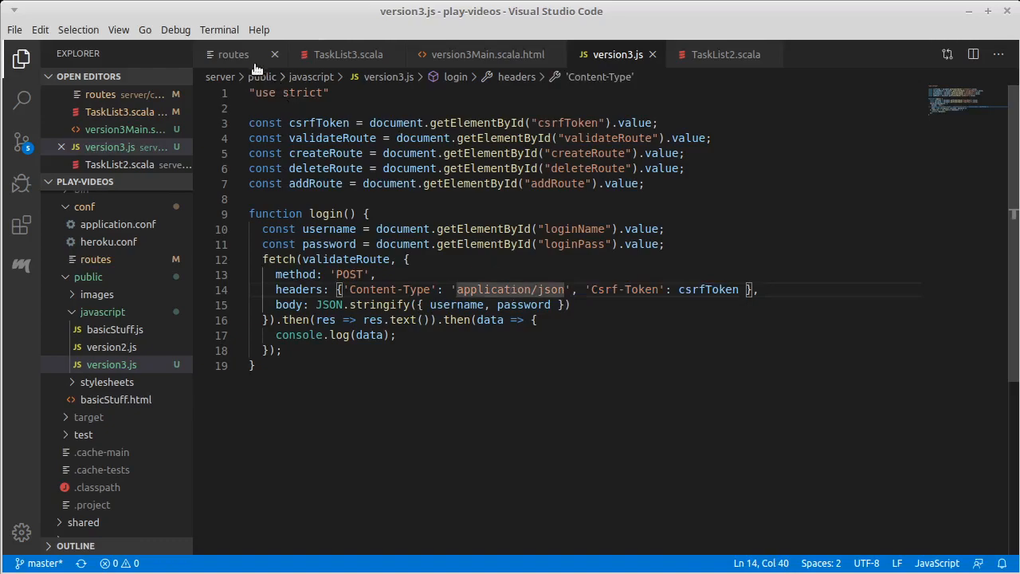
- Review the version 3 routes, then bring up the version3Main.scala.html template
click(233, 54)
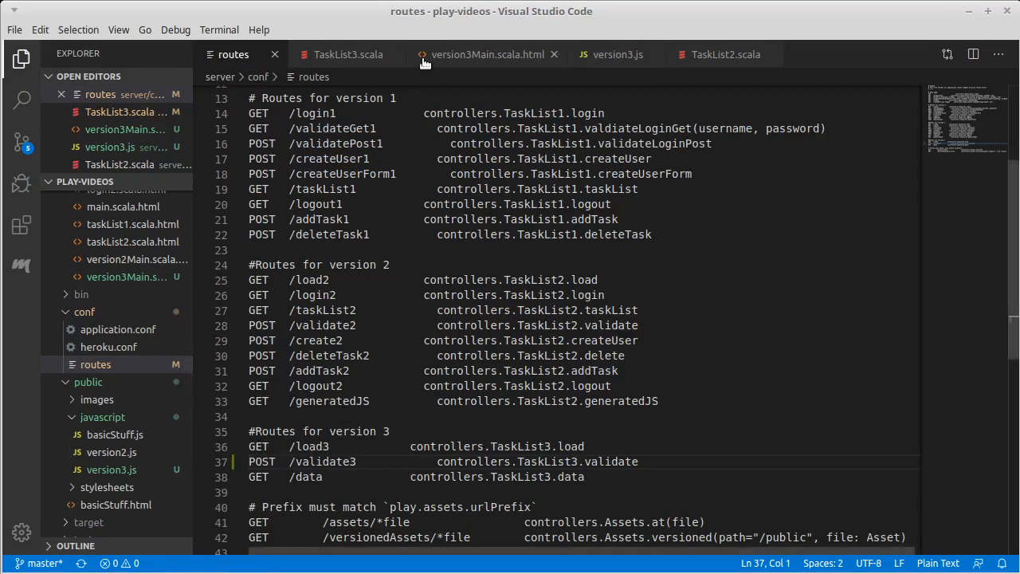
click(488, 54)
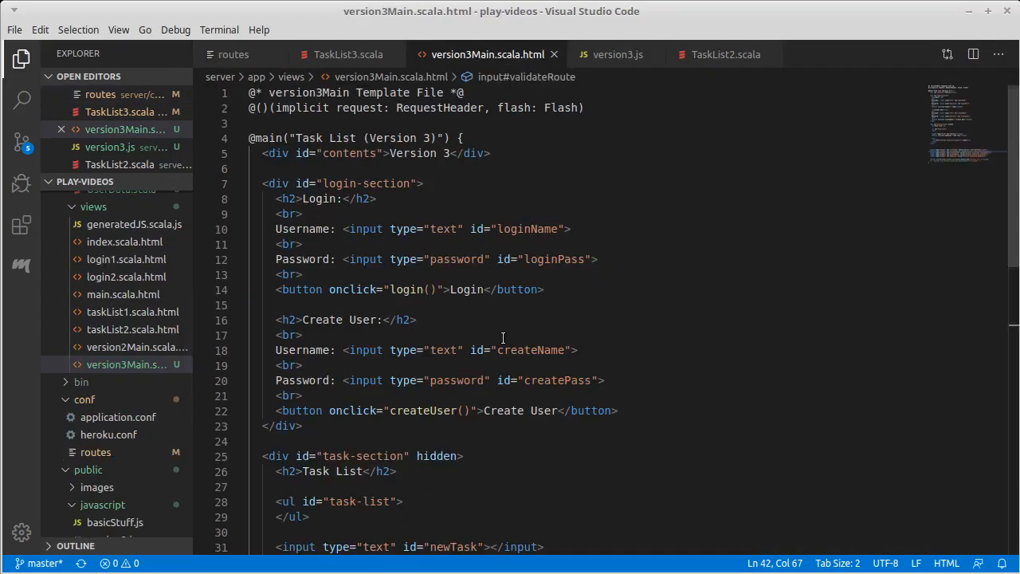
mouse_move(436, 239)
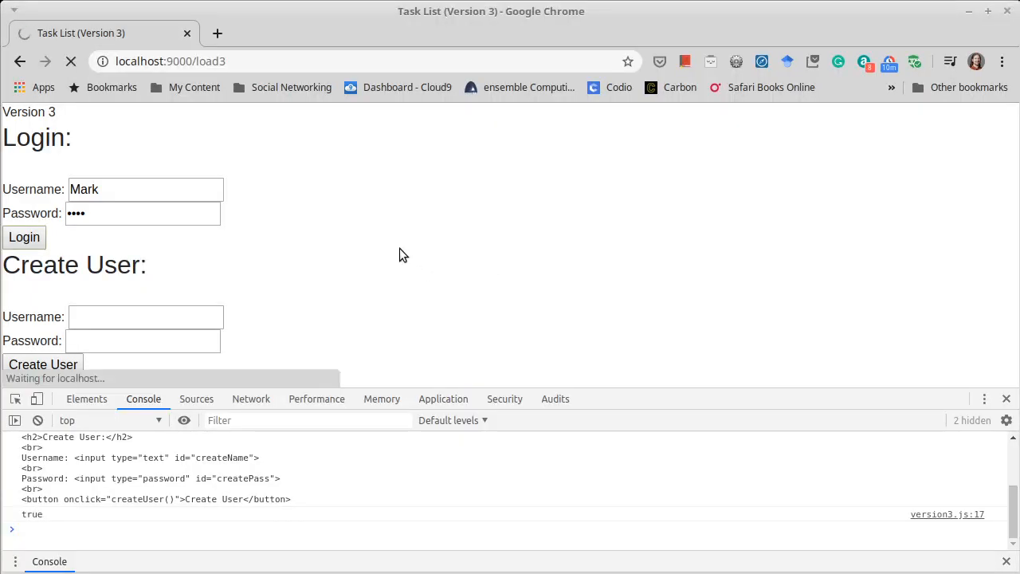
mouse_move(115, 189)
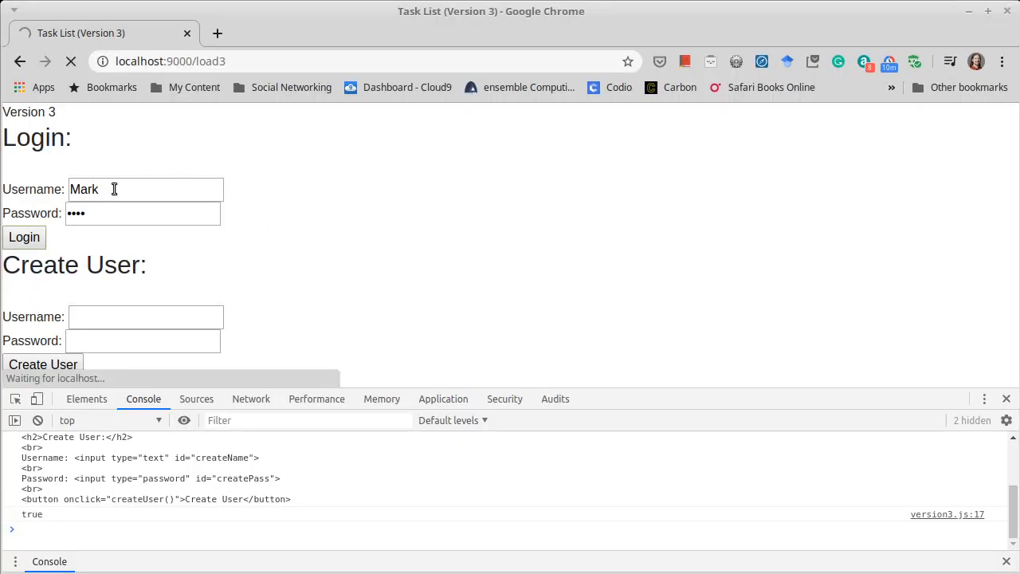
- Log in on the reloaded version 3 page as Mark with his password, expecting true in the console
click(24, 236)
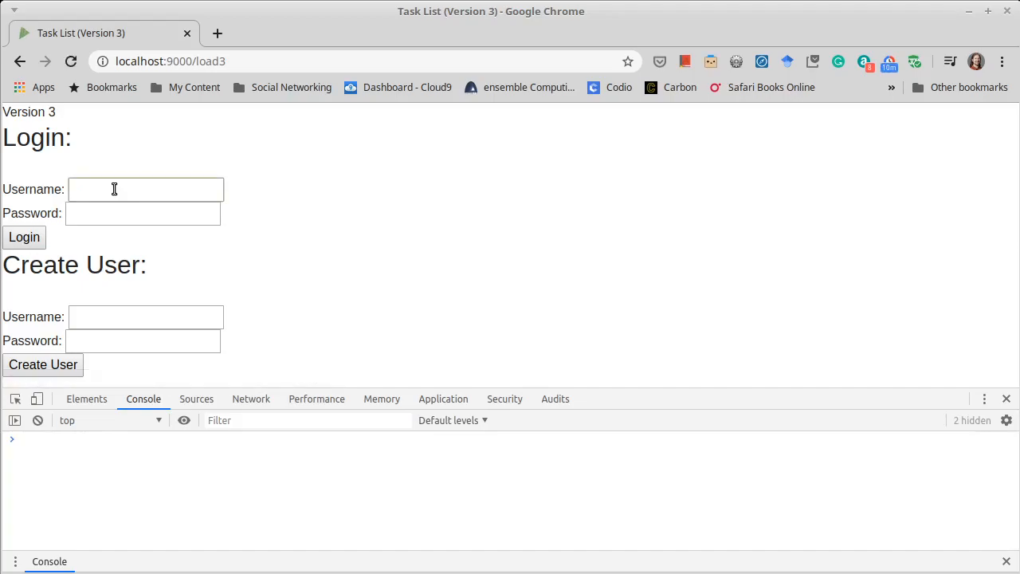
text(Mark)
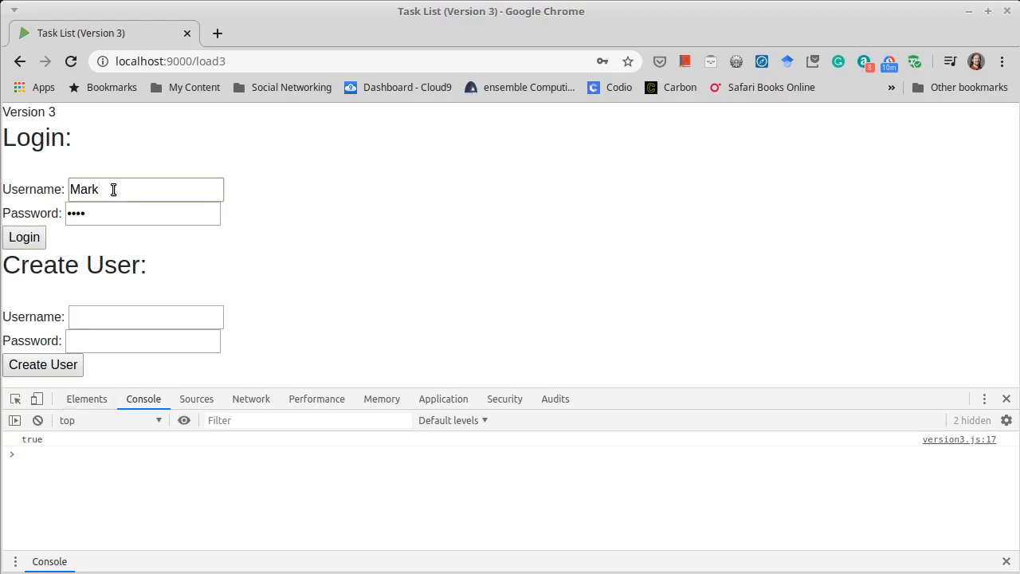
text(Lew)
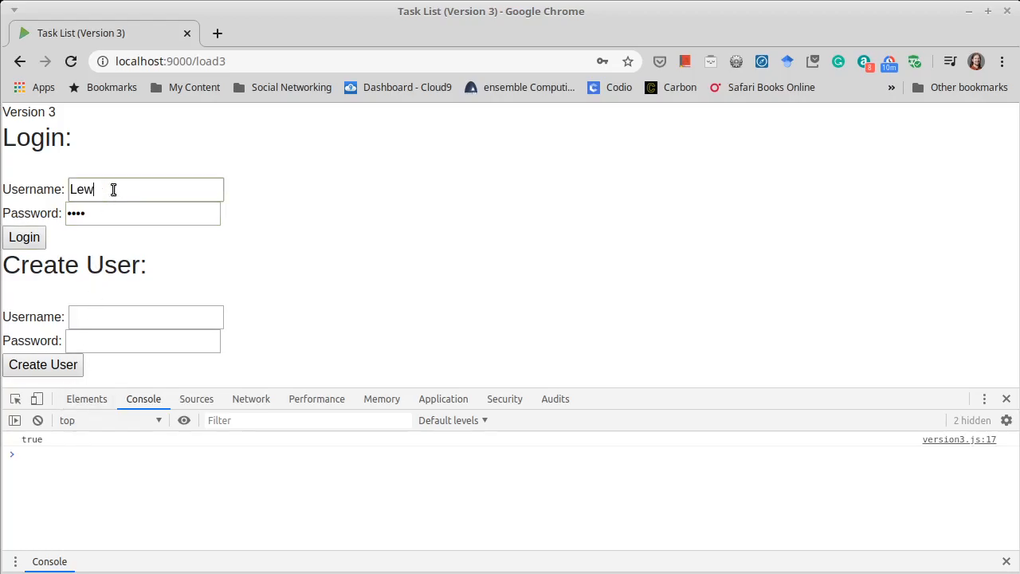
text(is)
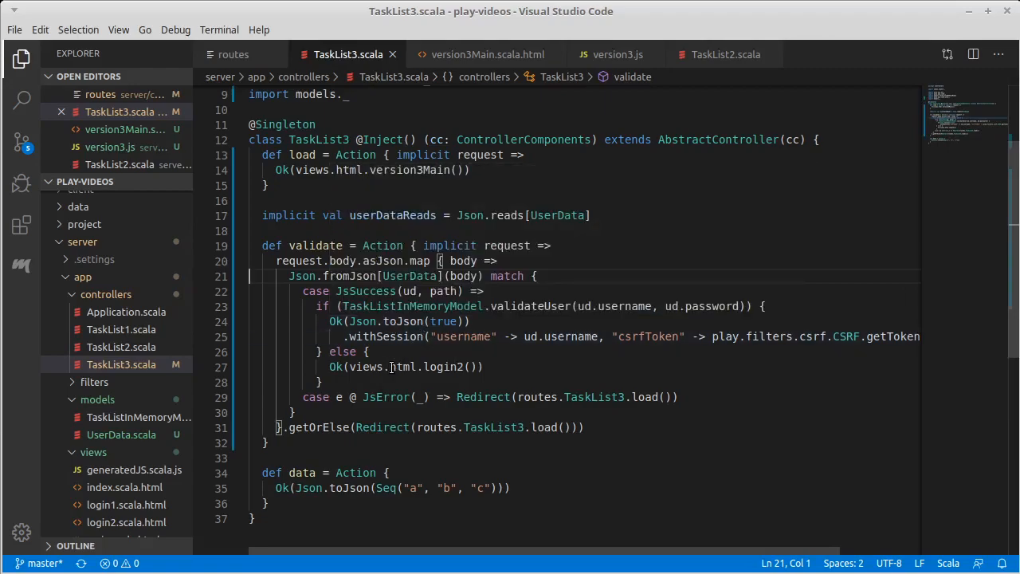
- Replace views.html.login2() in the failed-login branch with Json.toJson(false)
drag(348, 366, 481, 366)
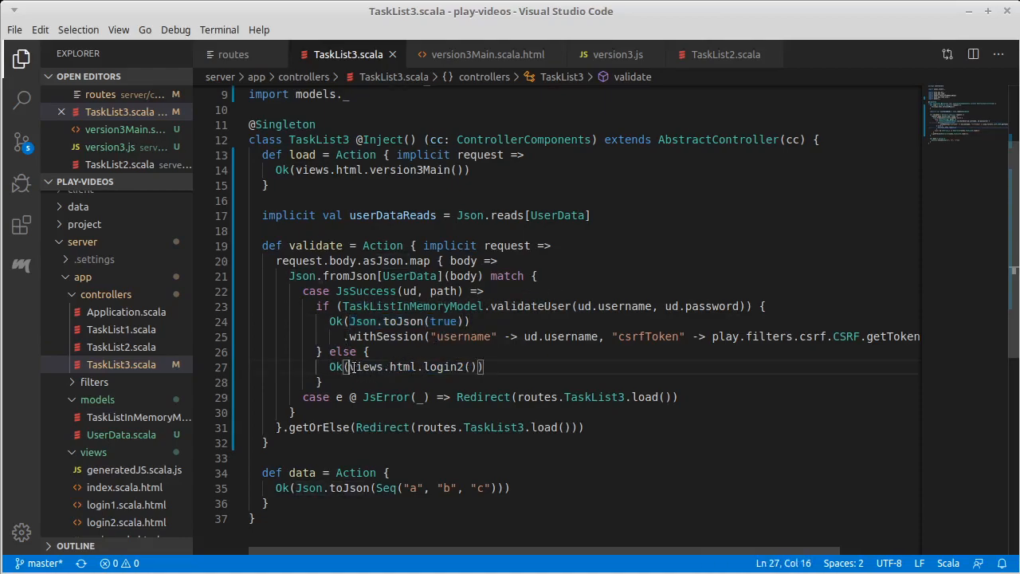
text(Json.toJson(true)))
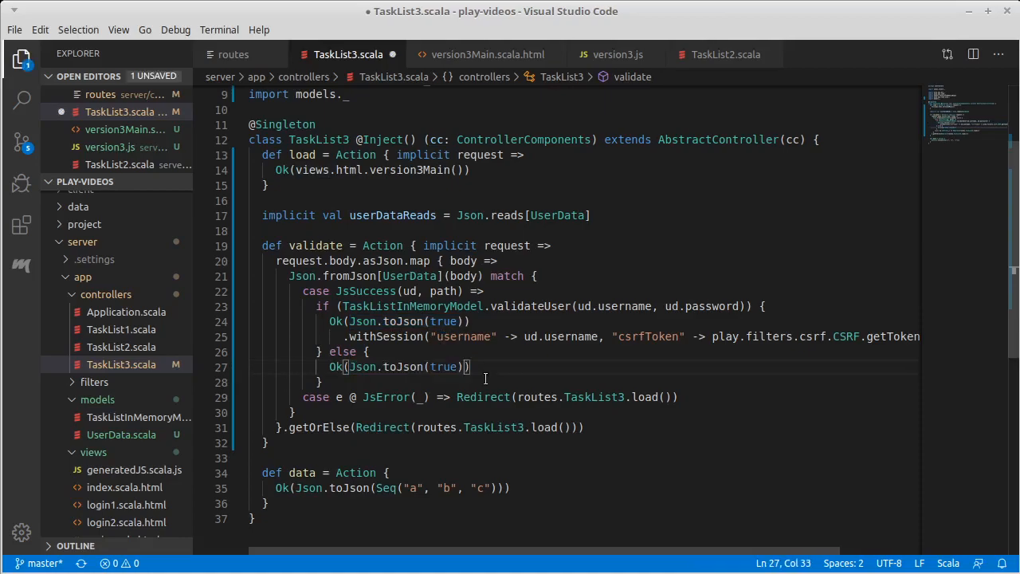
key(BackSpace)
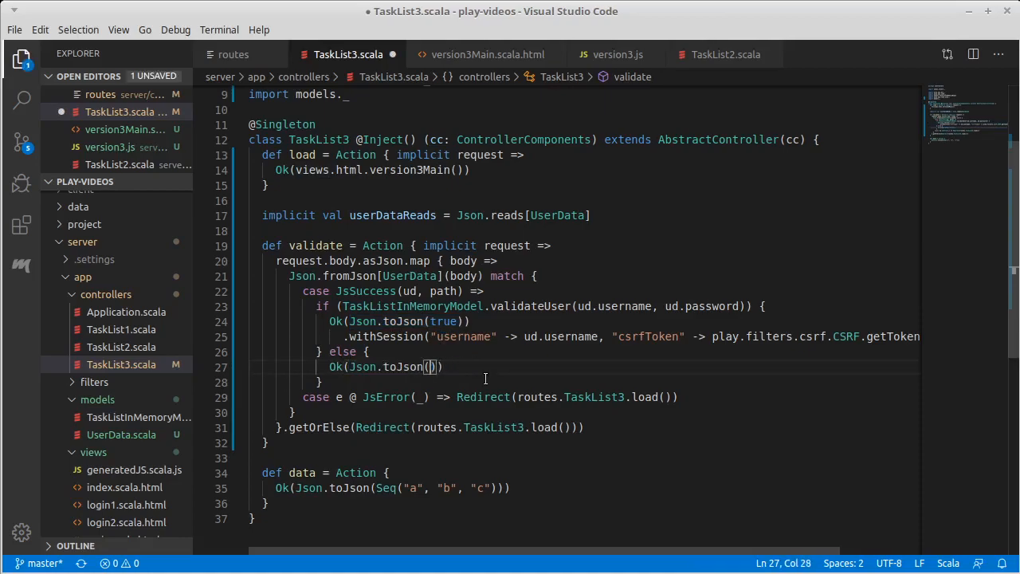
text(false)
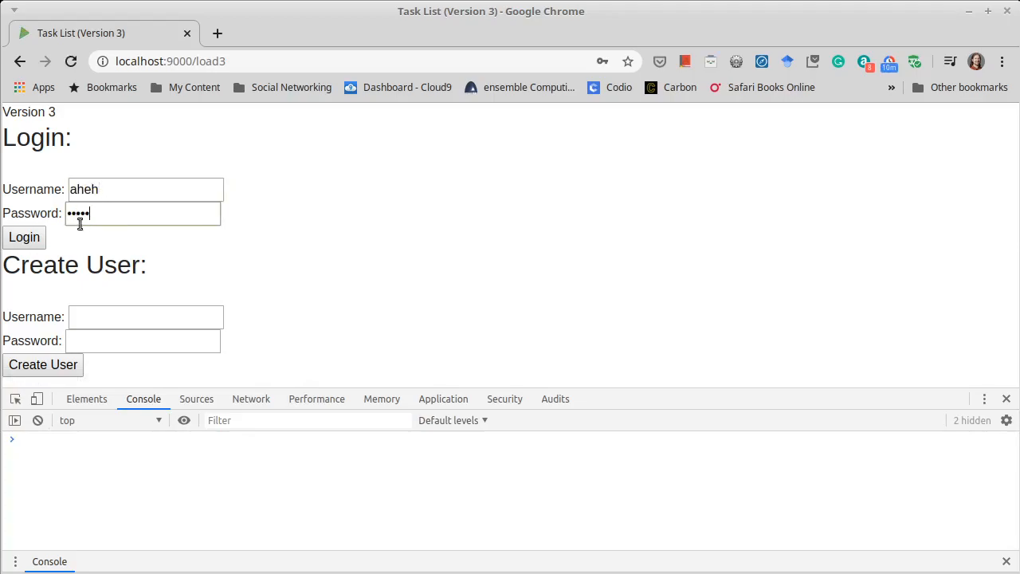
- Submit a login for the unknown username aheh on the version 3 page
click(24, 236)
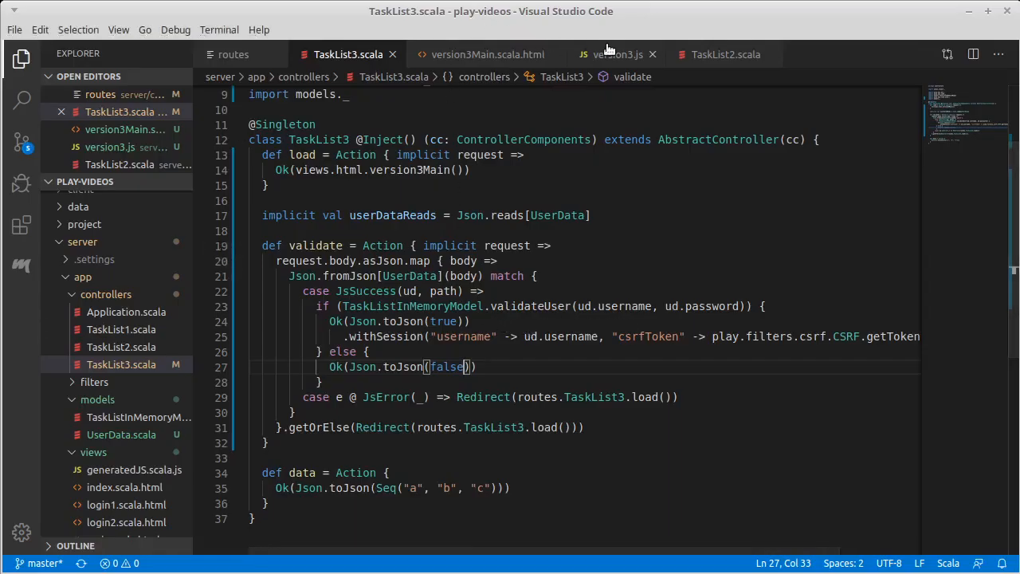
- Change res.text() to res.json() in version3.js so the validate response is parsed as JSON
click(618, 54)
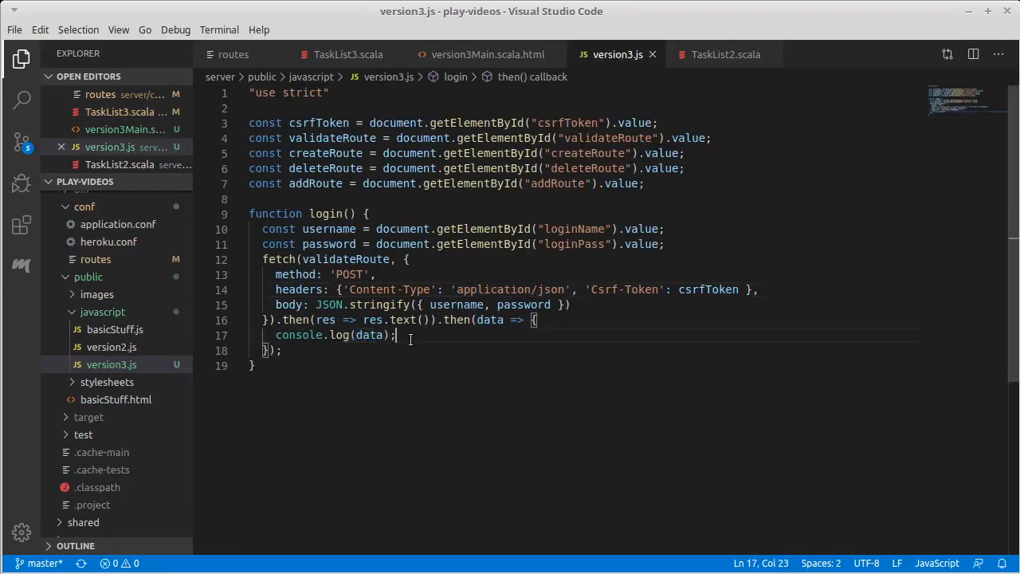
double_click(402, 319)
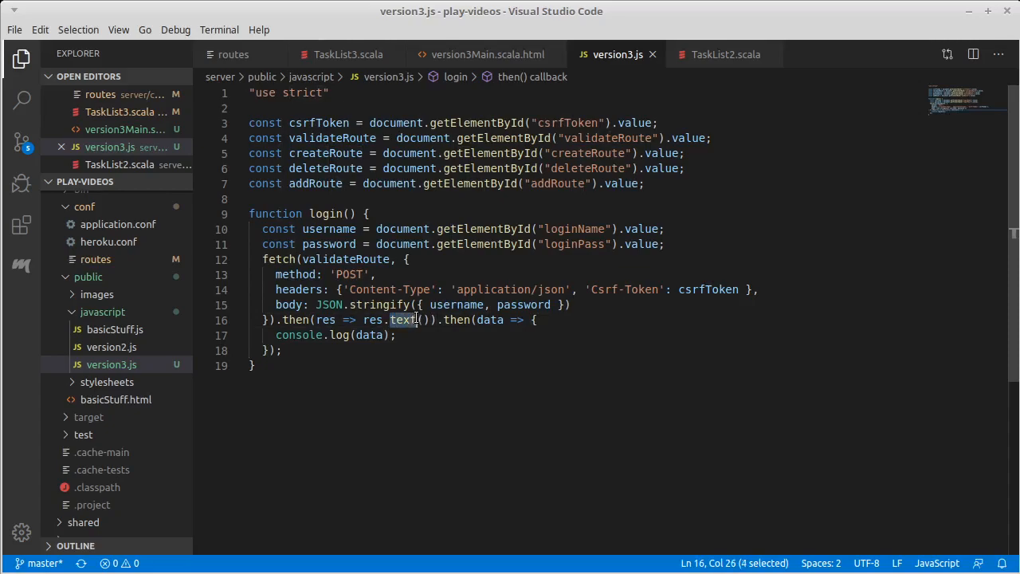
text(json)
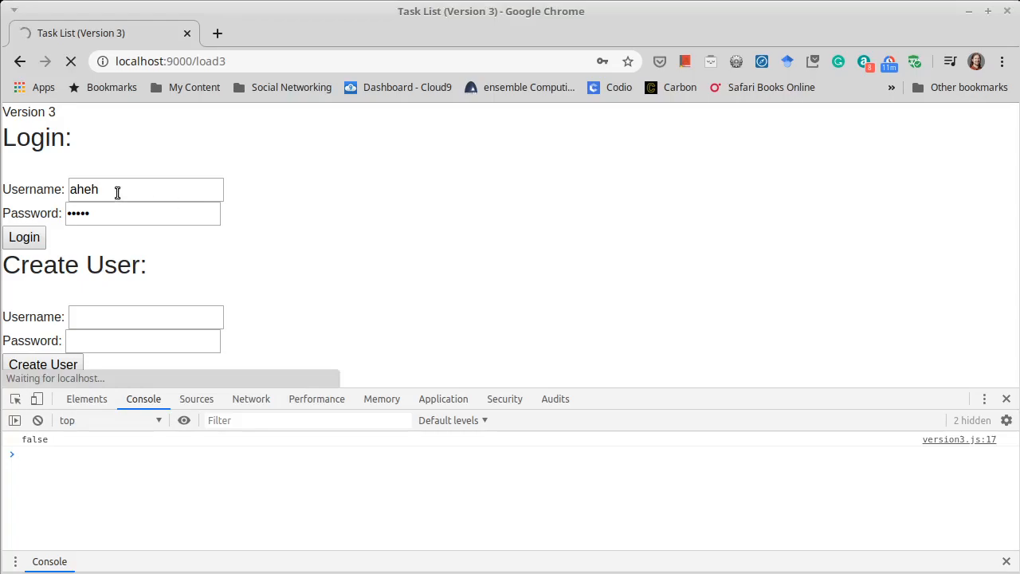
- After aheh logs false, log in again as Mark to confirm the console shows true
click(24, 236)
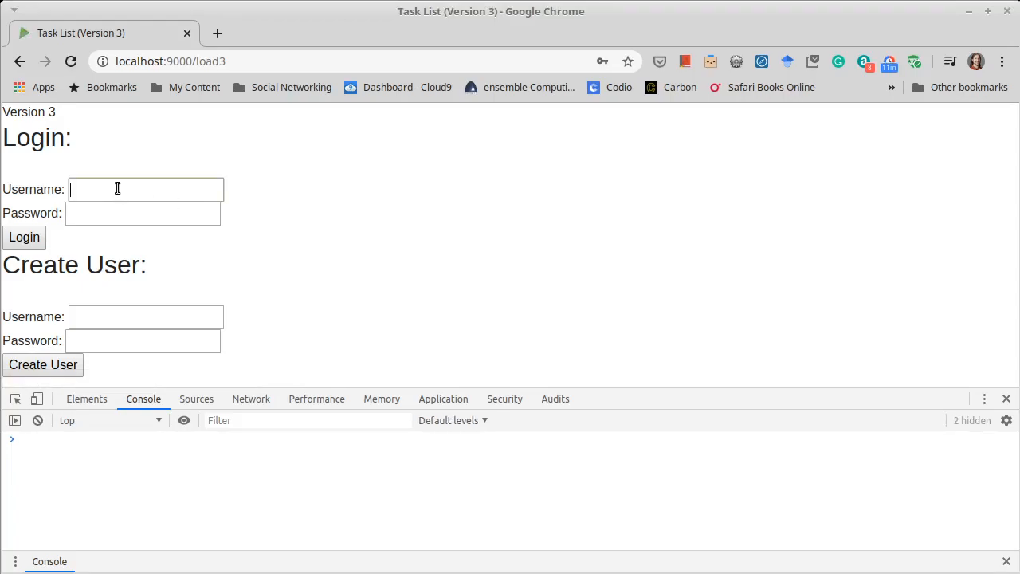
text(Mark)
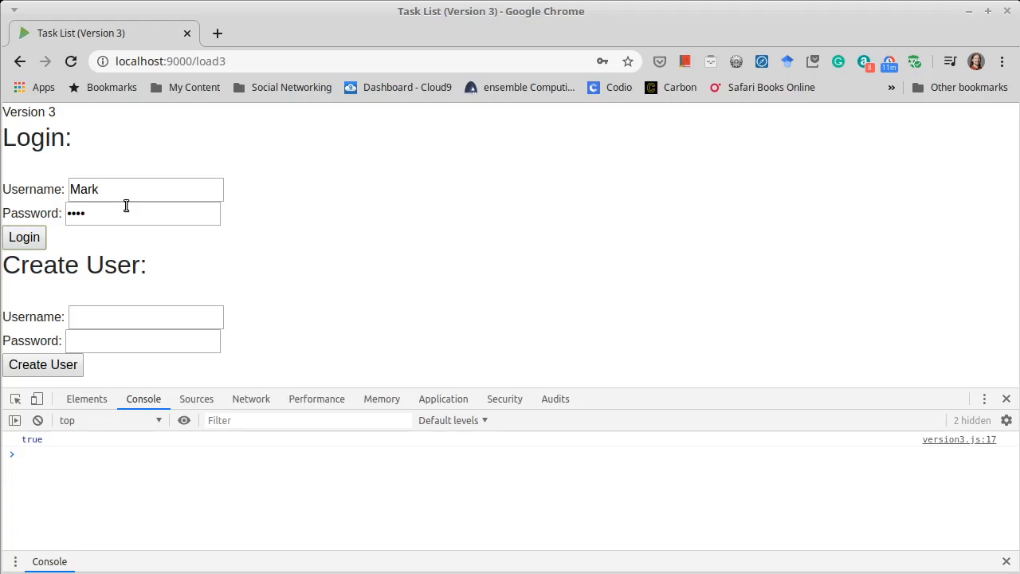
mouse_move(109, 176)
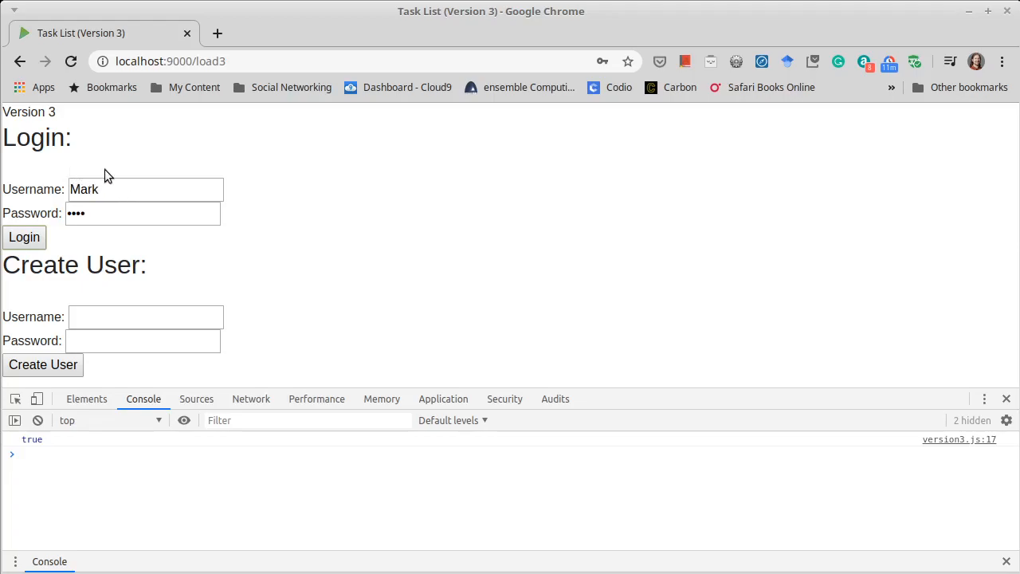
mouse_move(109, 174)
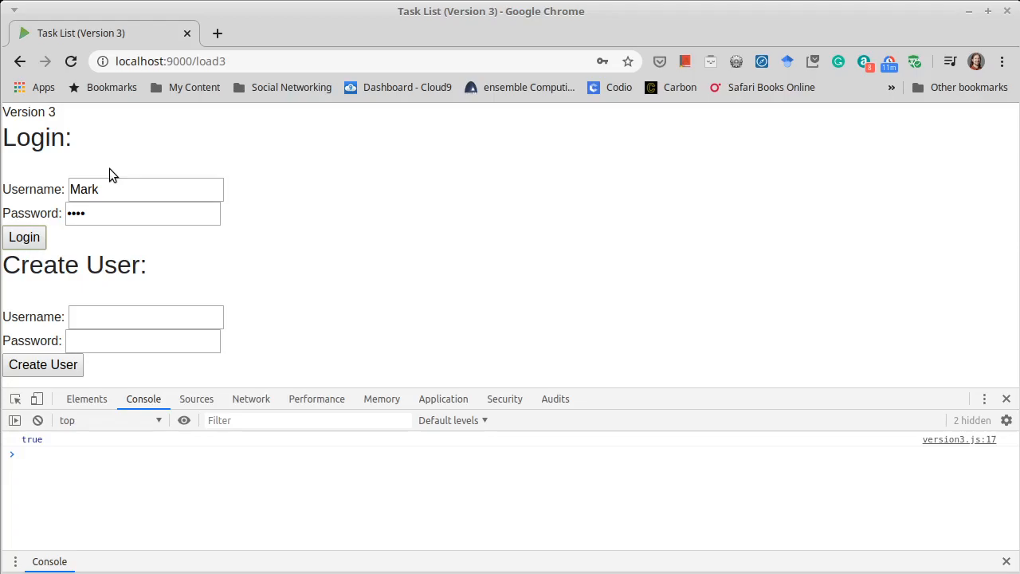
mouse_move(167, 176)
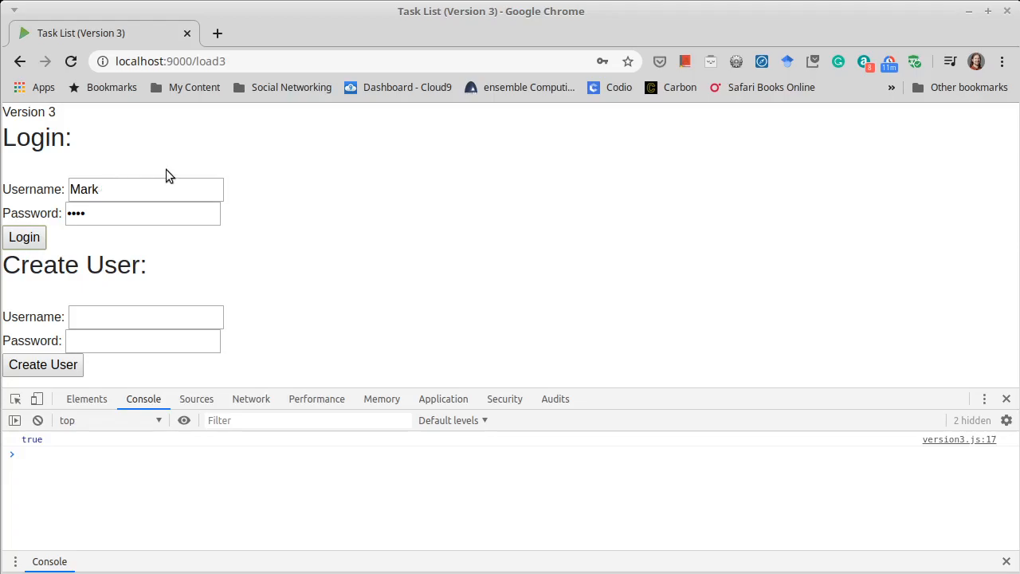
mouse_move(149, 174)
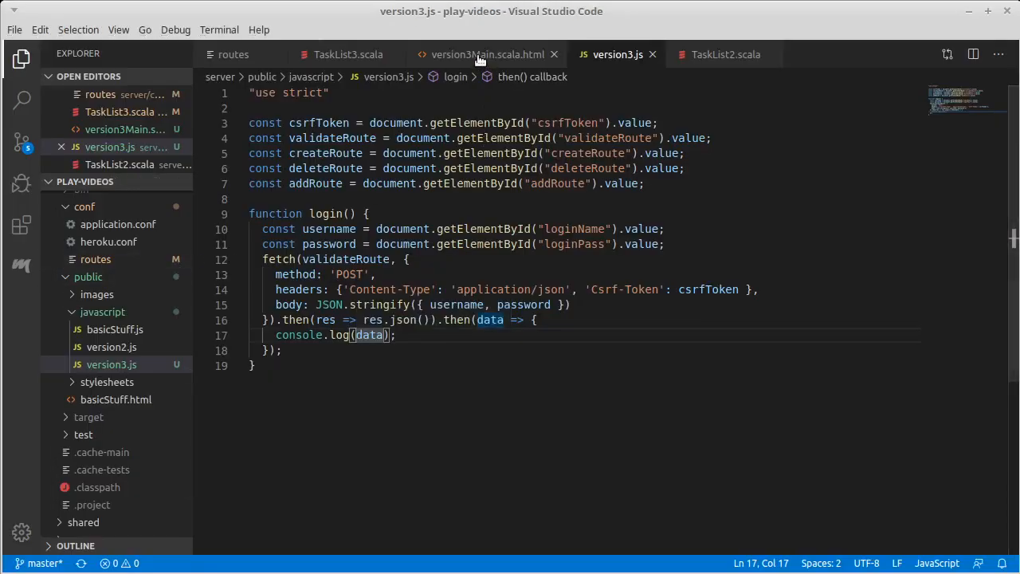
click(486, 54)
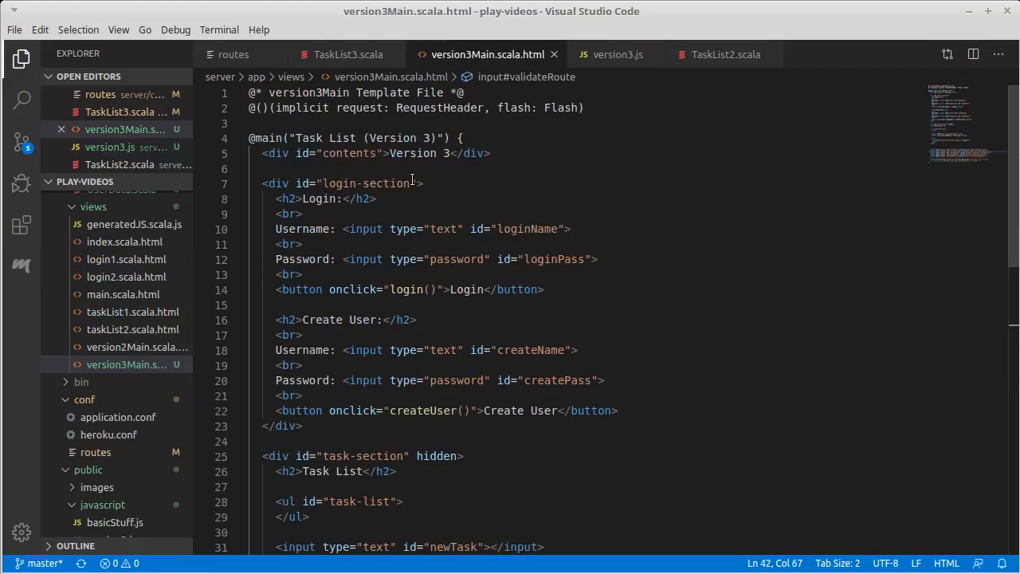
click(348, 54)
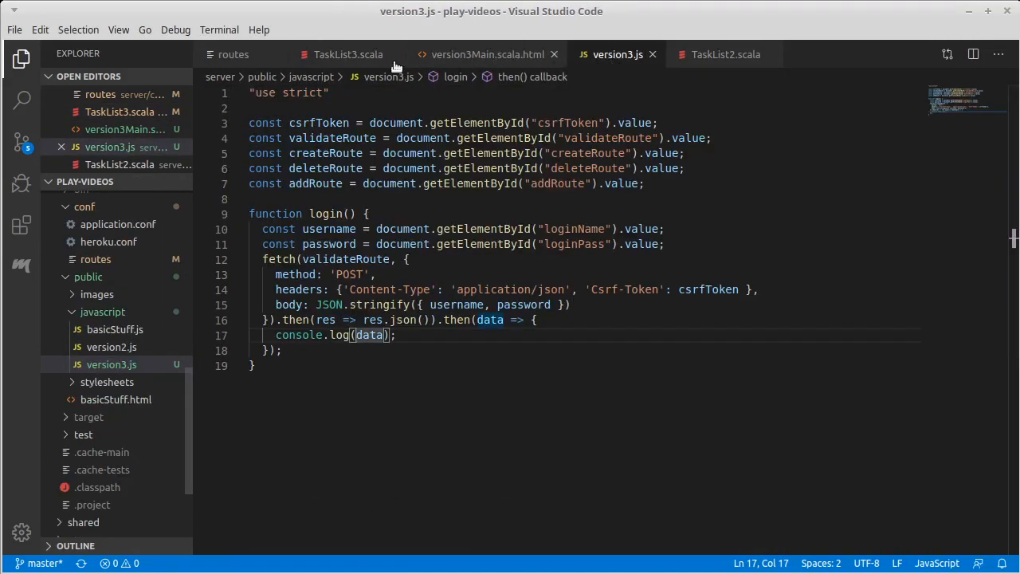
click(486, 55)
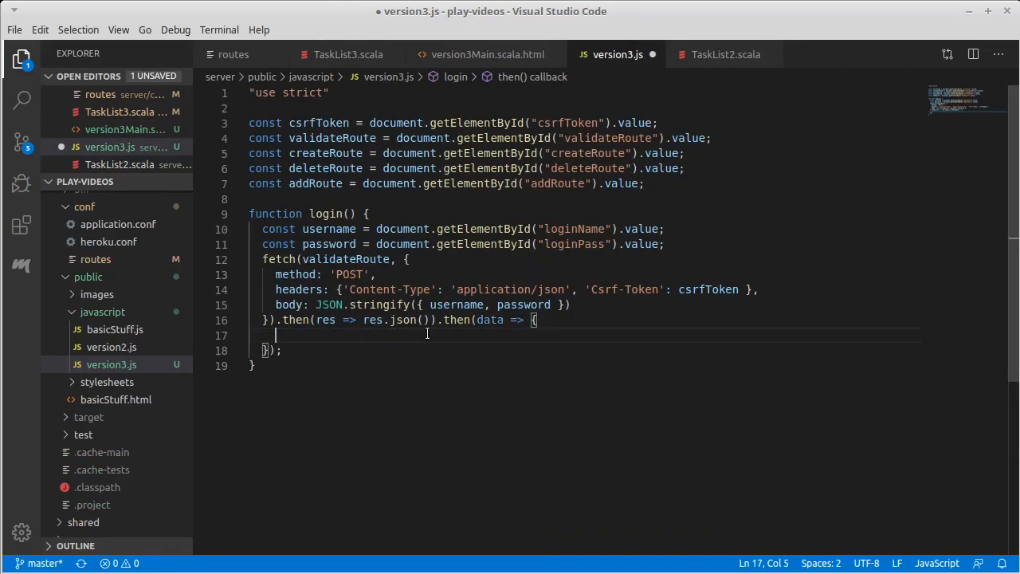
- Inside if(data), set document.getElementById("login-section").hidden = true;
text(if)
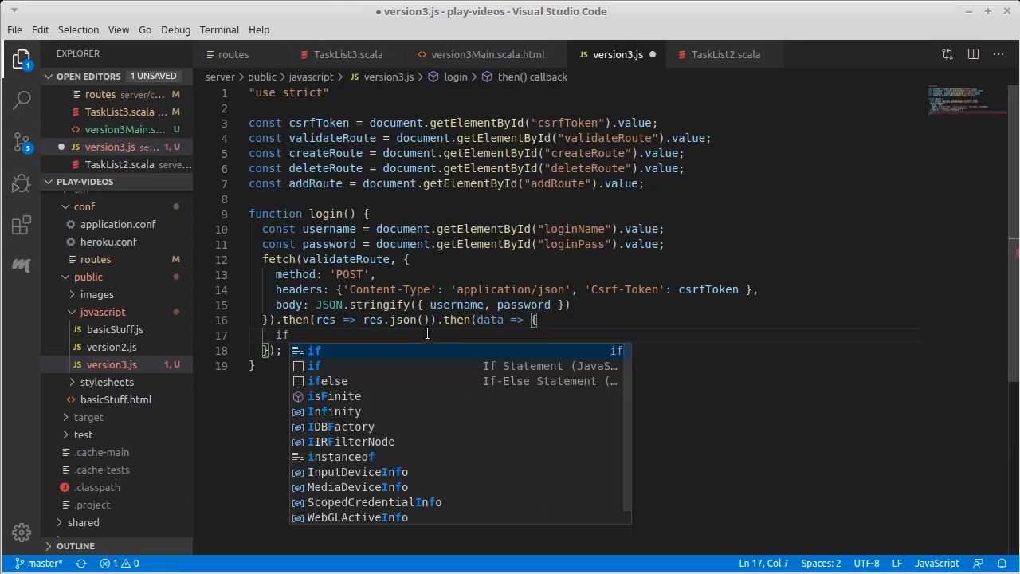
text((data) {)
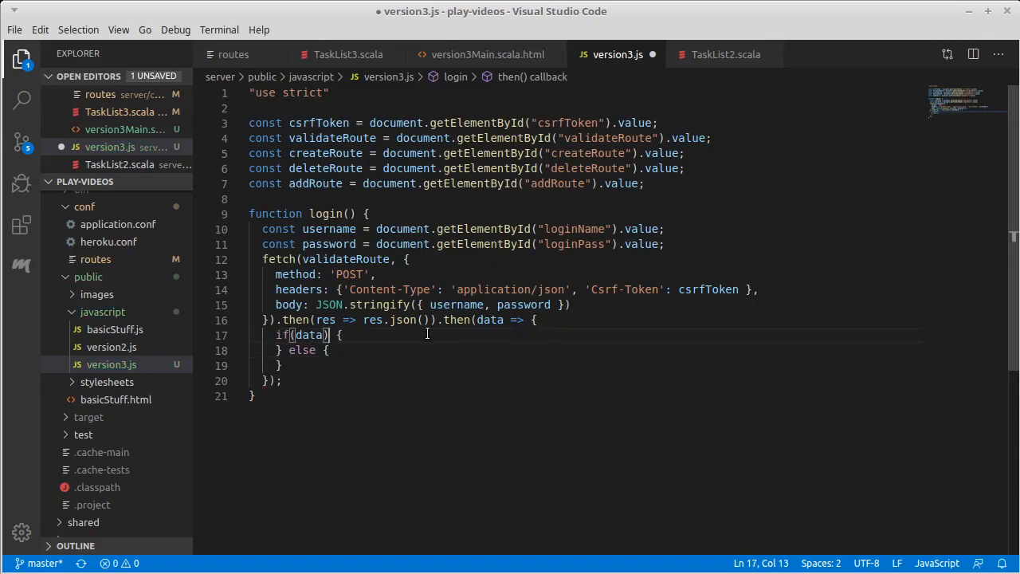
key(Enter)
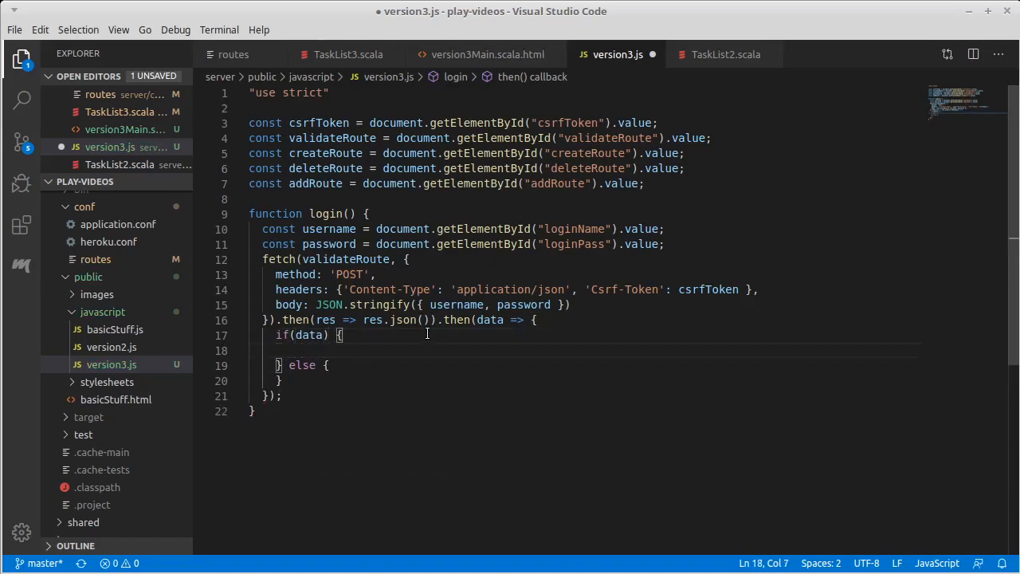
text(don)
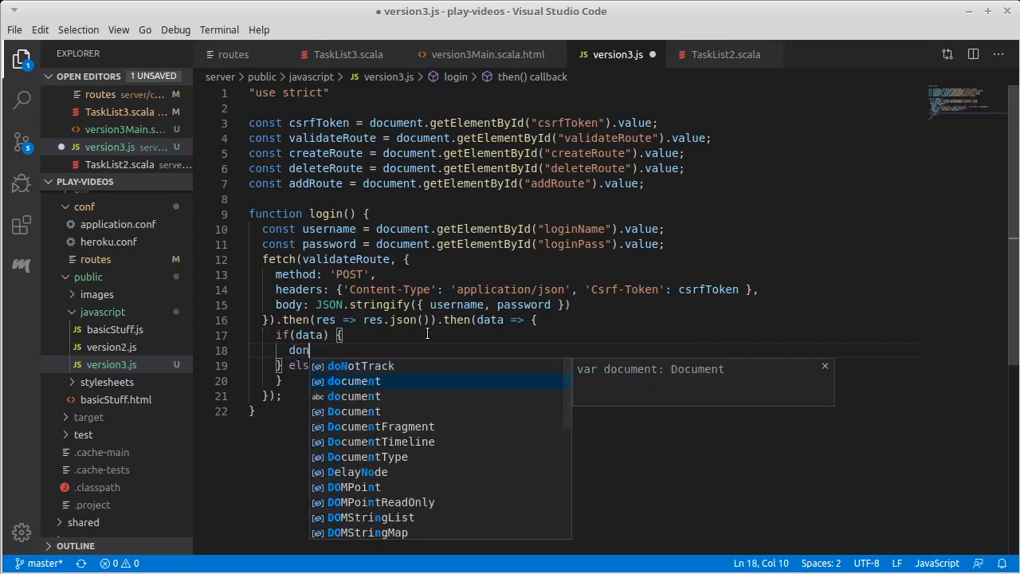
text(document.getElementById(")
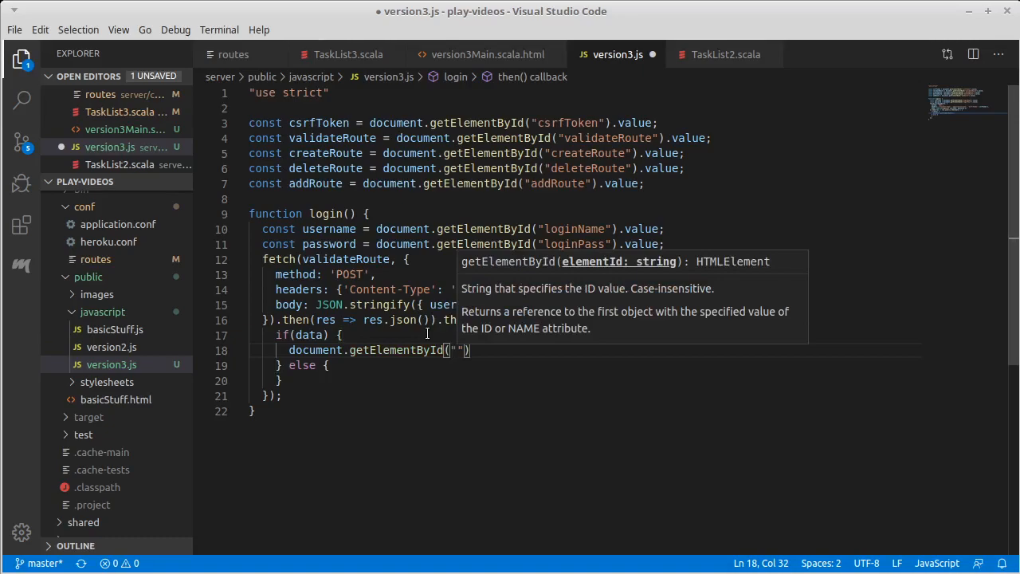
text(login-section)
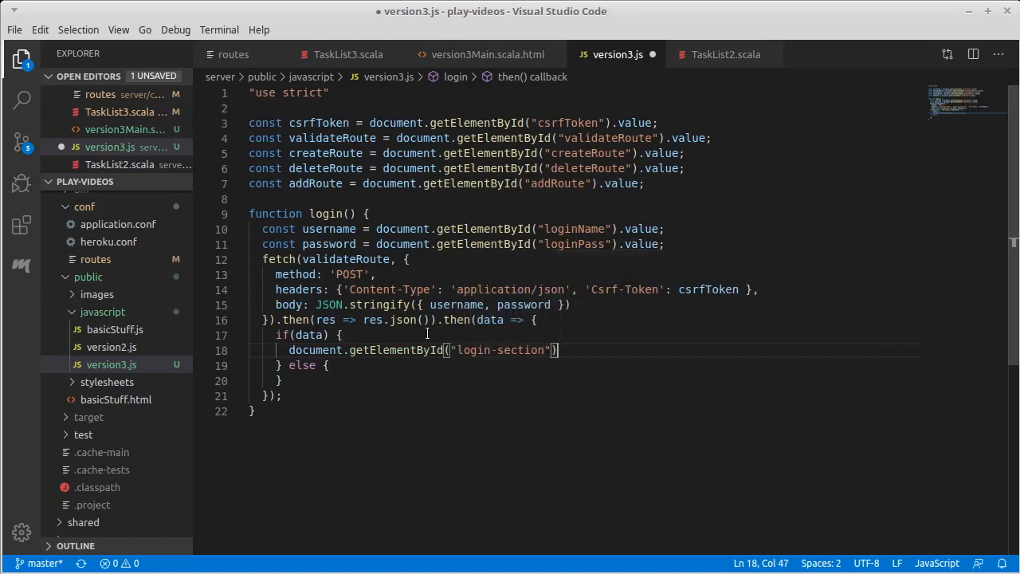
text(.hidden)
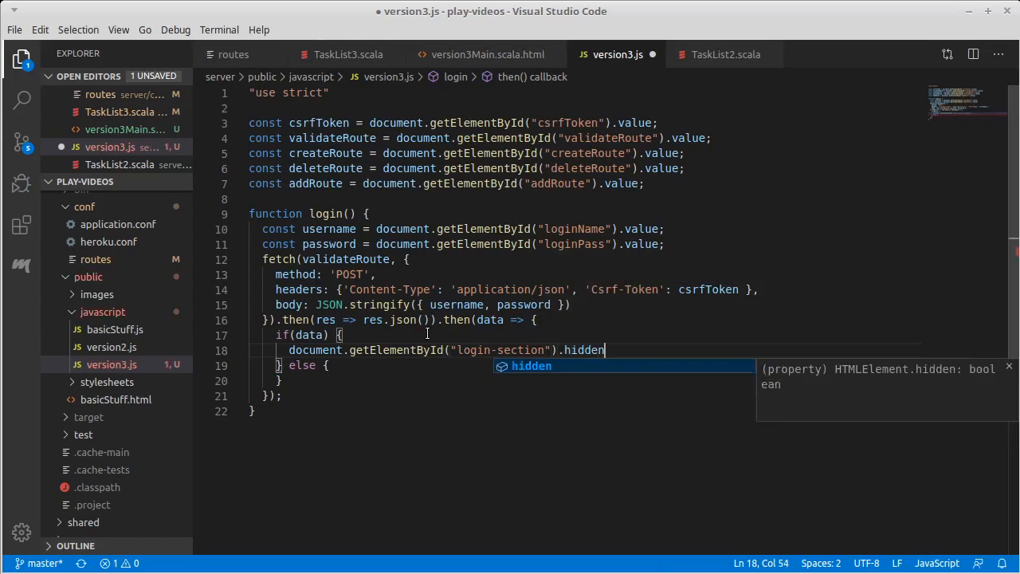
text(= true;)
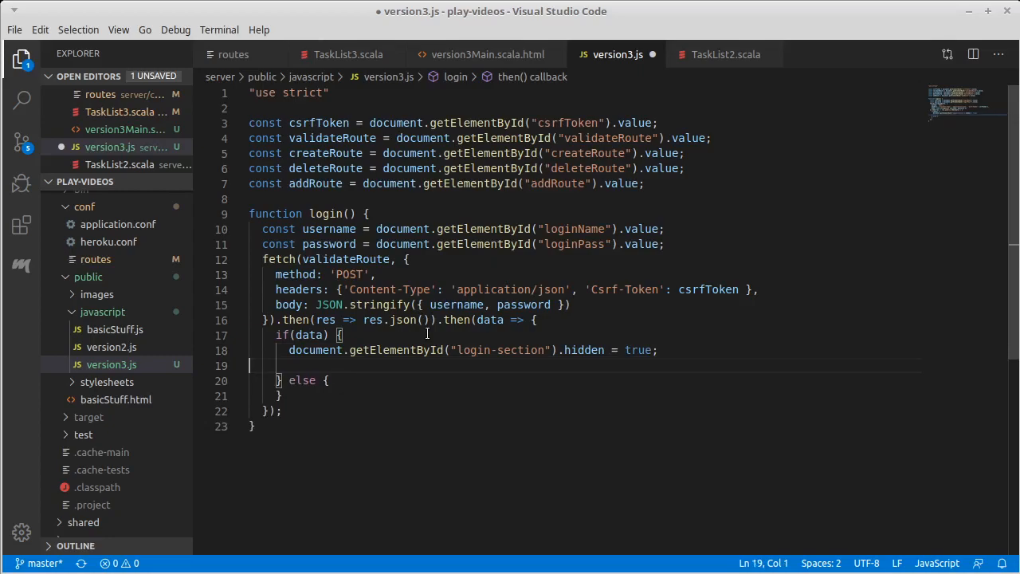
- Add document.getElementById("task-section").hidden = false; to reveal the task section
text(do)
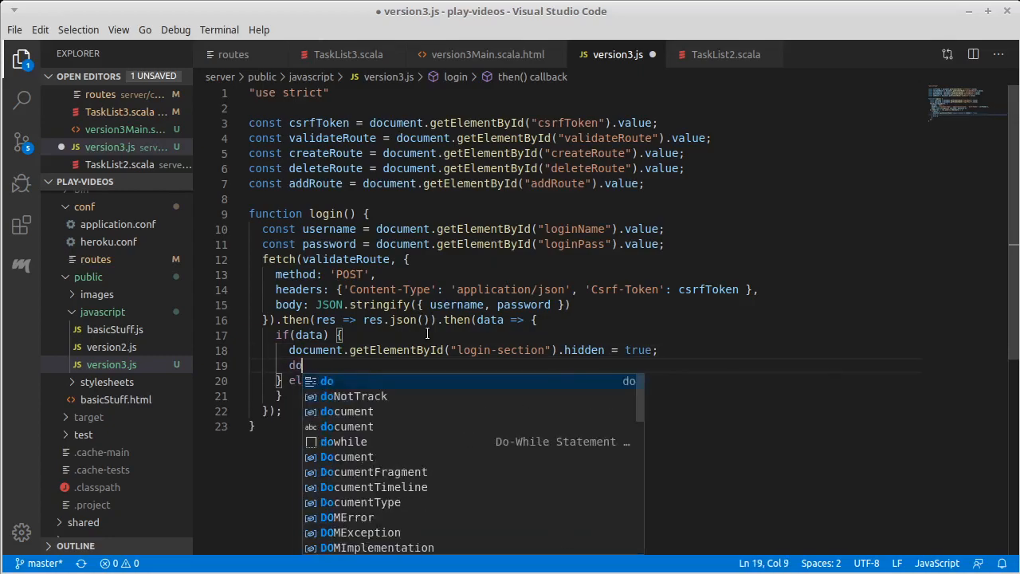
text(cument.get)
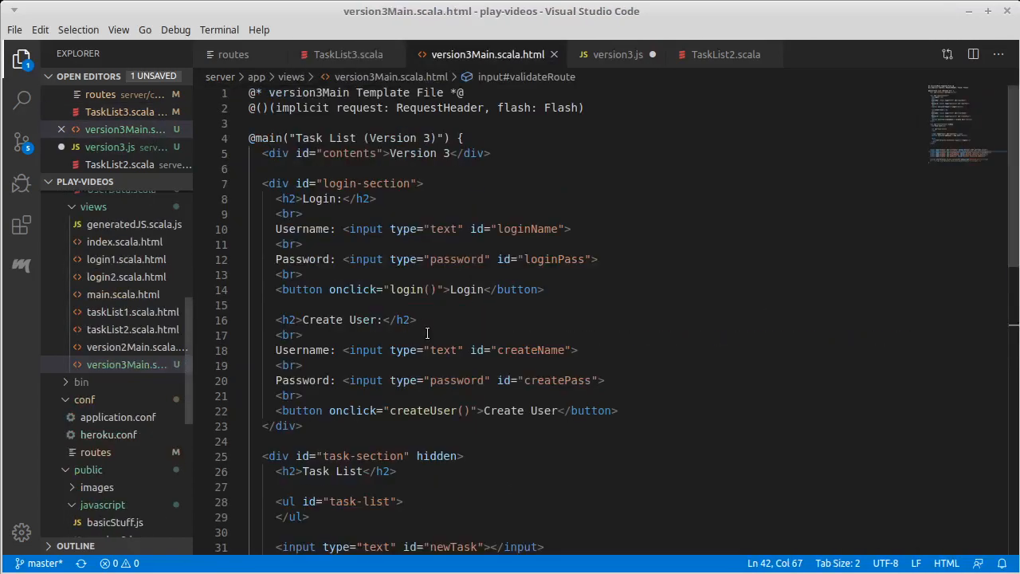
click(617, 54)
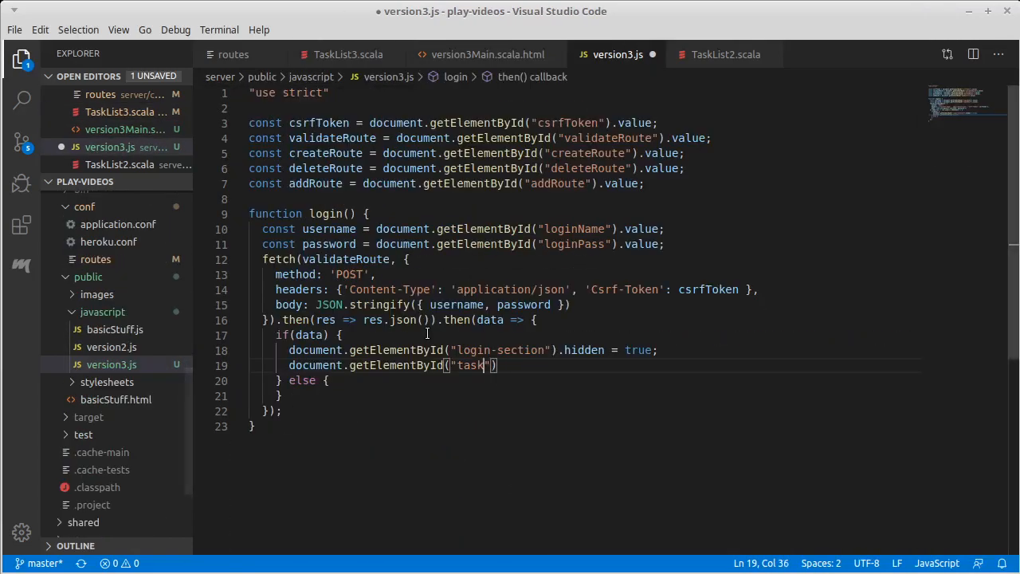
text(-section)
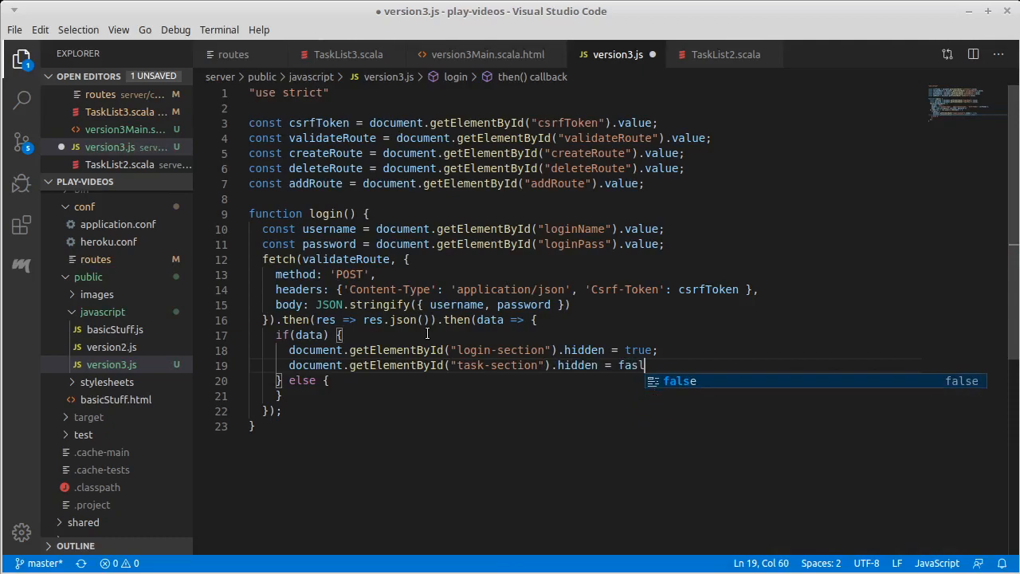
key(BackSpace)
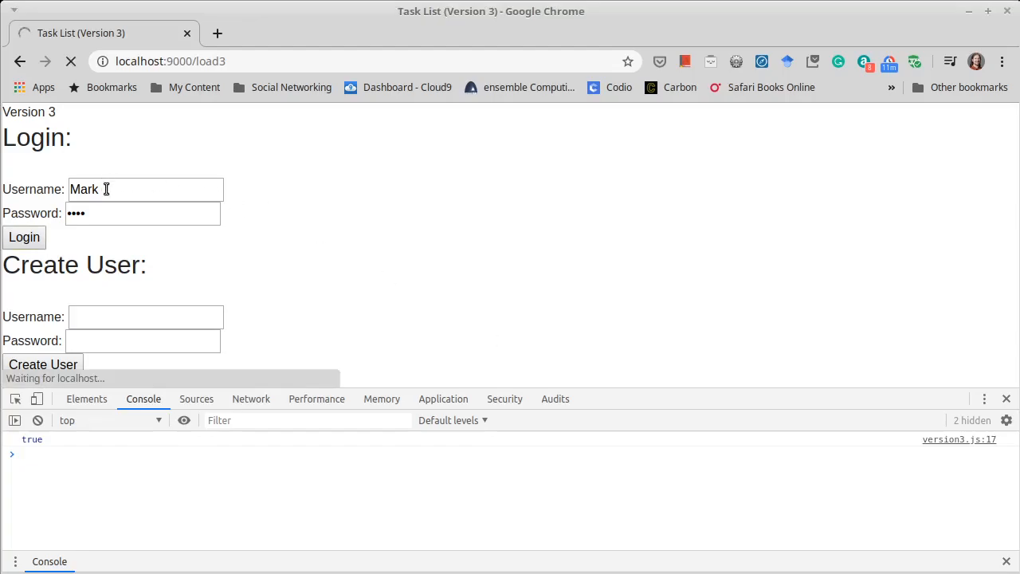
- Re-enter Mark's username and password in the reloaded version 3 login form and try logging in
click(24, 236)
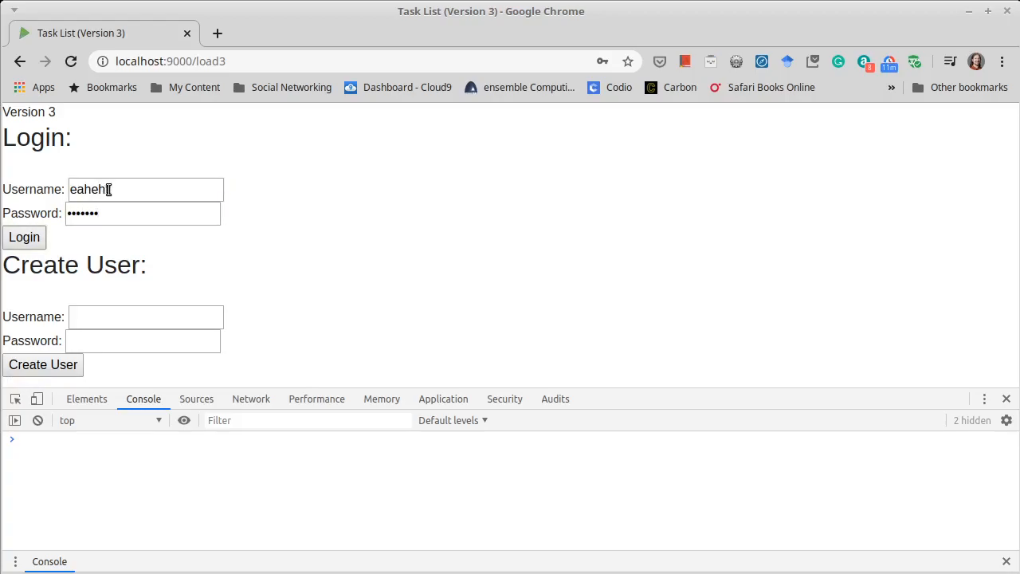
double_click(89, 188)
text(Mark)
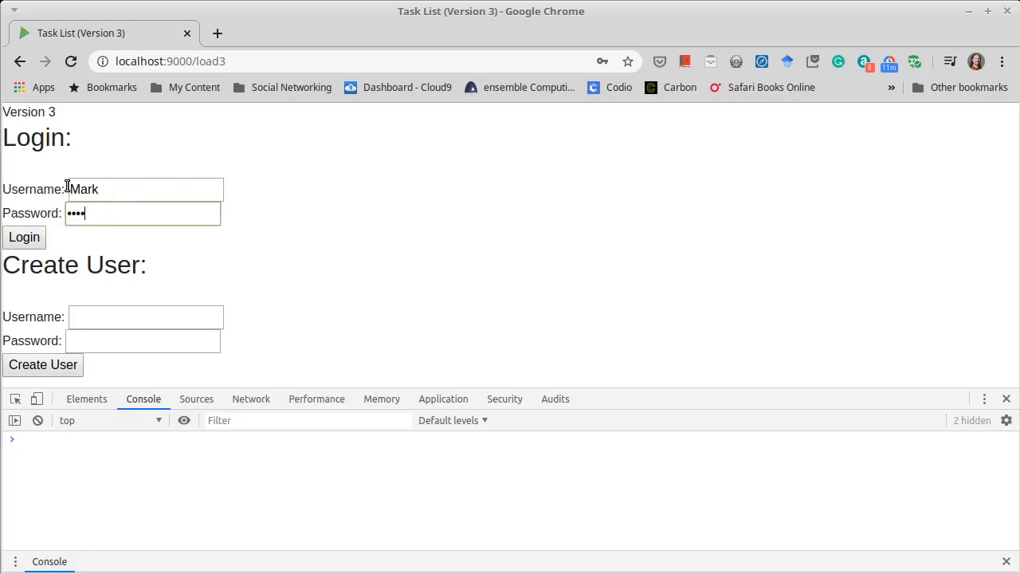
click(23, 236)
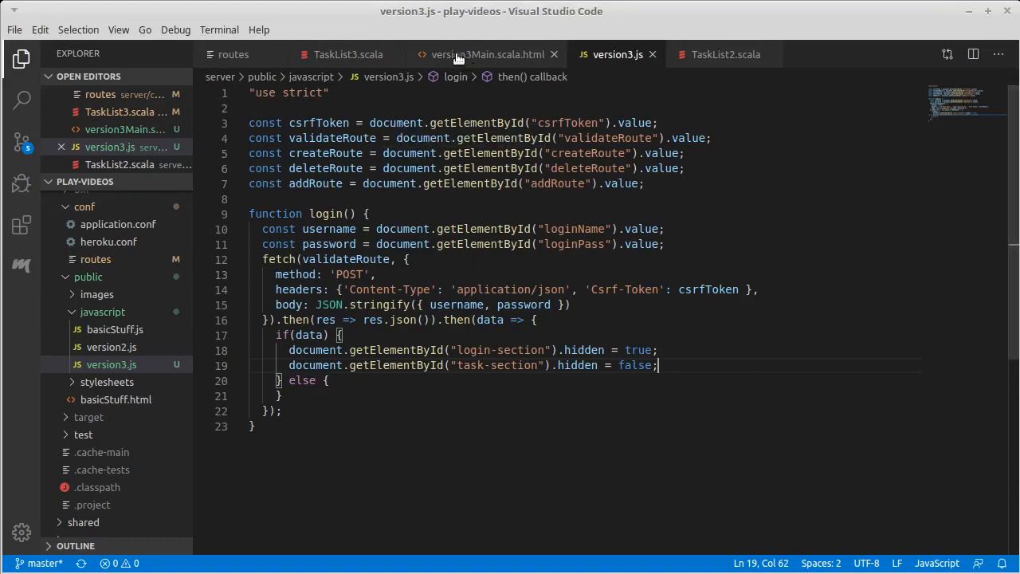
mouse_move(486, 54)
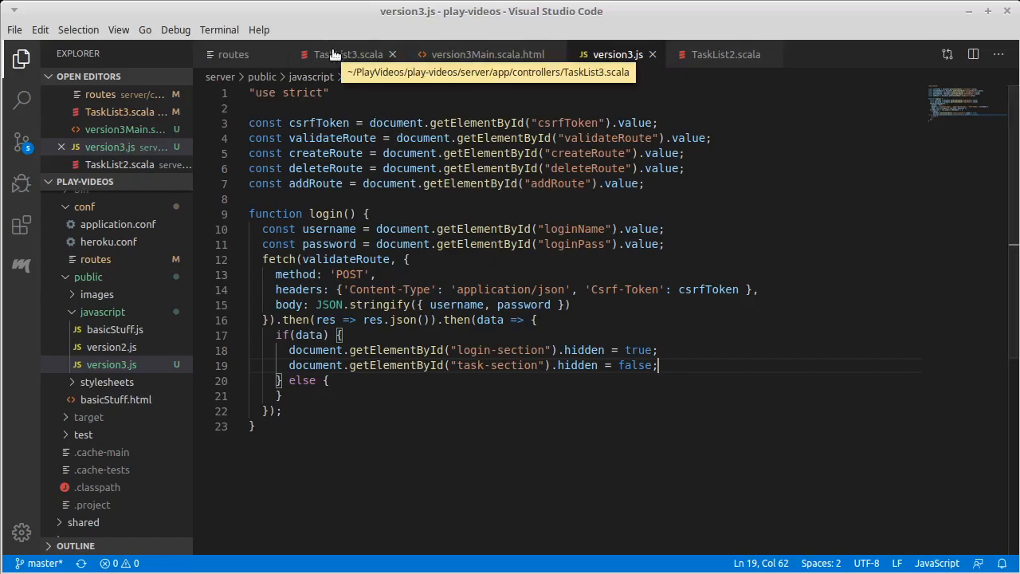
- Review TaskList3's validate, then add GET /taskList2 controllers.TaskList3.taskList under the version 3 routes
click(348, 54)
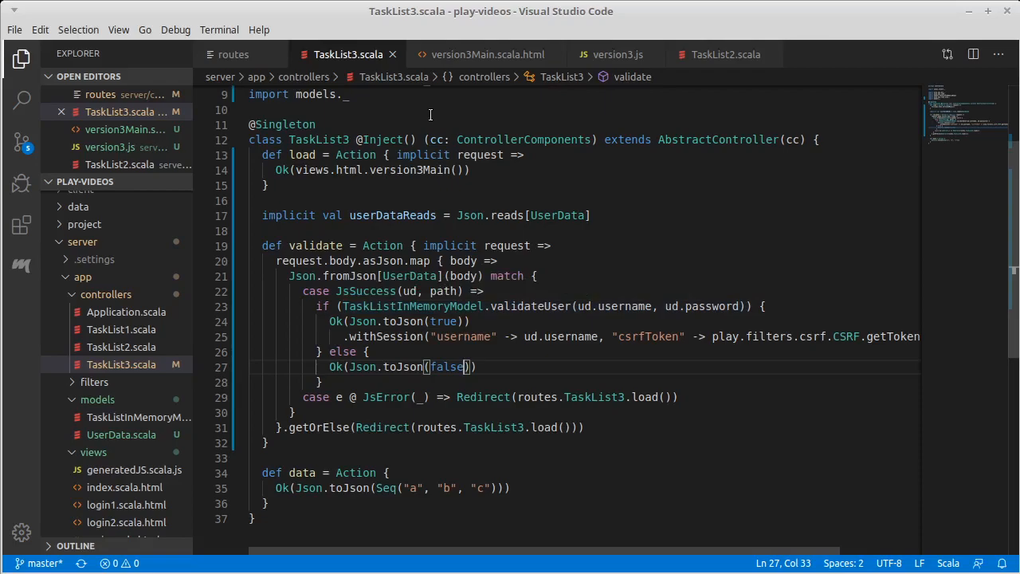
click(233, 54)
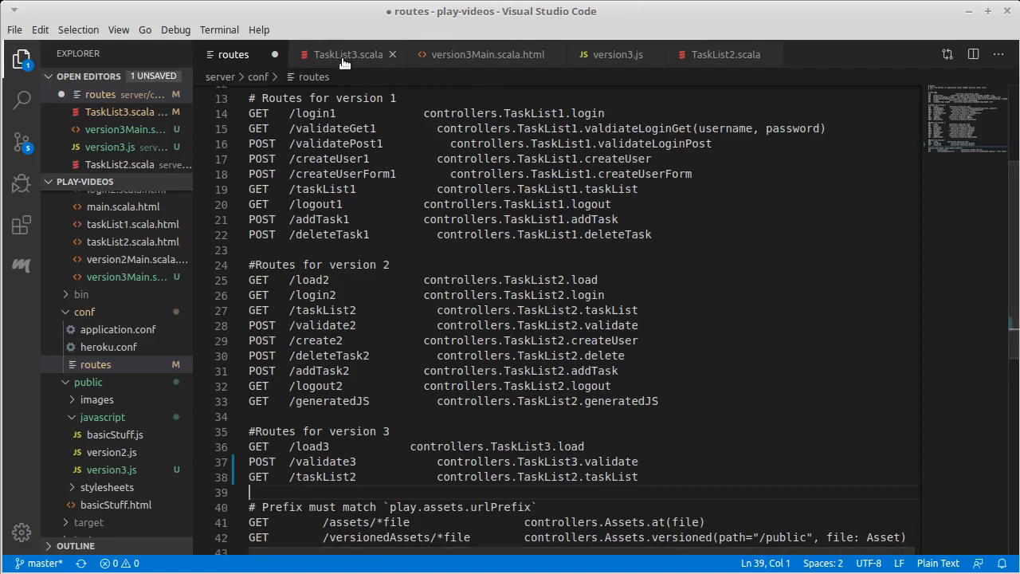
- Correct the new route's path to /taskList3 and save the routes file
click(348, 55)
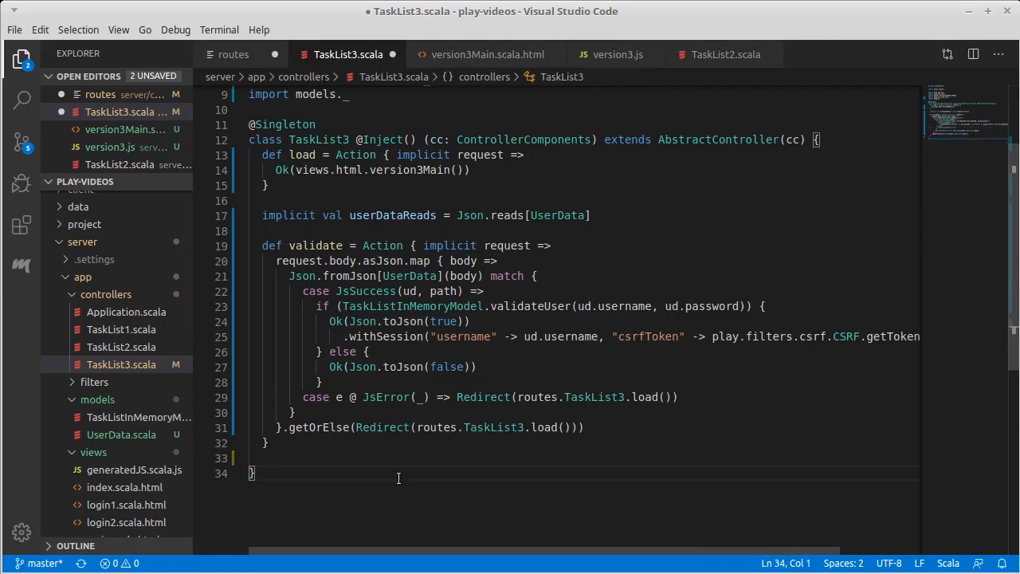
click(233, 54)
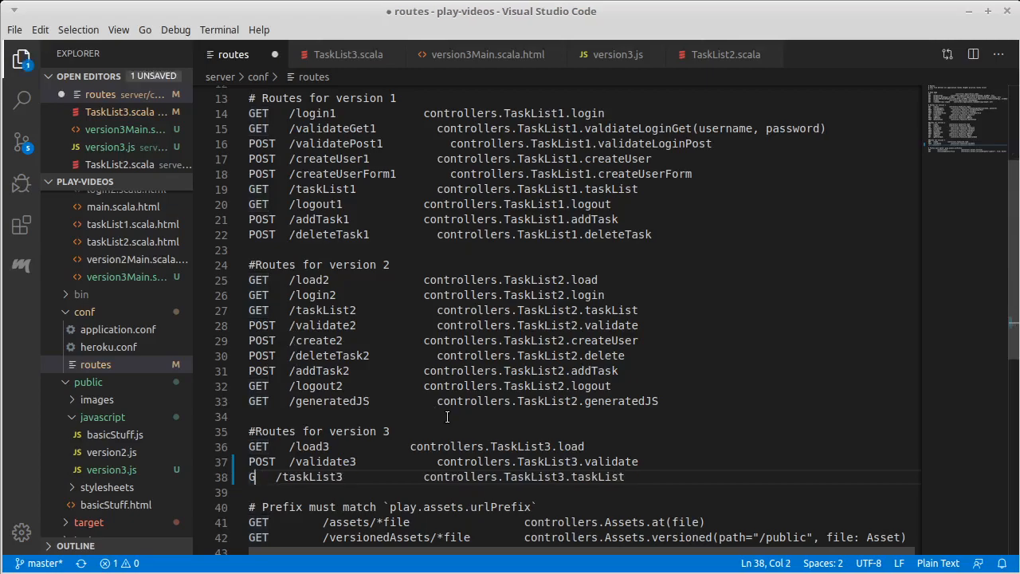
key(BackSpace)
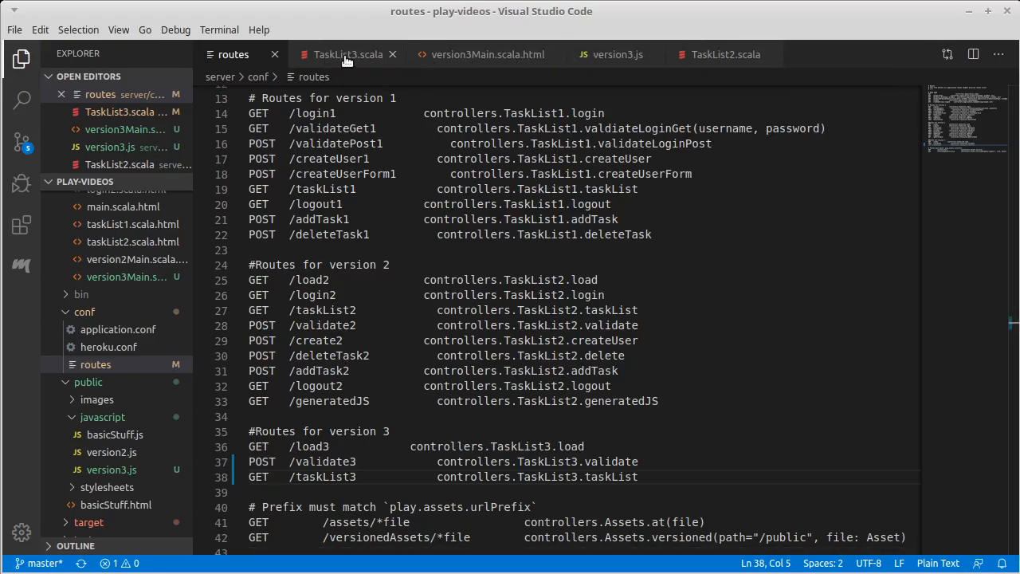
- Return to TaskList3.scala and begin a new def at the end of the class
click(347, 54)
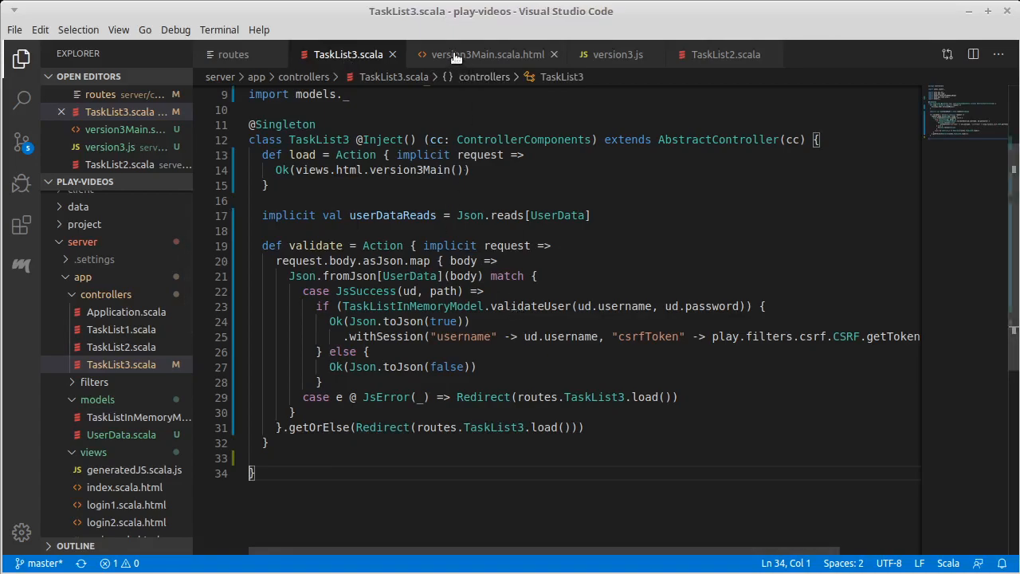
click(233, 54)
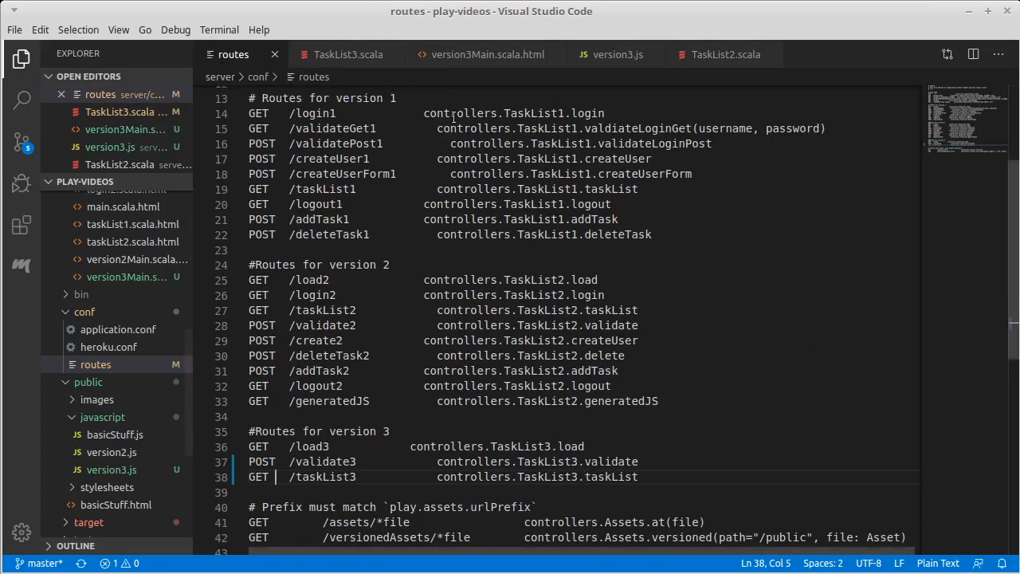
click(348, 54)
text(def)
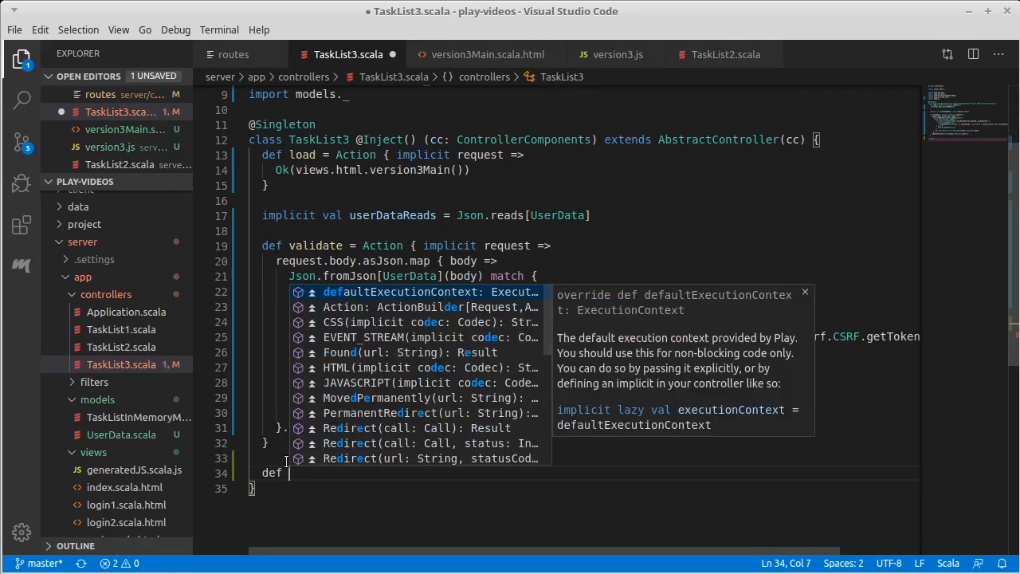
- Add an empty taskList = Action { implicit request => } to TaskList3, save, and switch to TaskList2 for reference
text(taskList = Action { implicit)
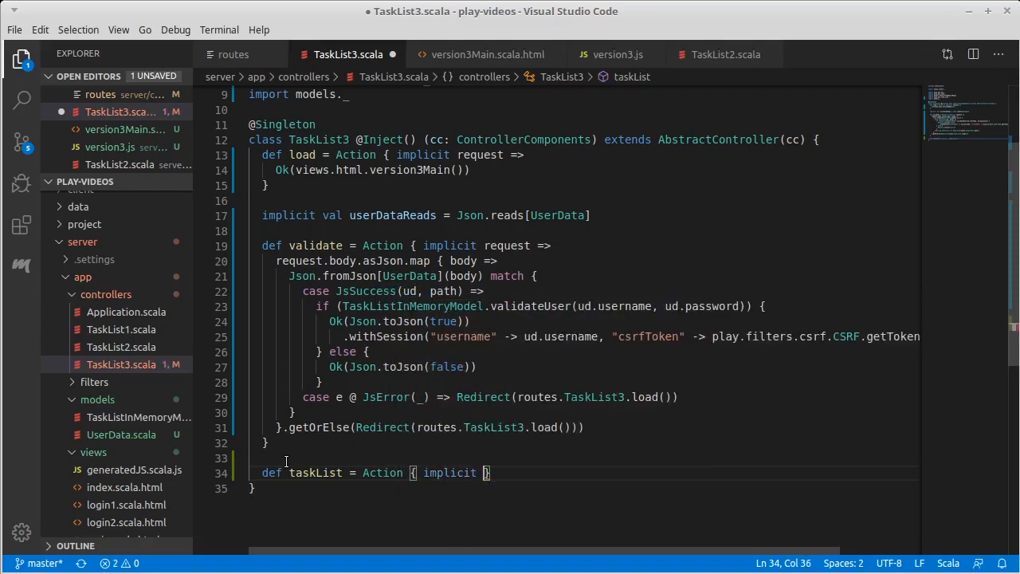
text(request =>)
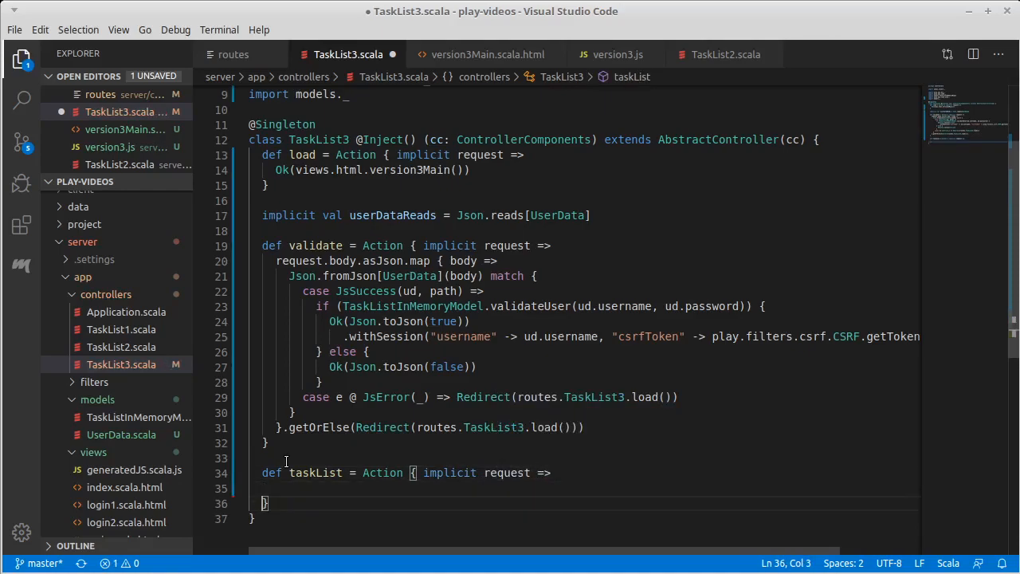
key(ctrl+s)
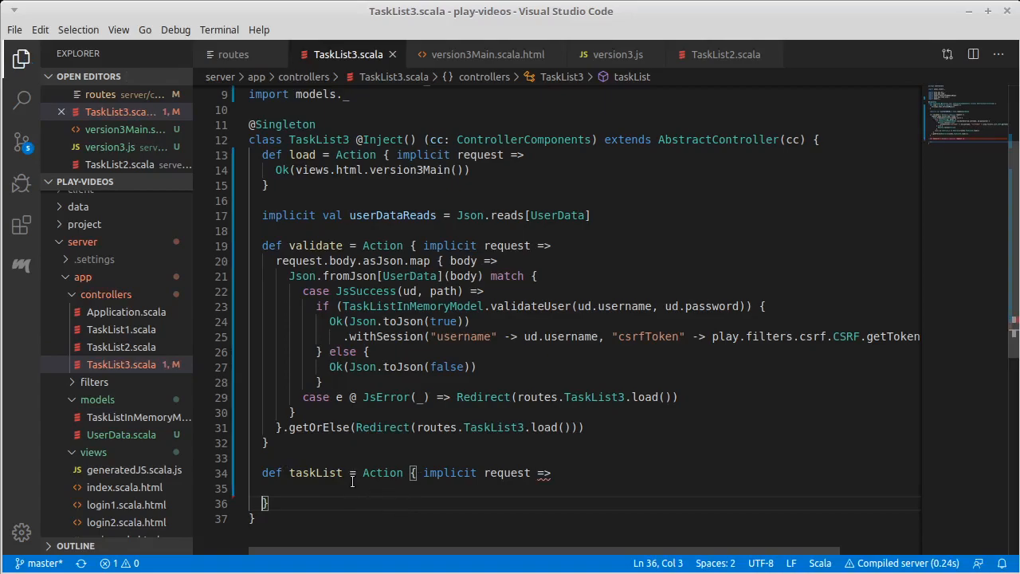
mouse_move(498, 216)
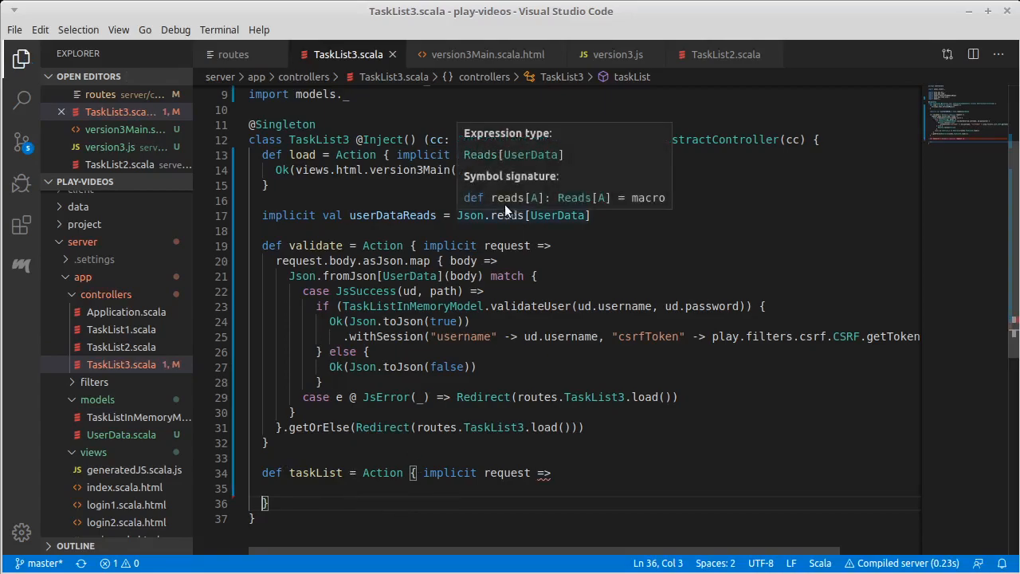
click(726, 55)
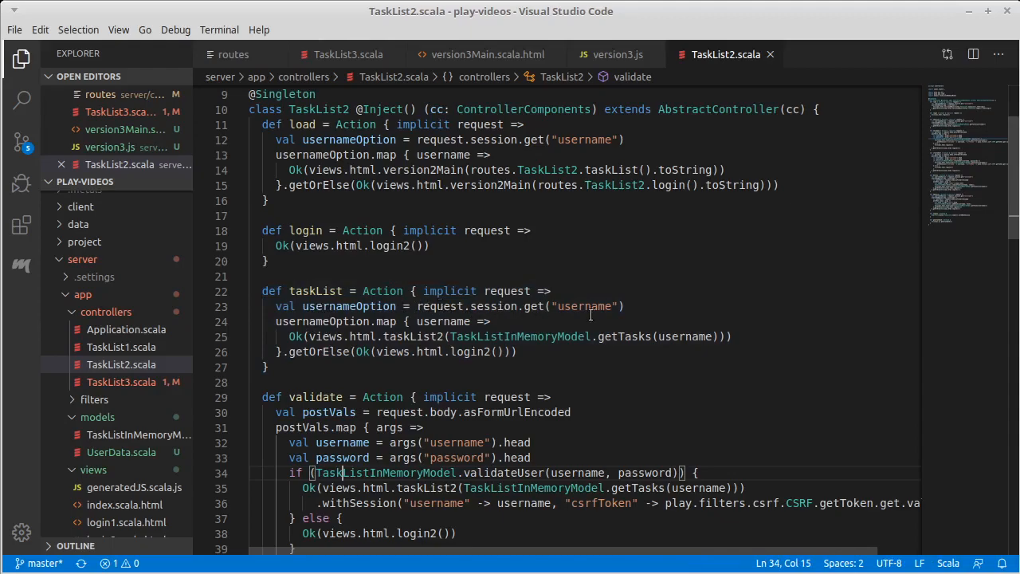
- Copy the body of TaskList2's taskList action and return to TaskList3's taskList action
drag(274, 307, 517, 352)
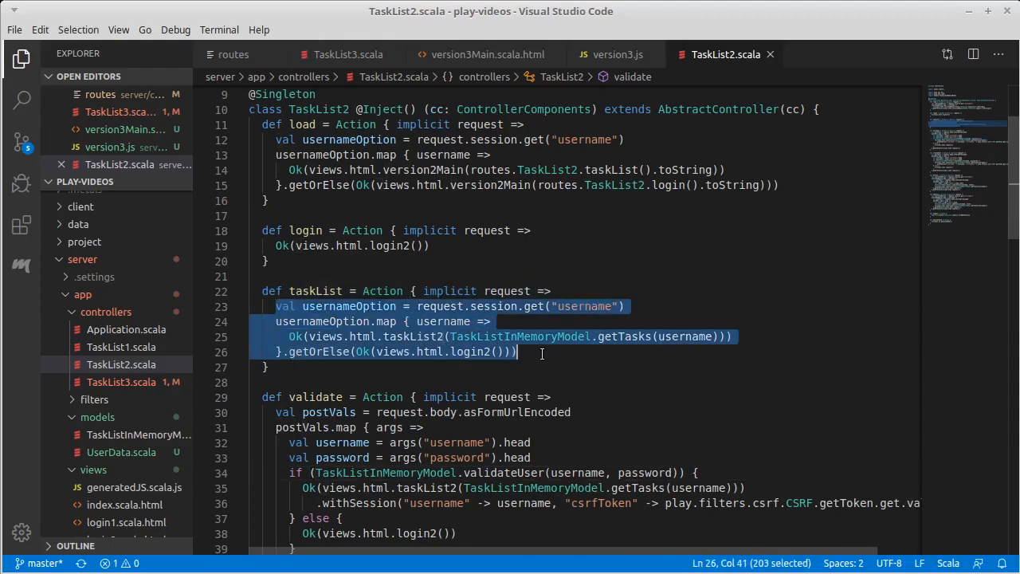
click(555, 290)
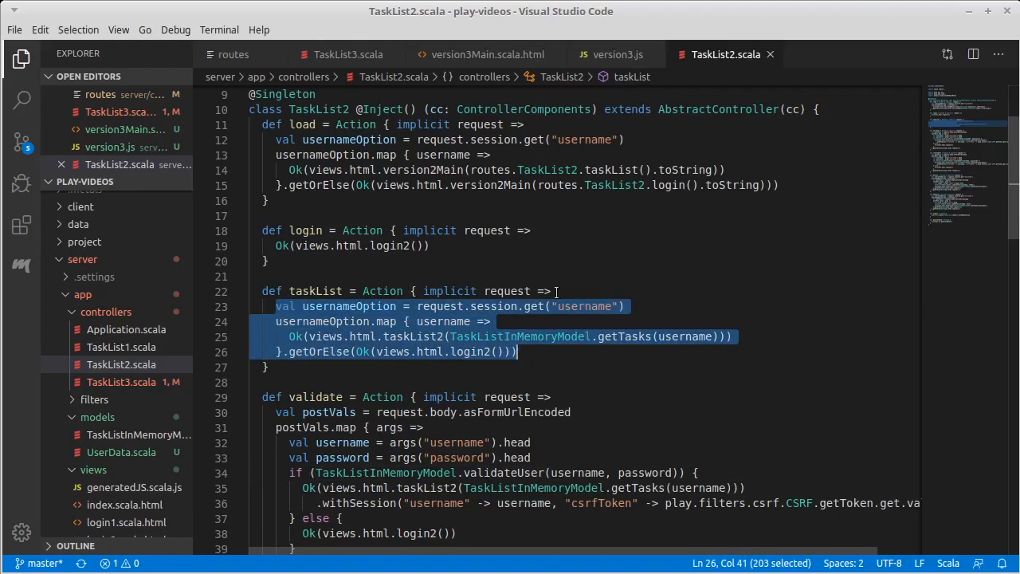
click(348, 55)
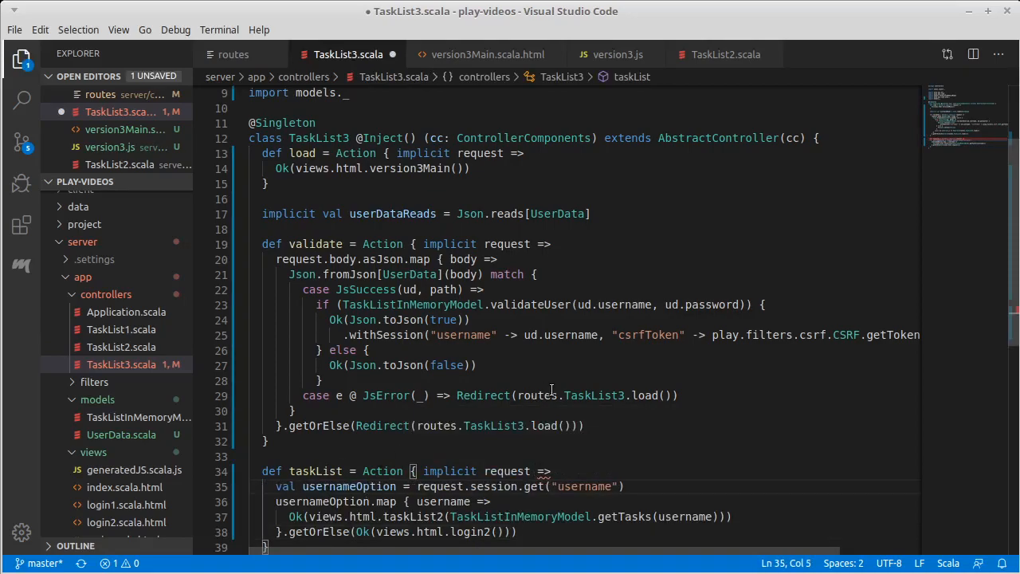
scroll(down, 3)
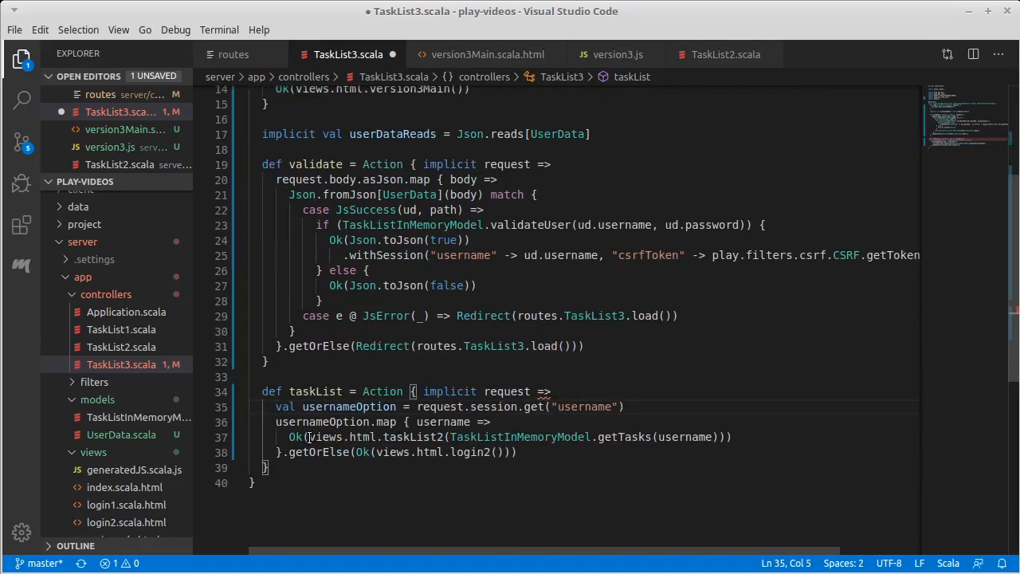
- Make the username case return Ok(Json.toJson(TaskListInMemoryModel.getTasks(username))), then view getTasks in the model
drag(310, 437, 721, 437)
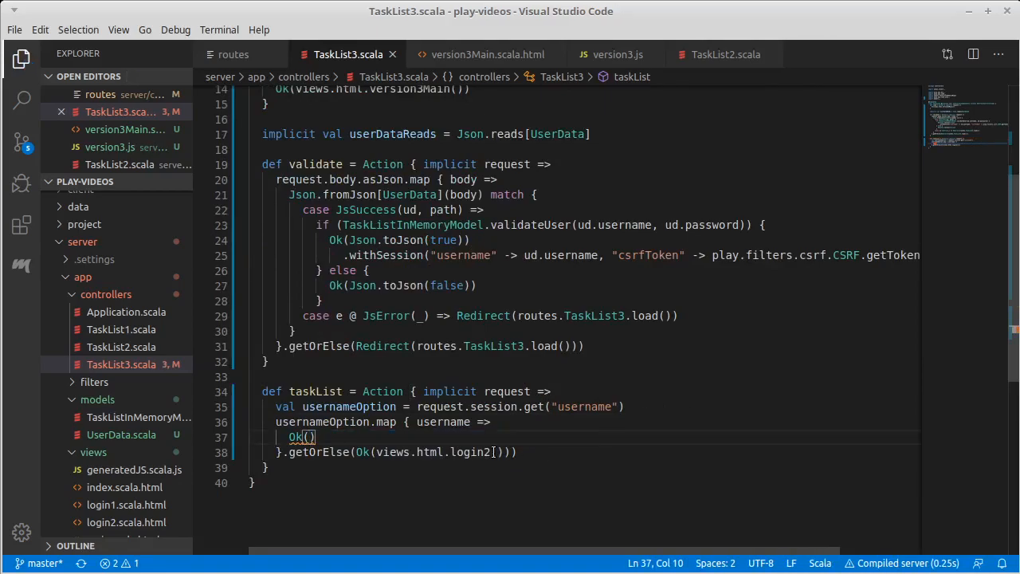
text("")
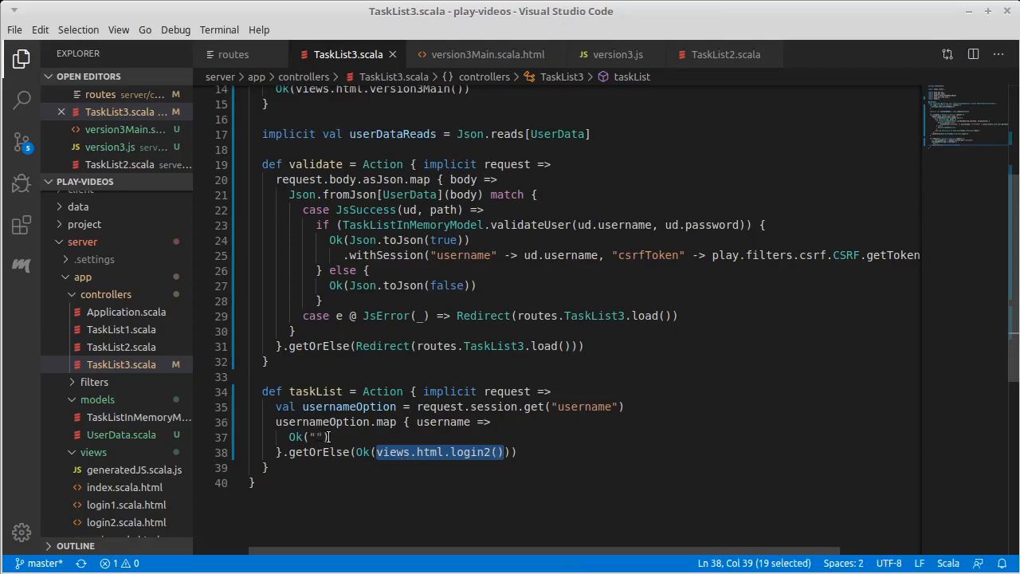
text(views.html.taskList2(TaskListInMemoryModel.getTasks(username)))
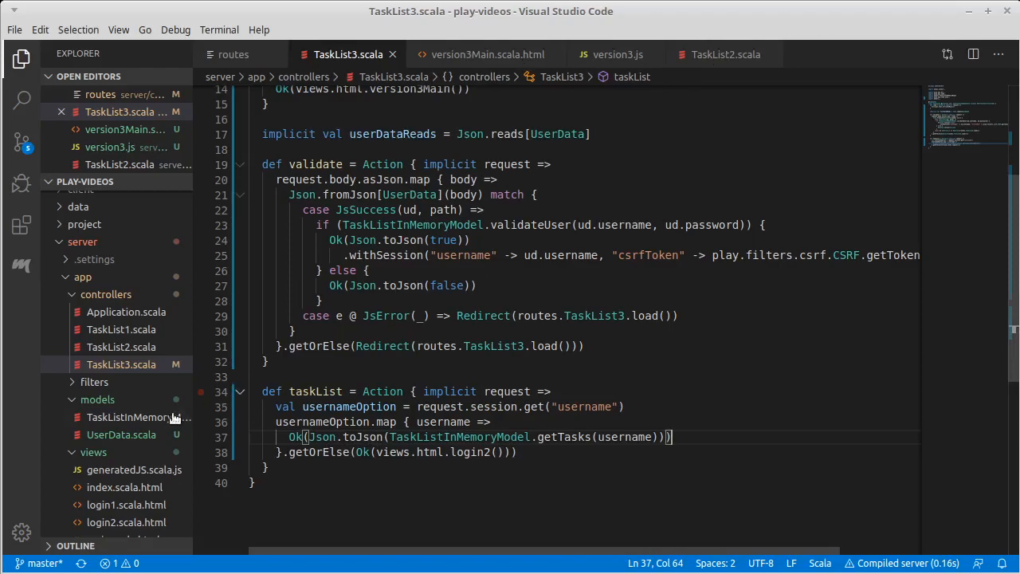
click(137, 418)
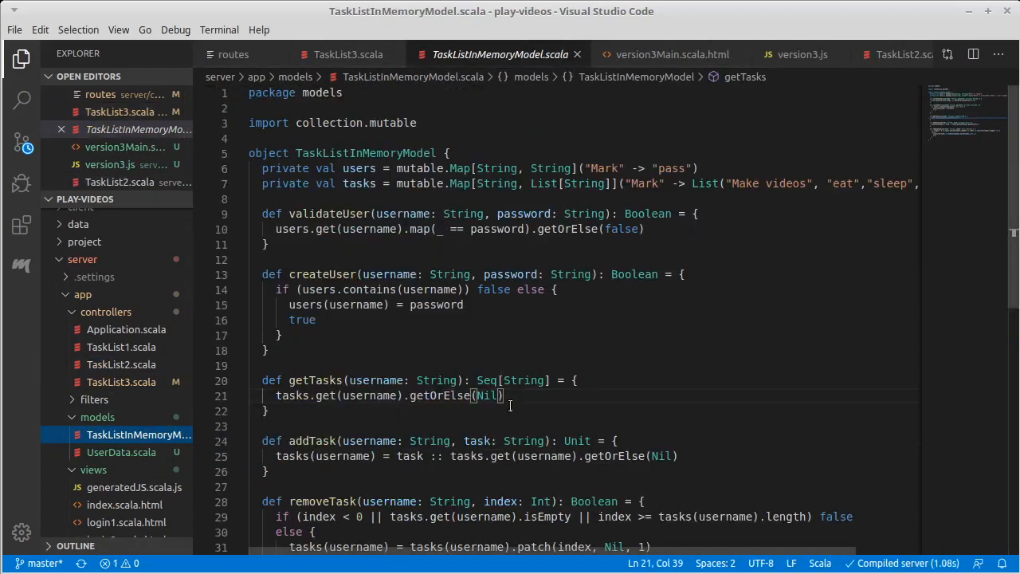
mouse_move(486, 379)
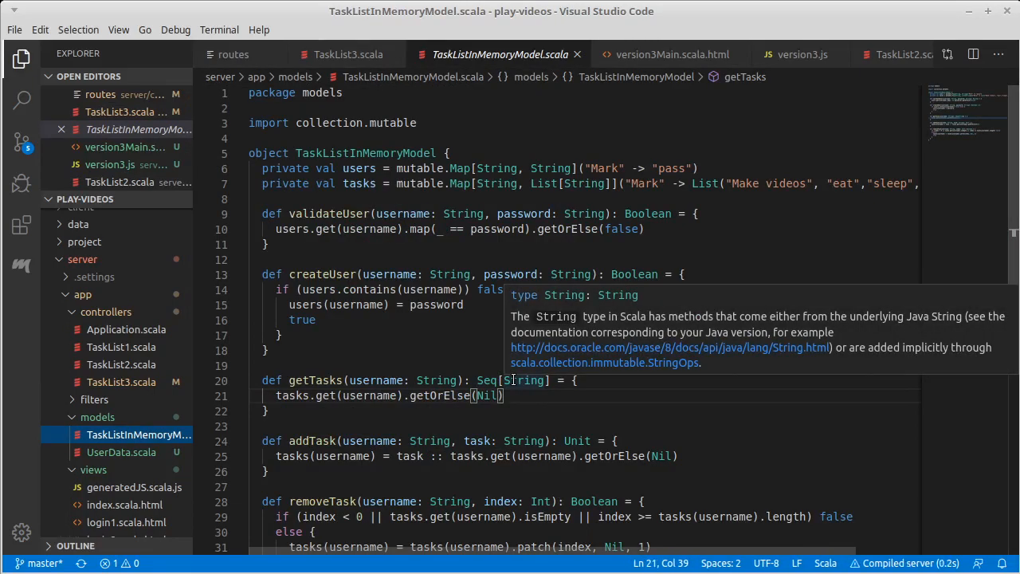
mouse_move(542, 408)
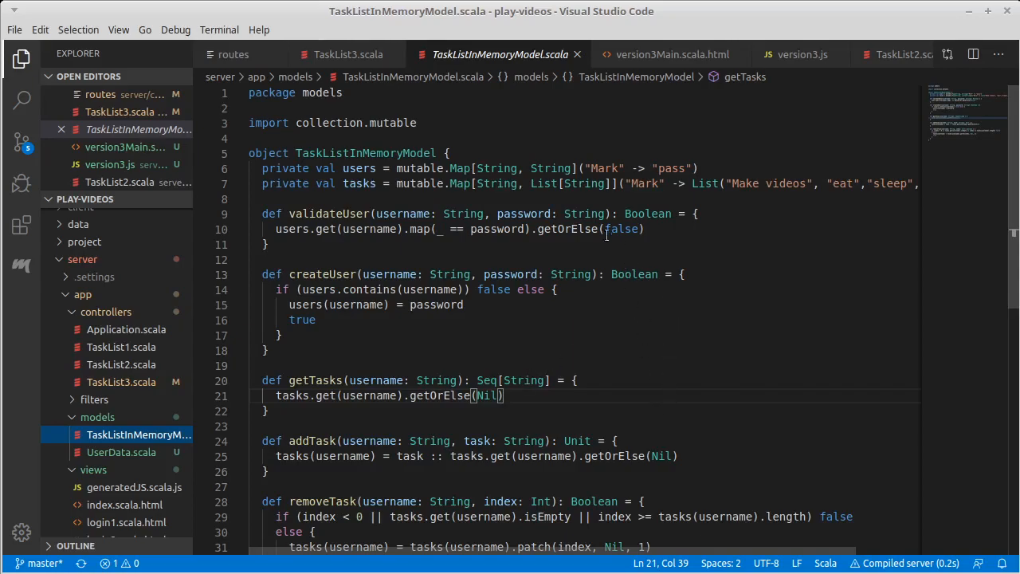
click(347, 55)
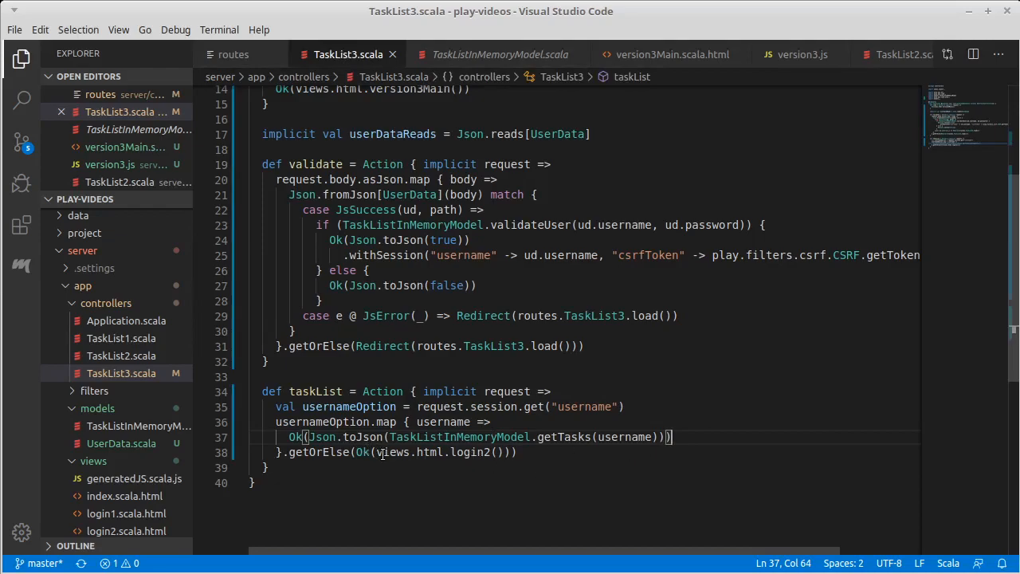
- Replace the views.html.login2 fallback in getOrElse with Json.toJson(Seq.empty[String])
double_click(392, 453)
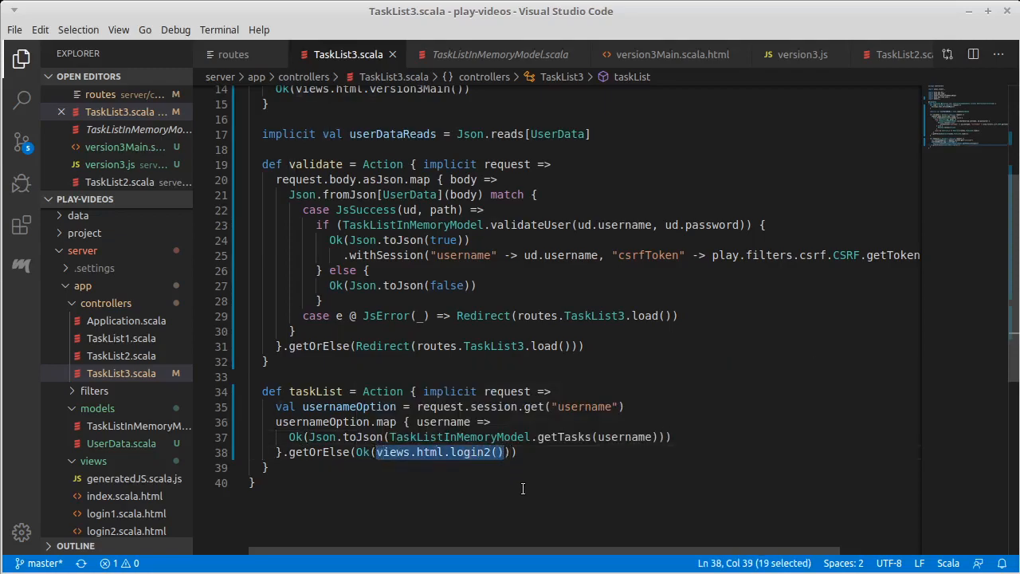
text(Json.)
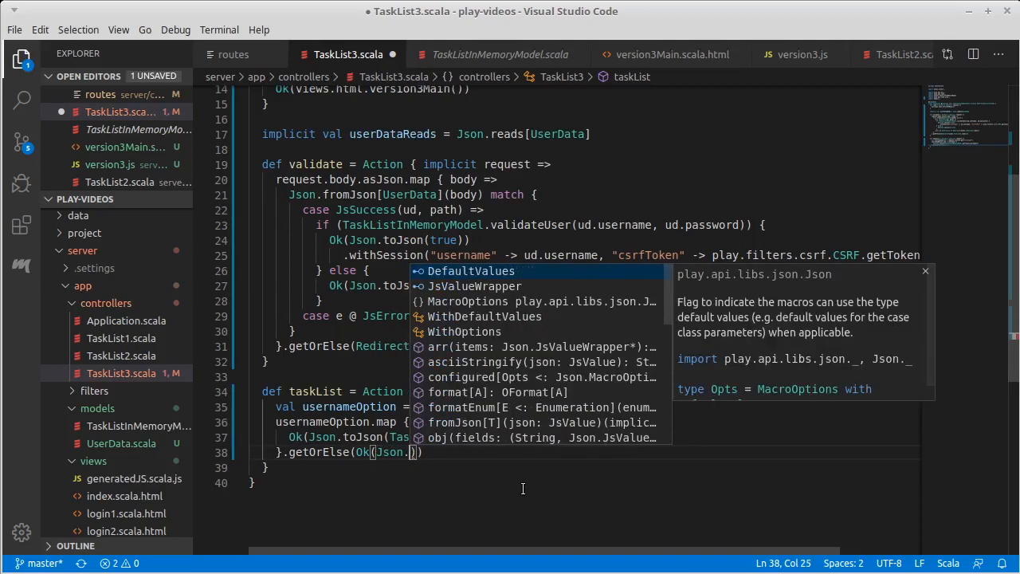
text(toJson)
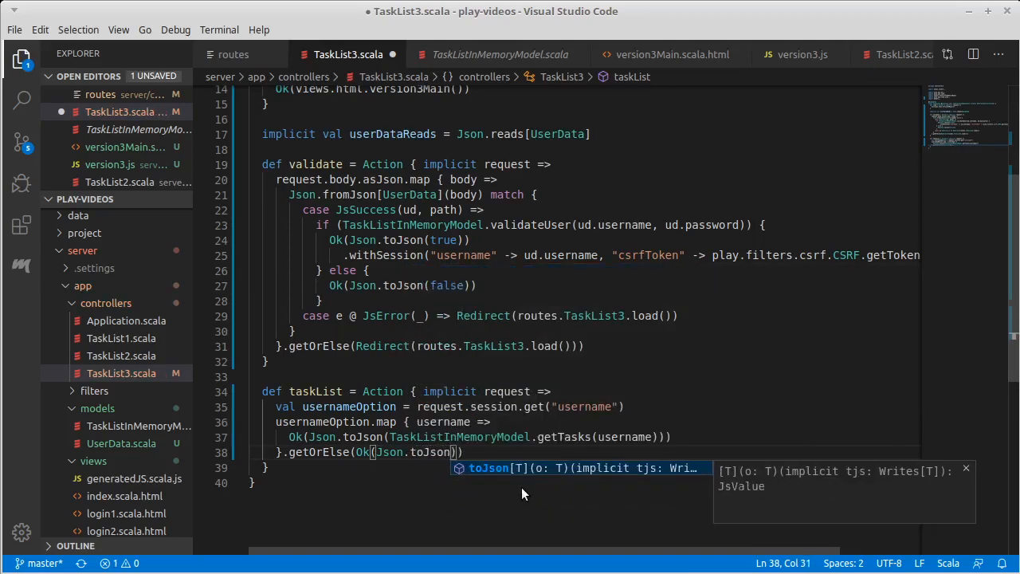
text(Seq)
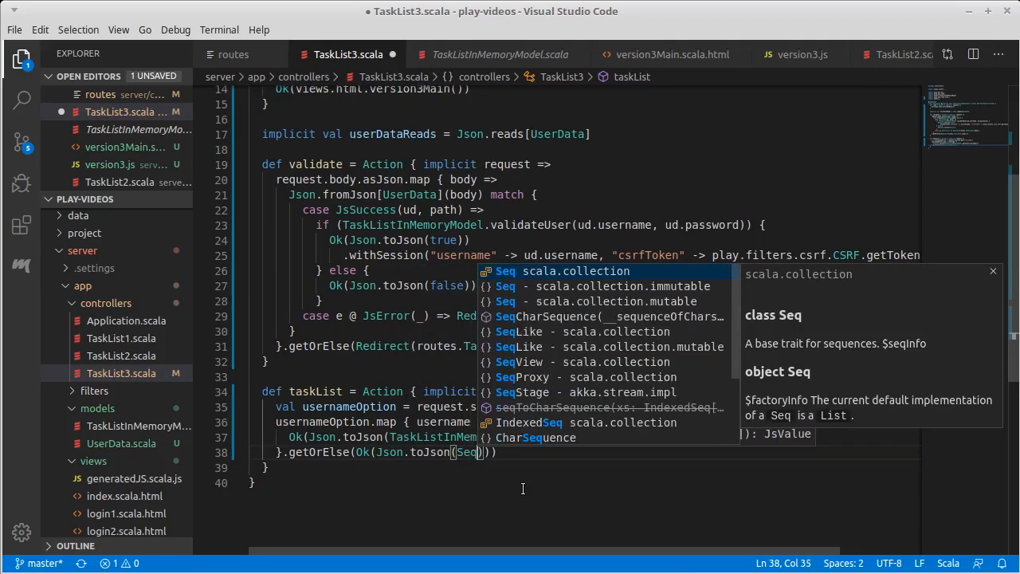
text(.empty)
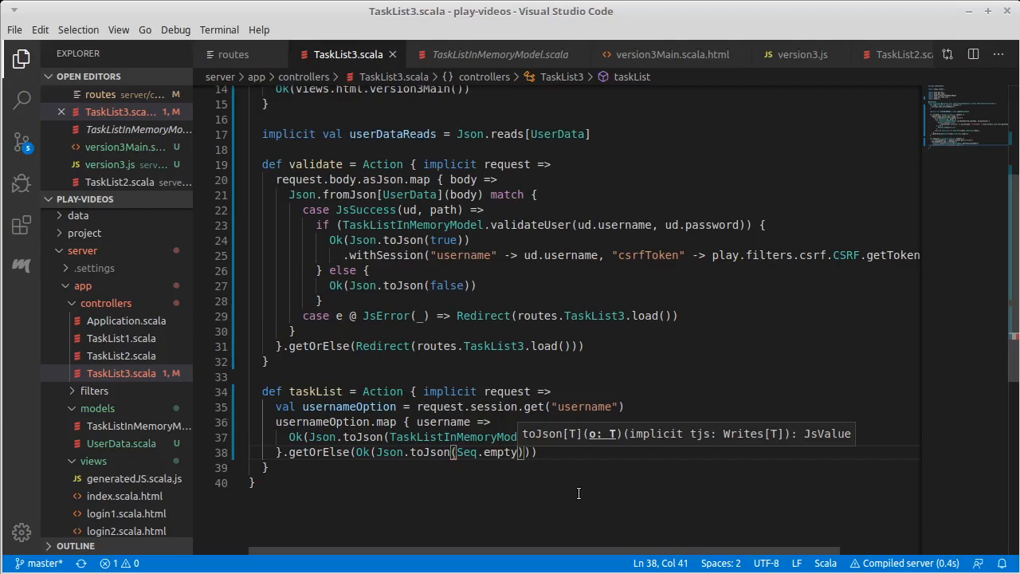
text([S)
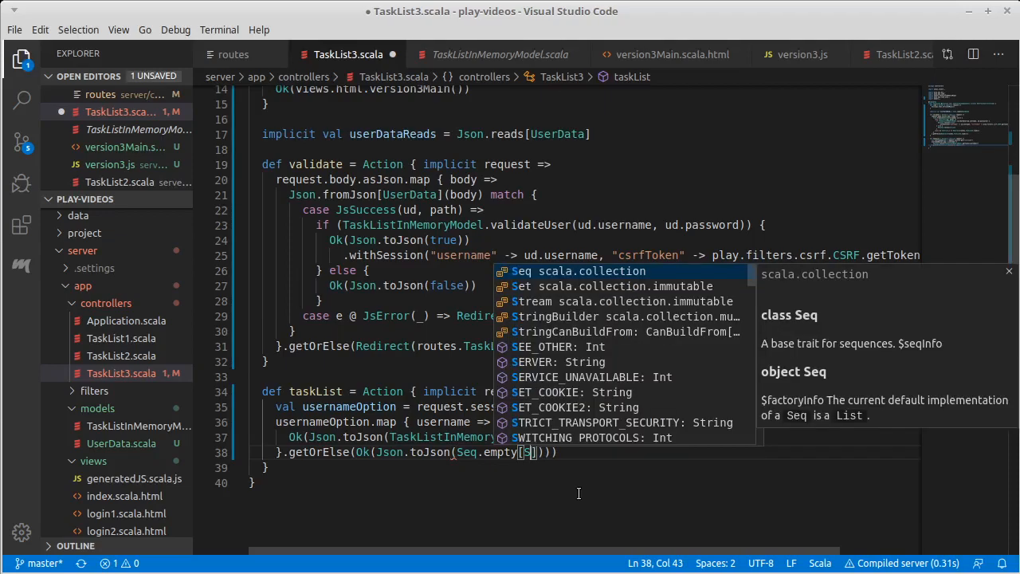
text(tring)
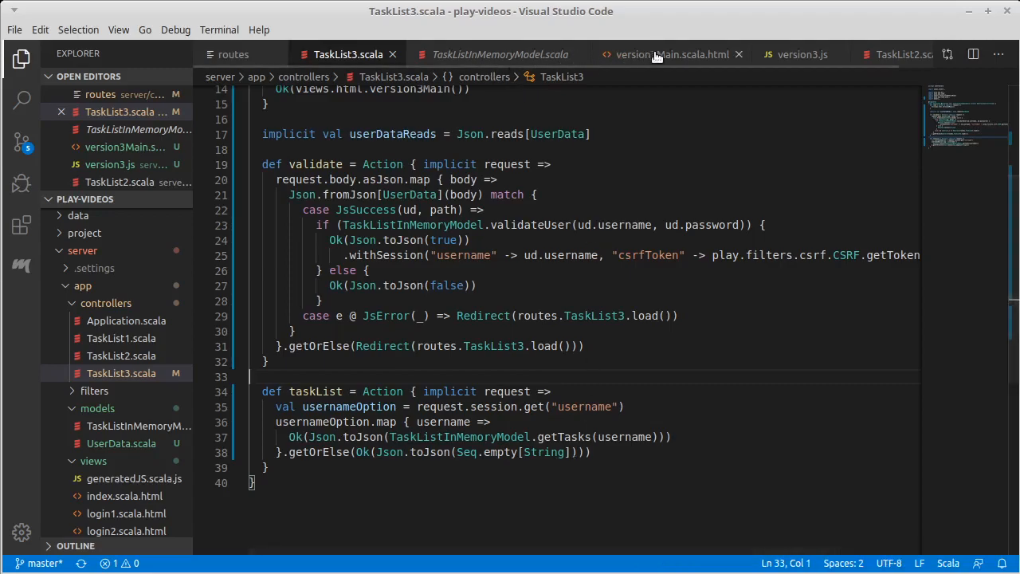
- In version3.js, call loadTasks(); after showing task-section and add a // TODO: in the else branch
click(673, 54)
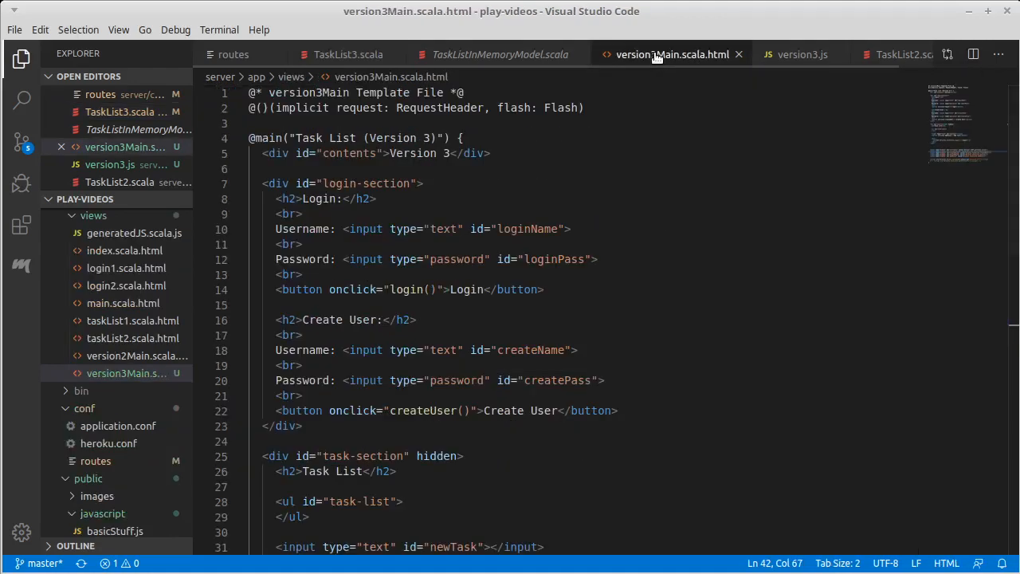
click(800, 54)
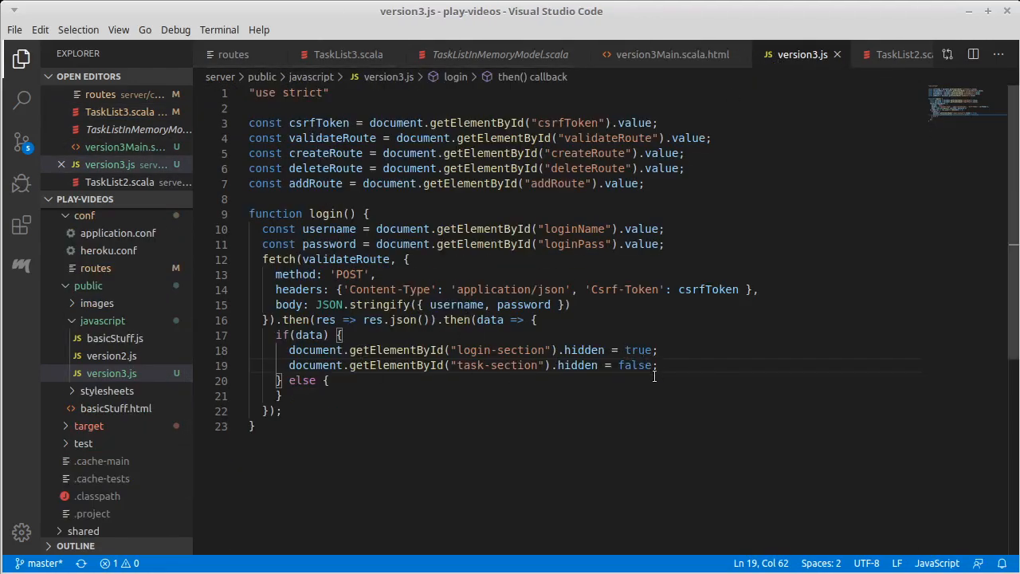
mouse_move(772, 421)
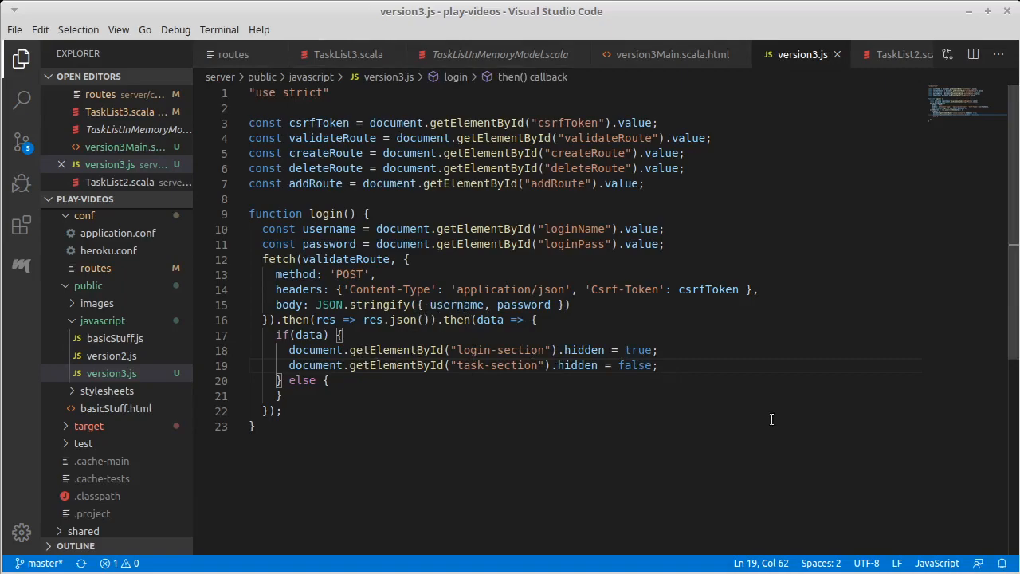
key(Enter)
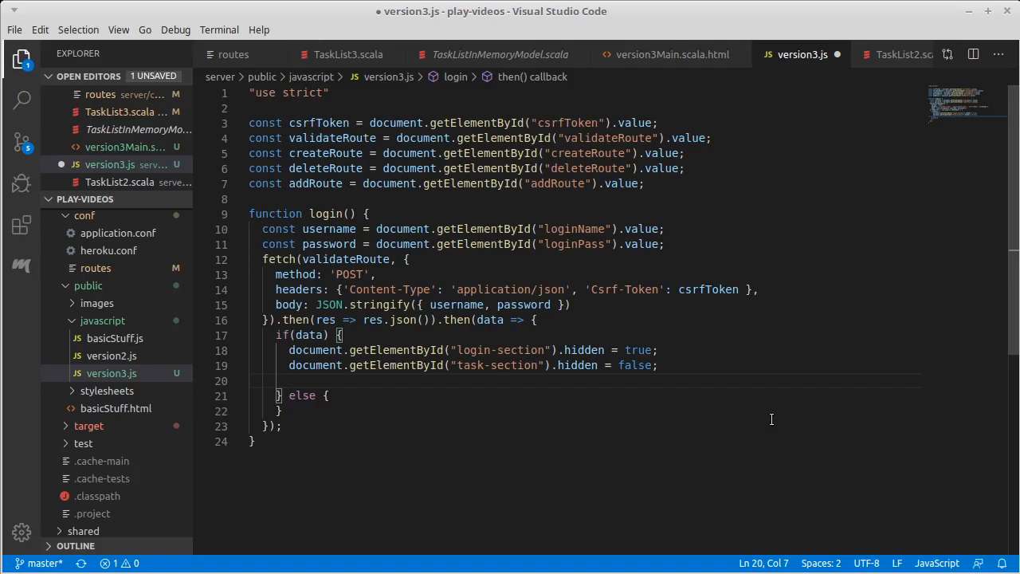
text(loadTasks)
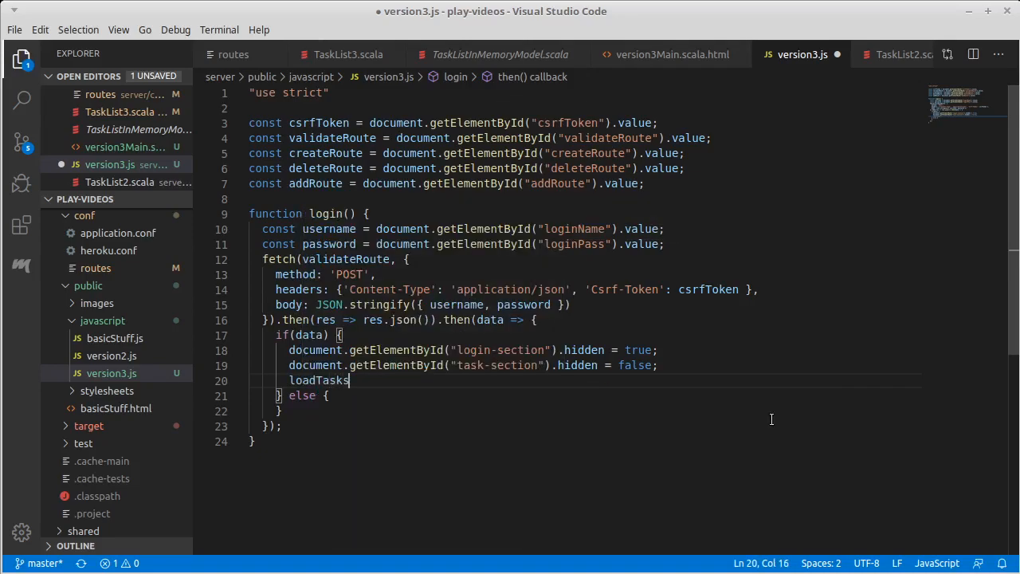
text(();)
text(//)
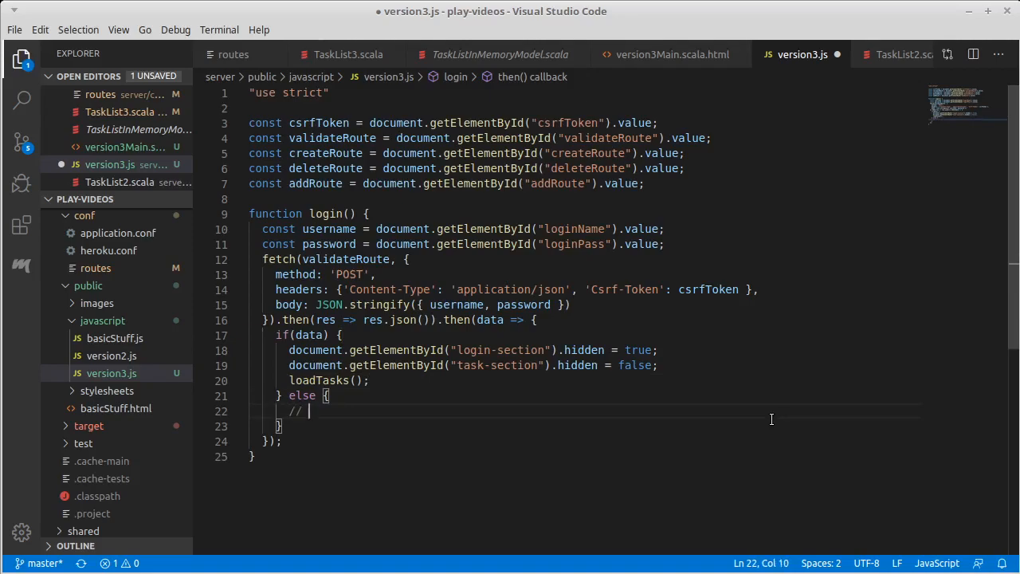
text(TODO:)
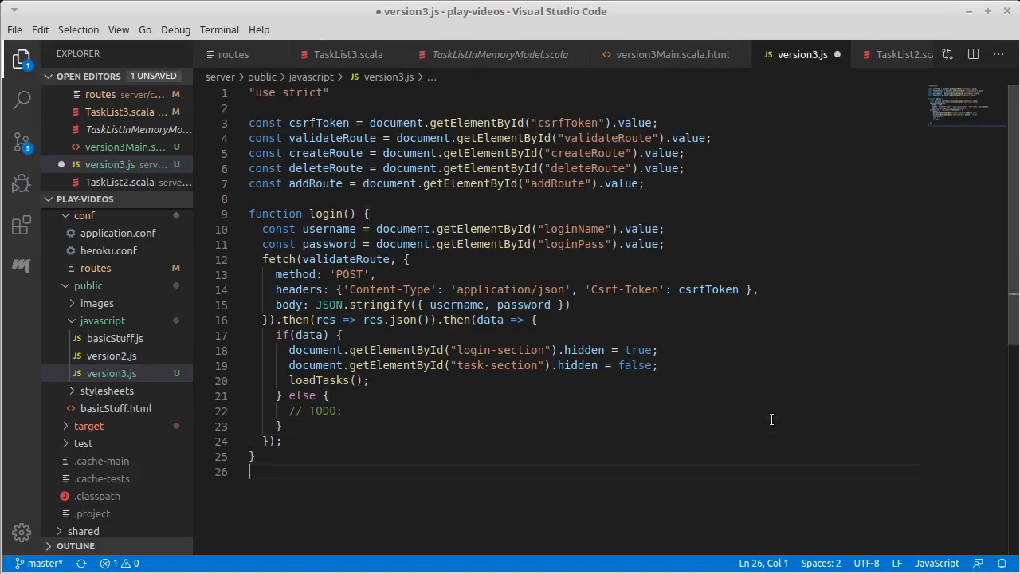
- Define an empty function loadTasks() {} at the end of version3.js
text(func)
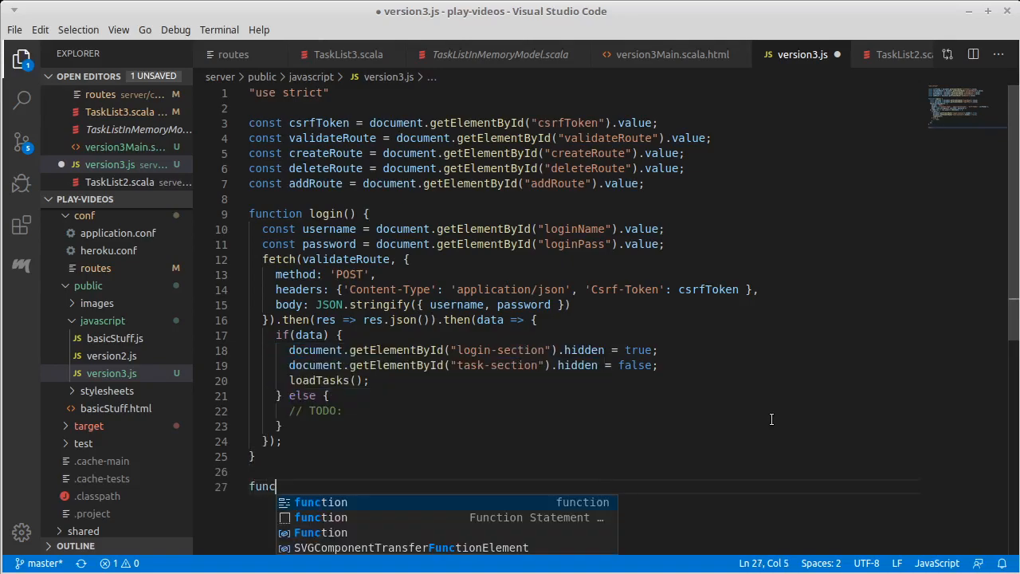
text(tion load)
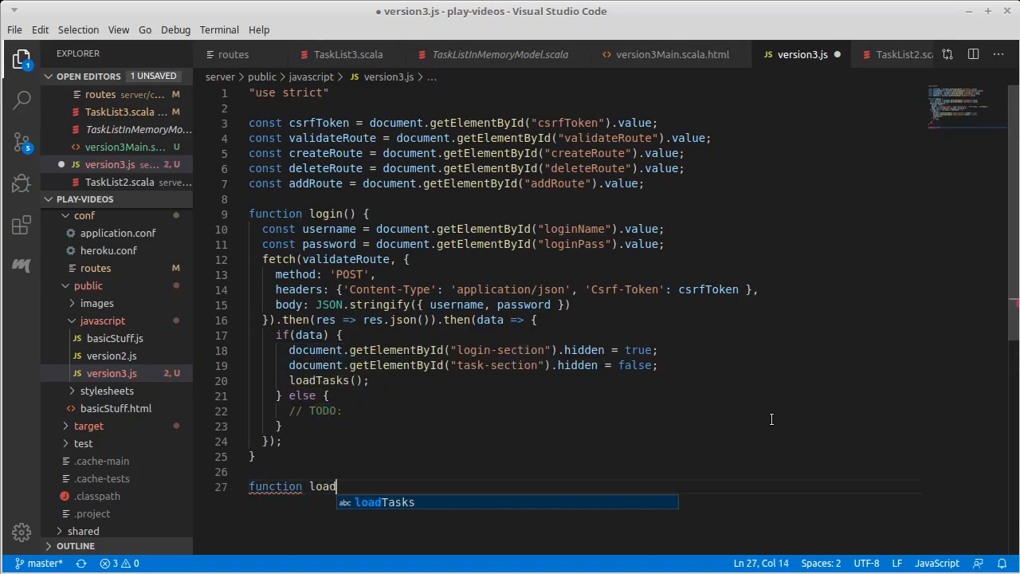
key(Tab)
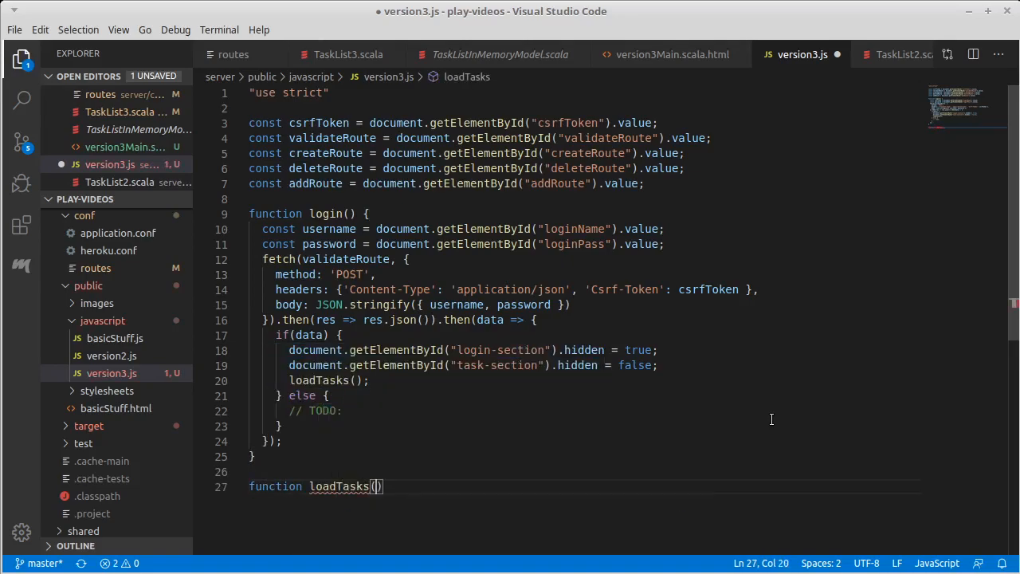
text({})
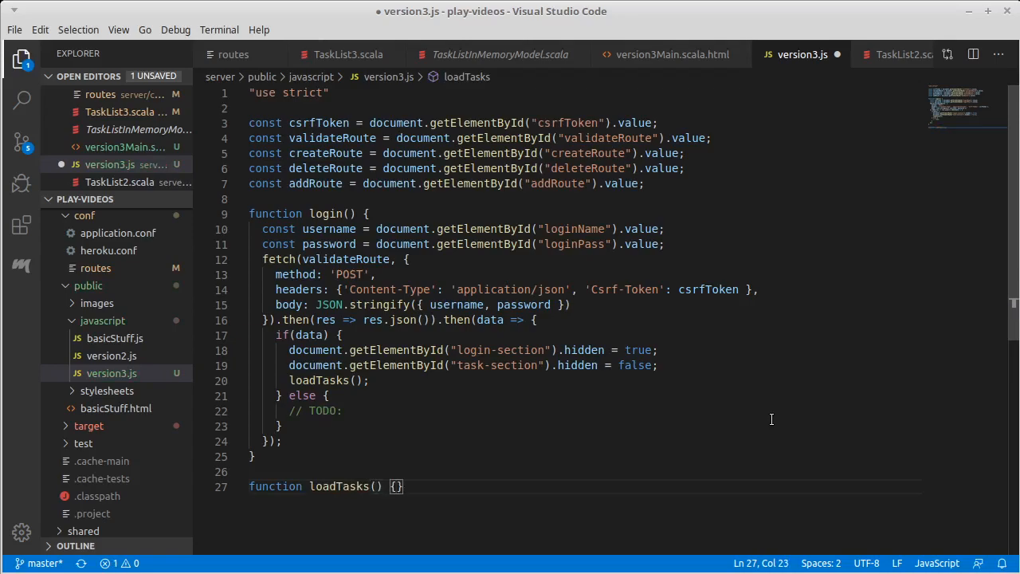
key(Enter)
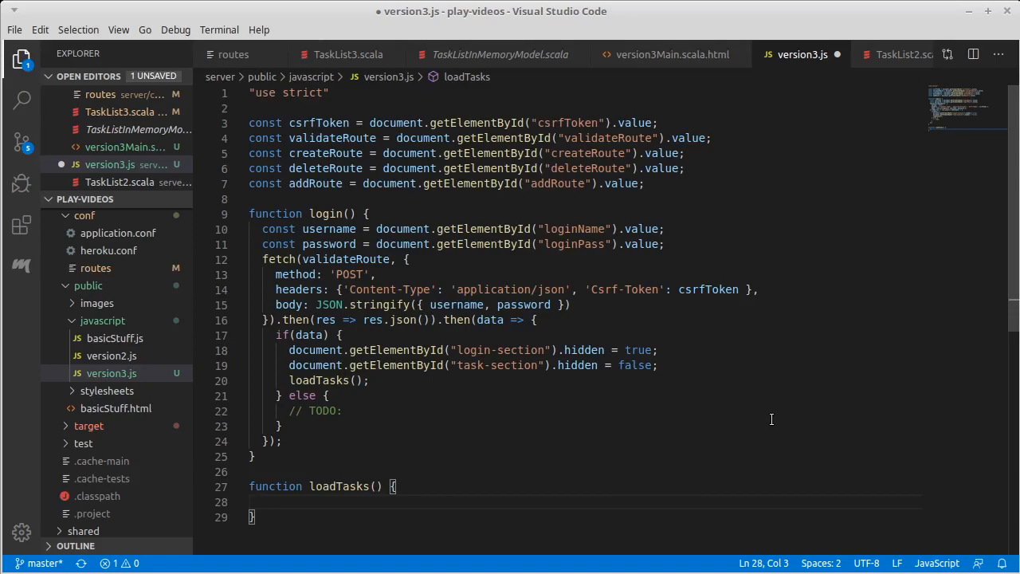
mouse_move(444, 102)
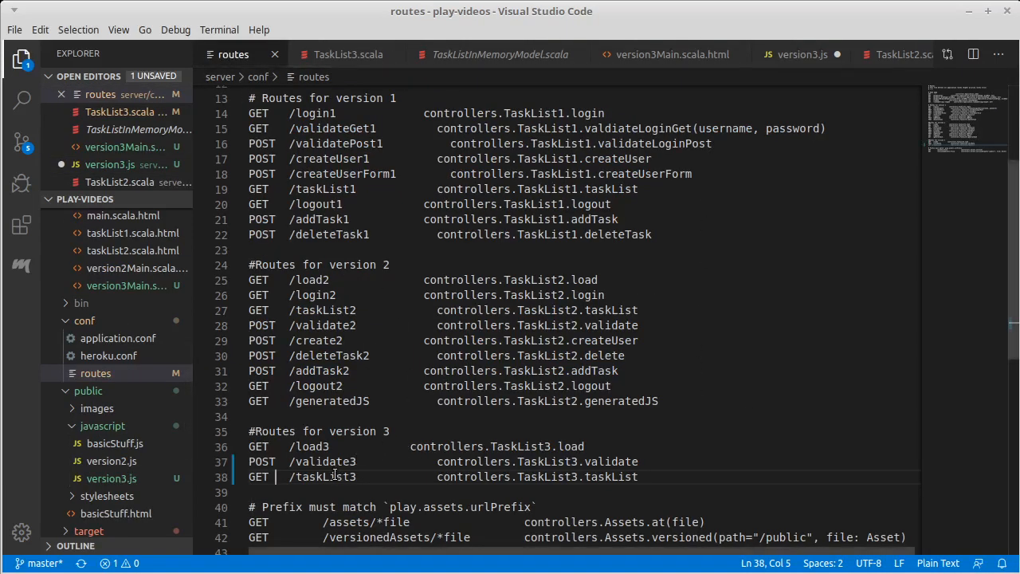
mouse_move(325, 41)
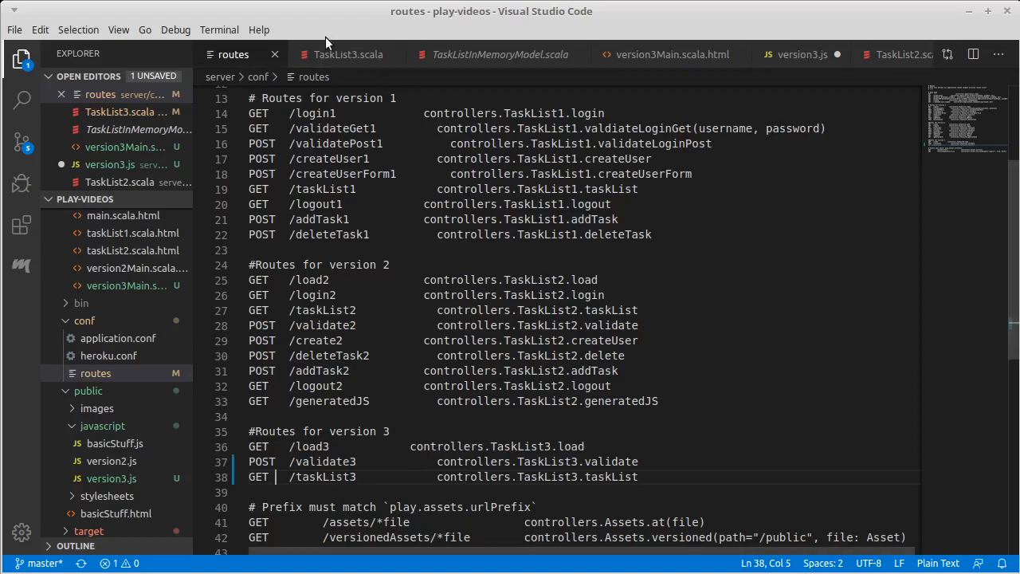
- In version3Main, duplicate the validateRoute hidden input as tasksRoute with value TaskList3.taskList()
click(673, 55)
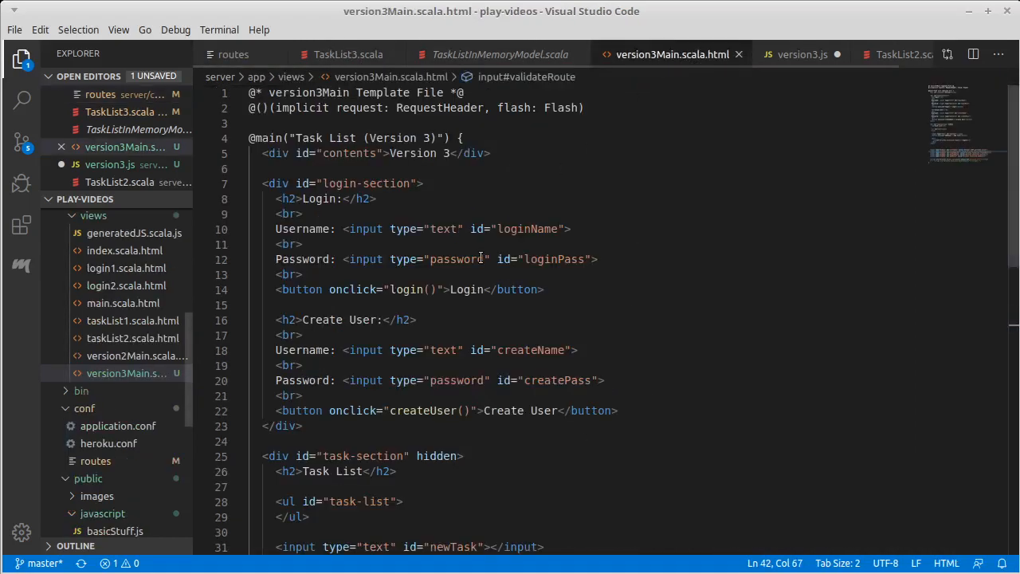
scroll(down, 3)
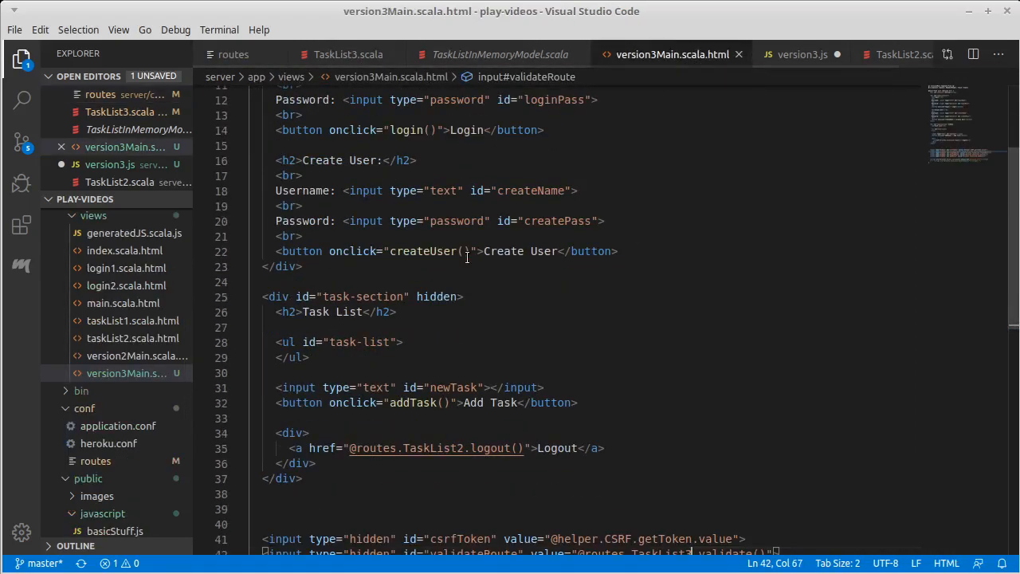
scroll(down, 3)
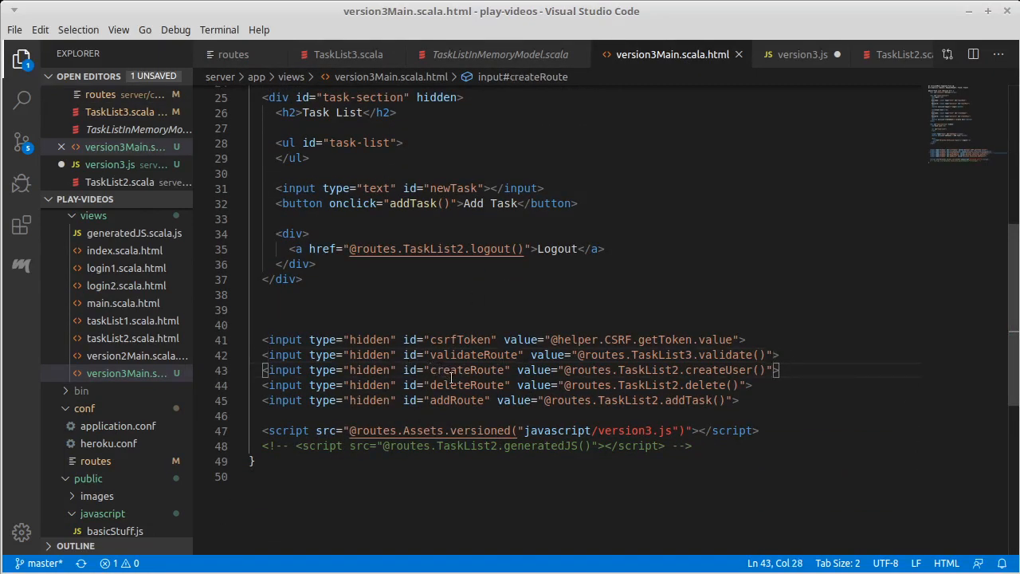
click(450, 385)
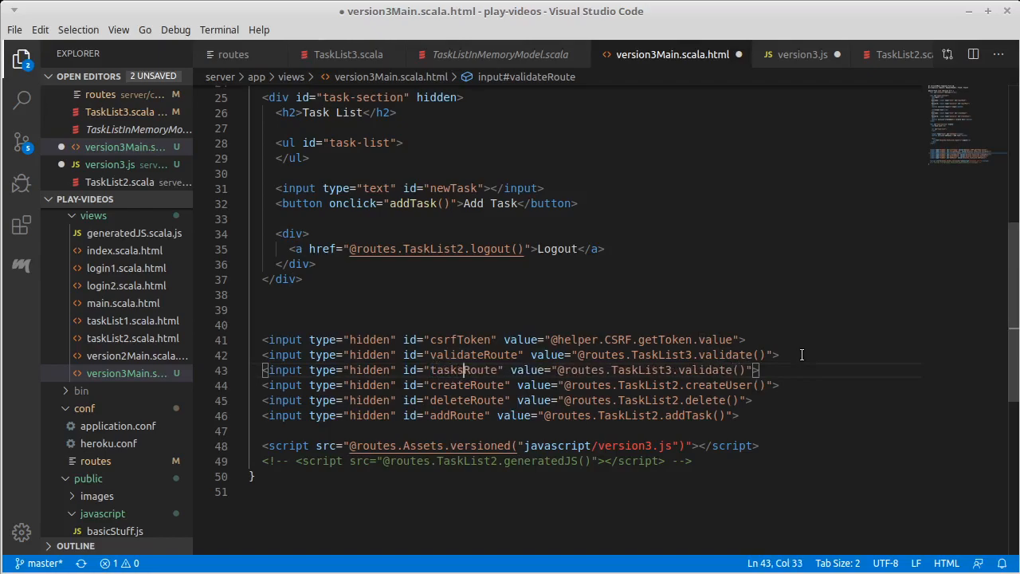
click(679, 370)
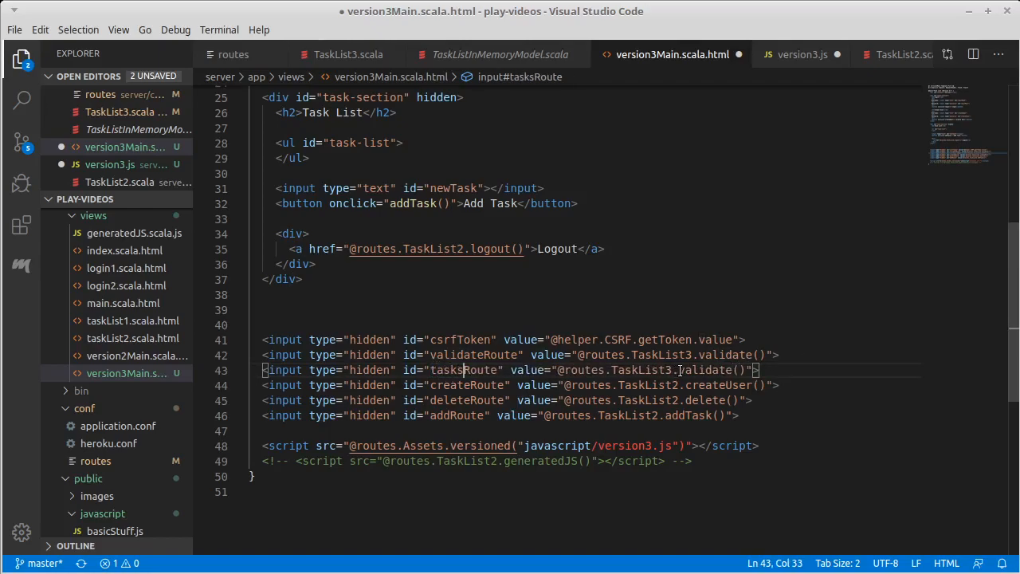
double_click(705, 370)
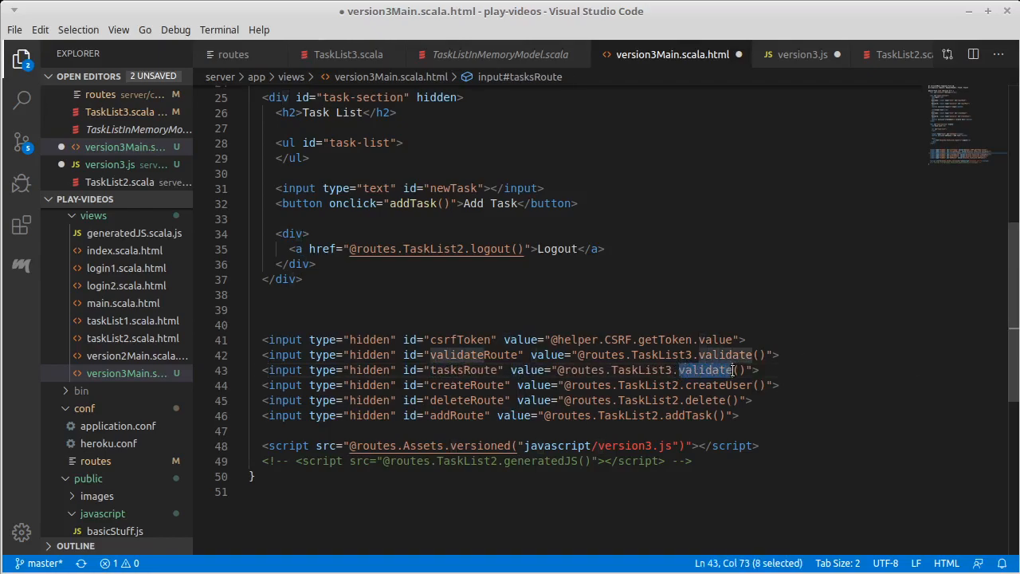
text(tasks)
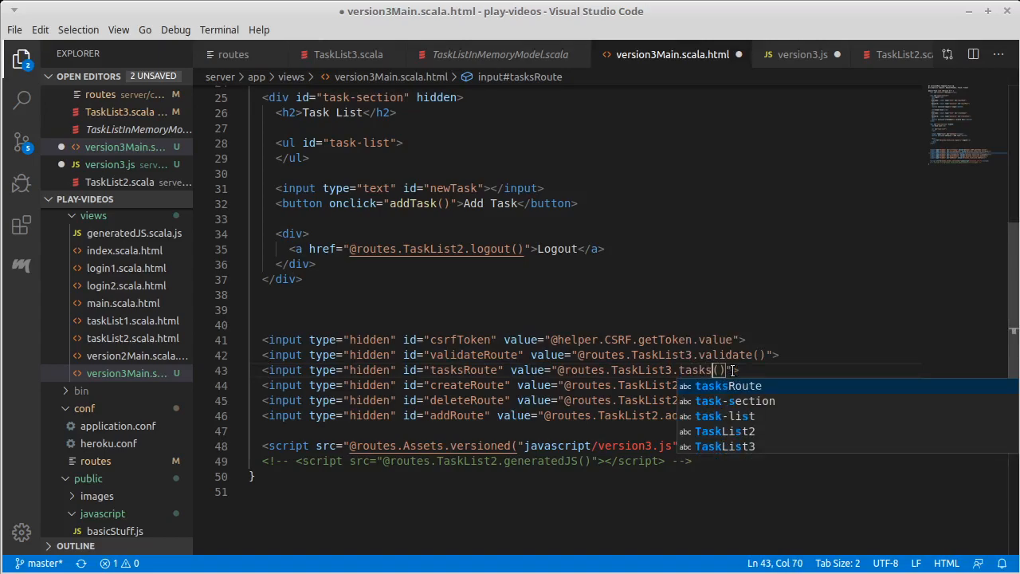
- Check the action name in TaskList3.scala, then duplicate the validateRoute constant in version3.js
click(348, 54)
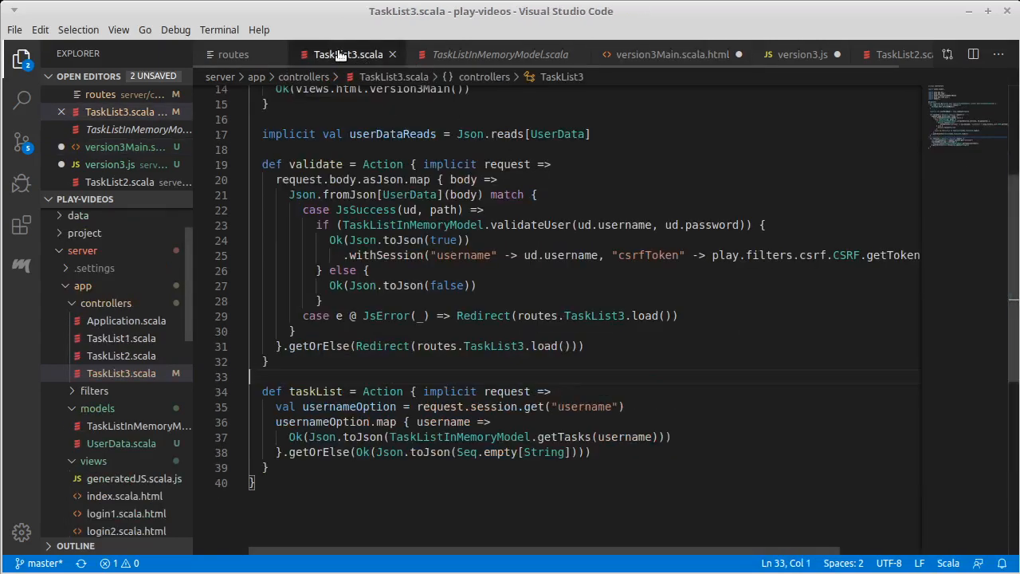
click(673, 54)
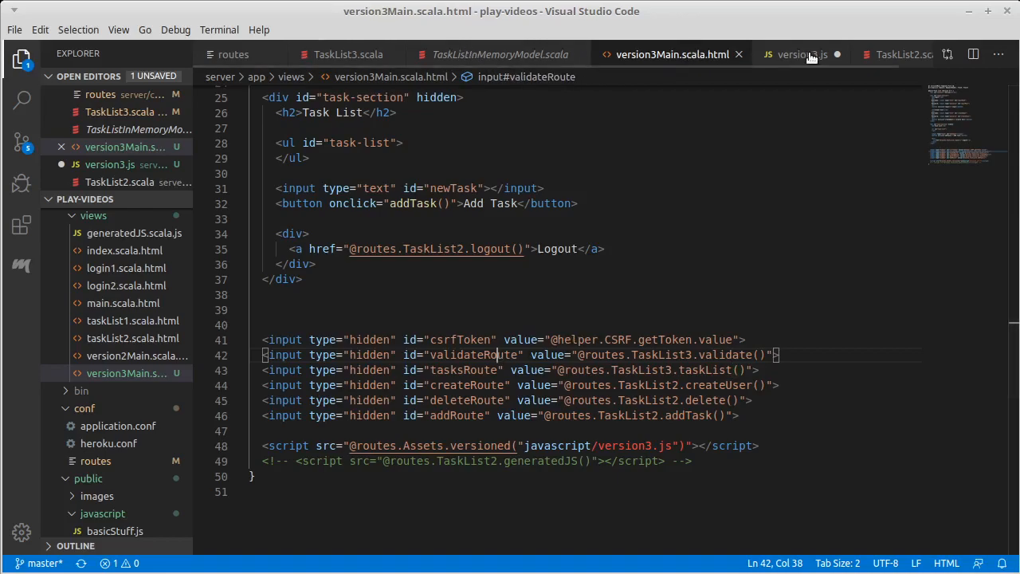
click(802, 54)
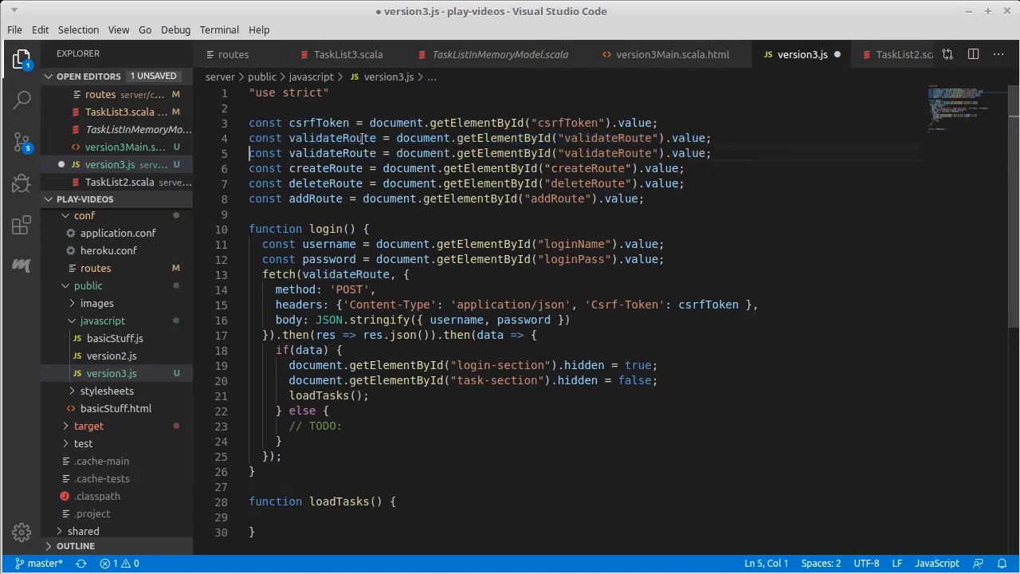
- Rename the duplicated constant and its getElementById argument to tasksRoute and start a fetch in loadTasks
double_click(332, 153)
text(tasks)
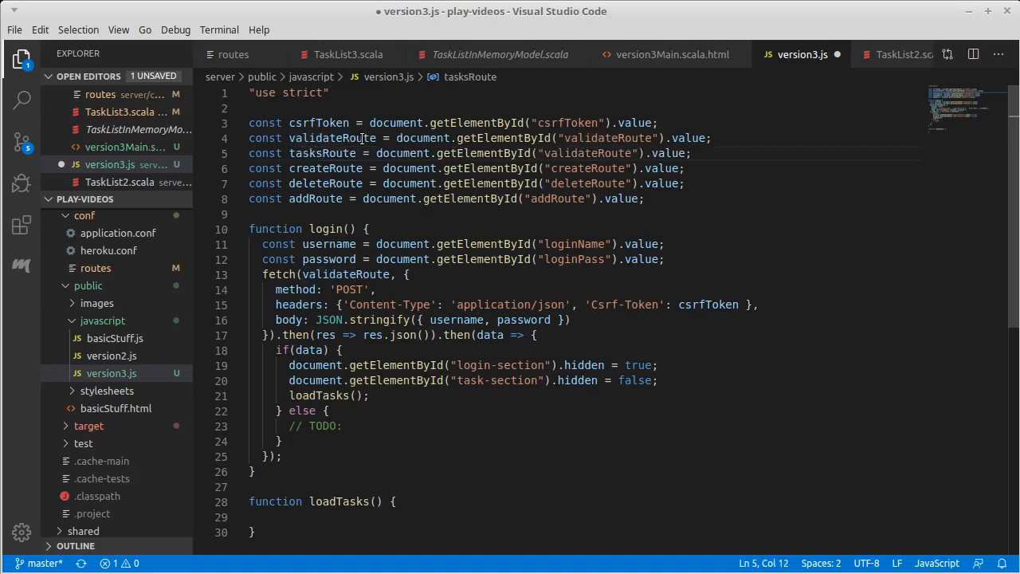
double_click(590, 153)
text(tasks)
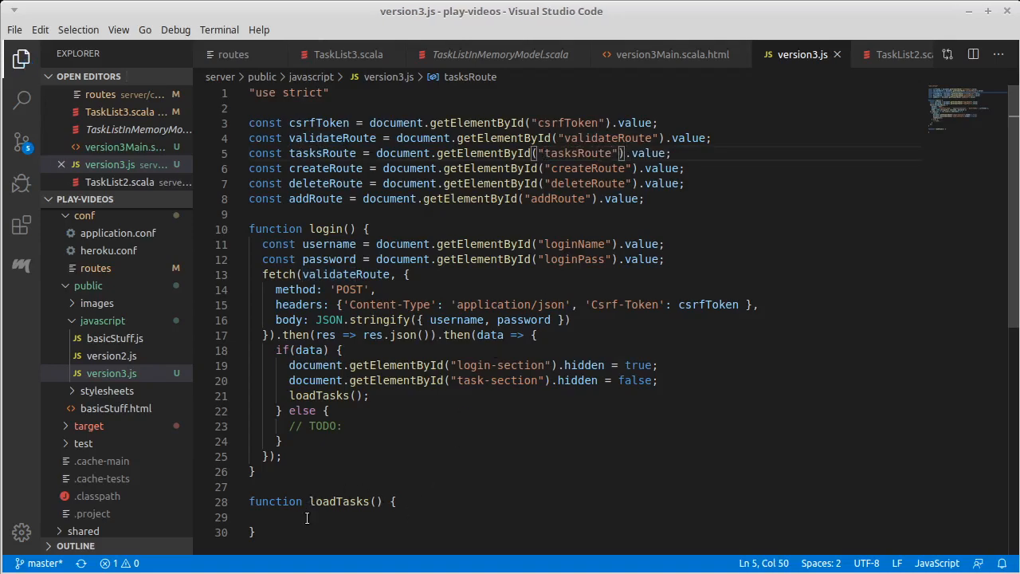
text(fetch(tasksRoute)
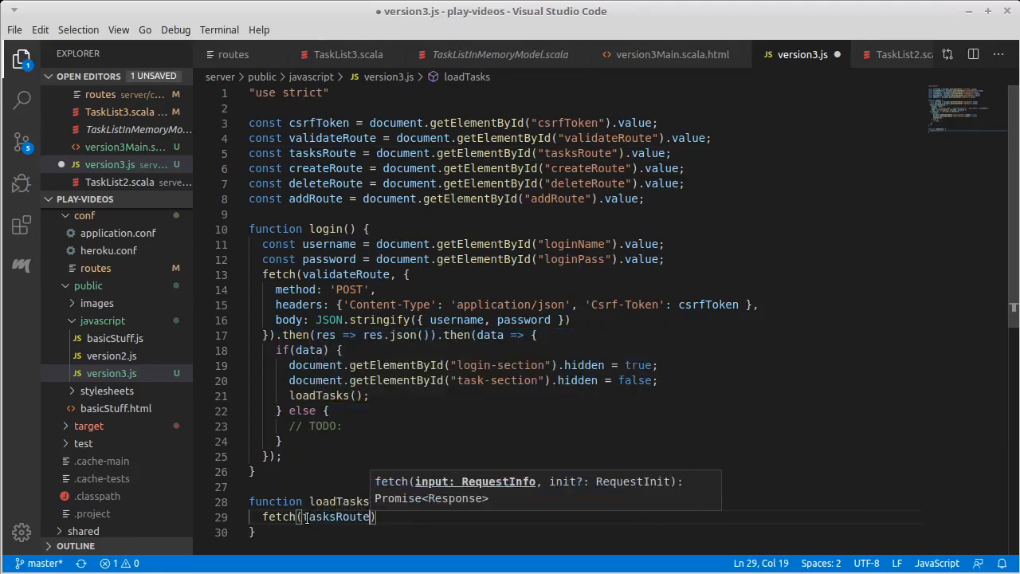
- Write fetch(tasksRoute).then(res => res.json()) inside loadTasks
key(ctrl+s)
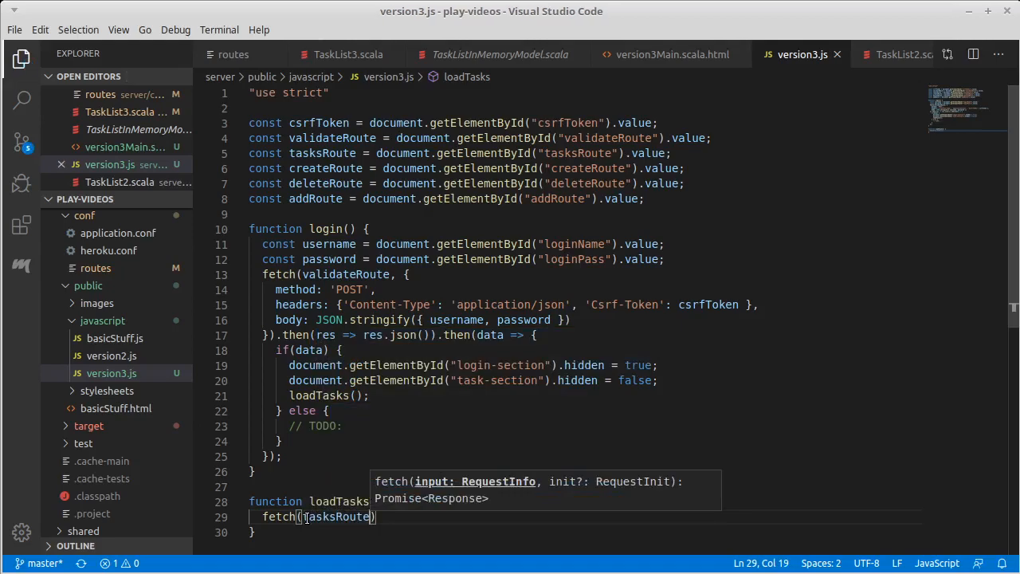
text())
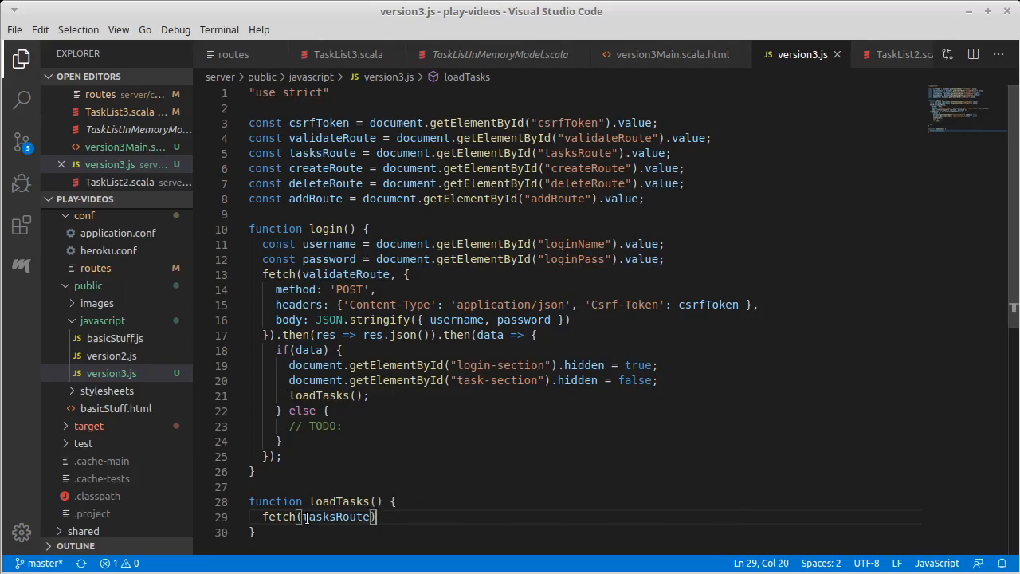
mouse_move(423, 359)
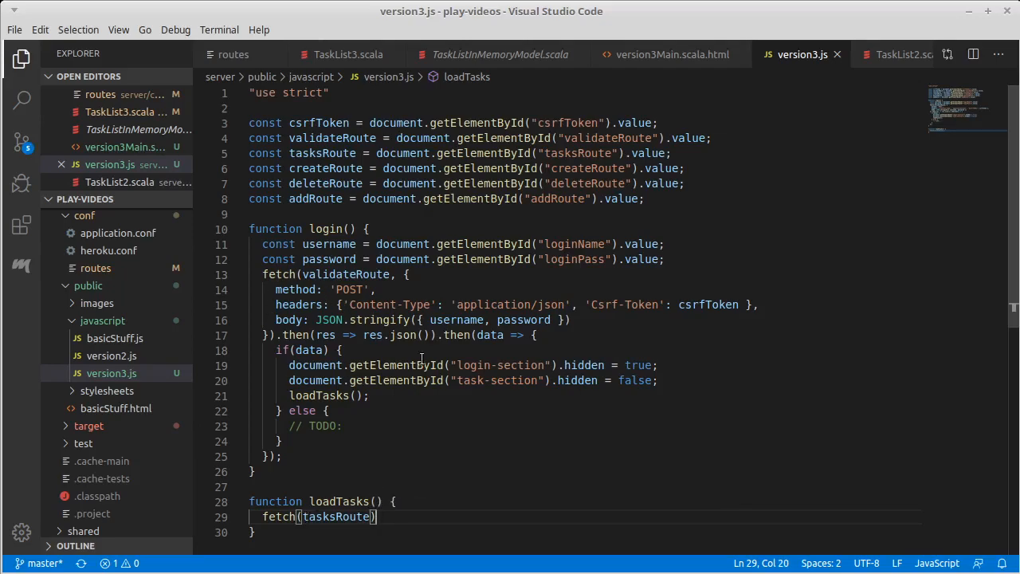
text(.th)
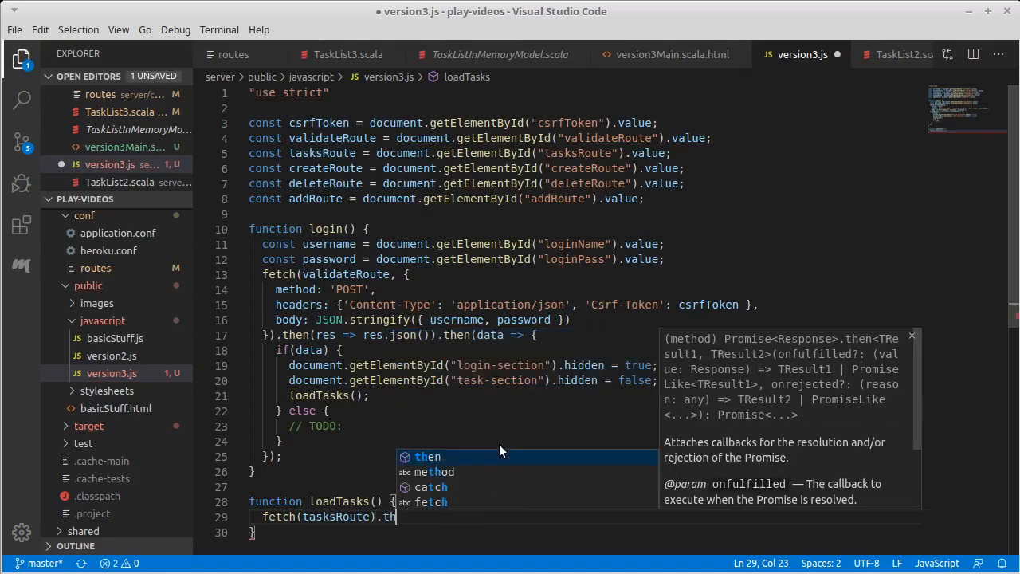
text(en(res => res.)
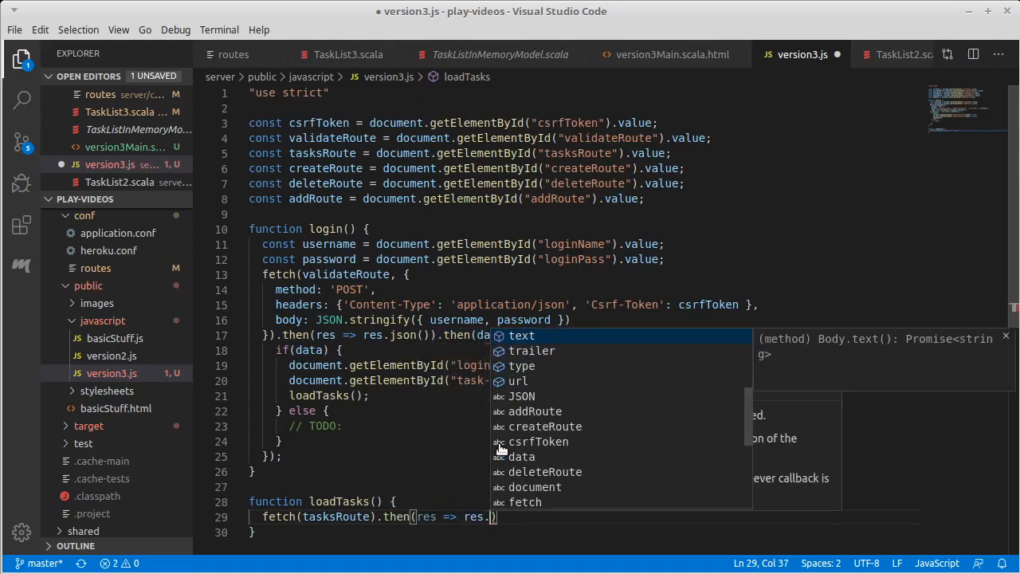
text(json()
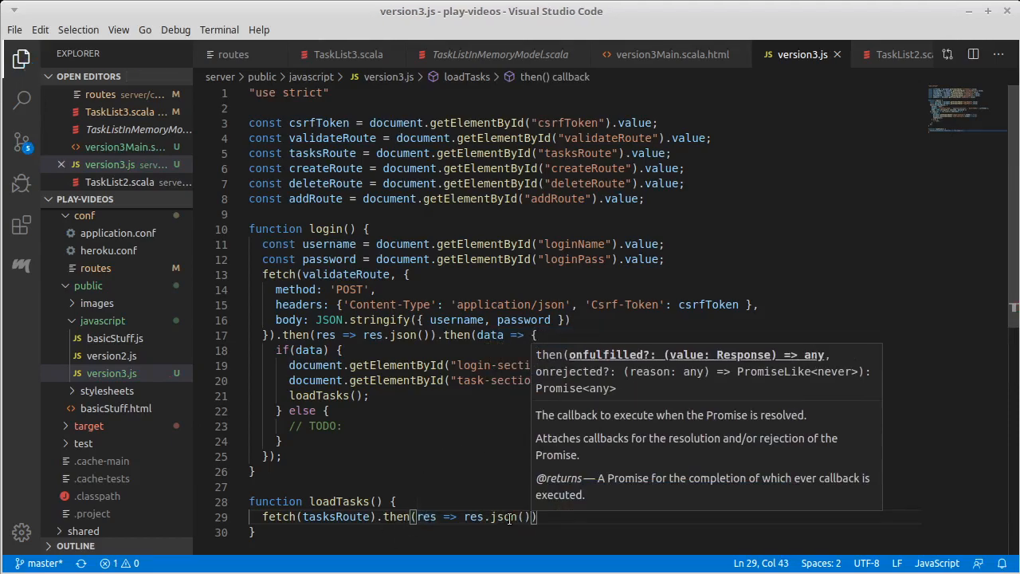
mouse_move(460, 532)
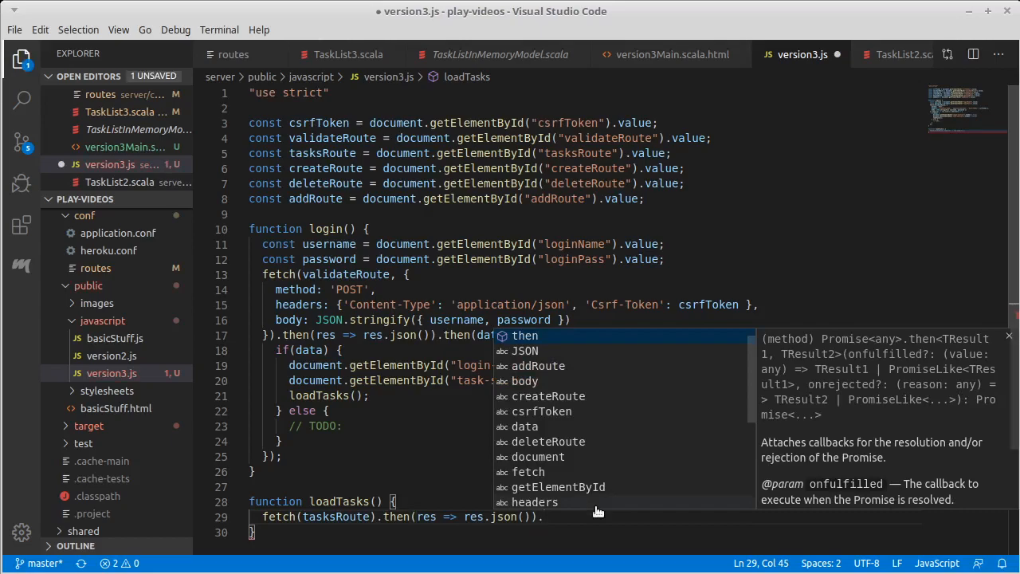
- Chain .then(tasks => { }); and open the empty callback body for the tasks
text(.then)
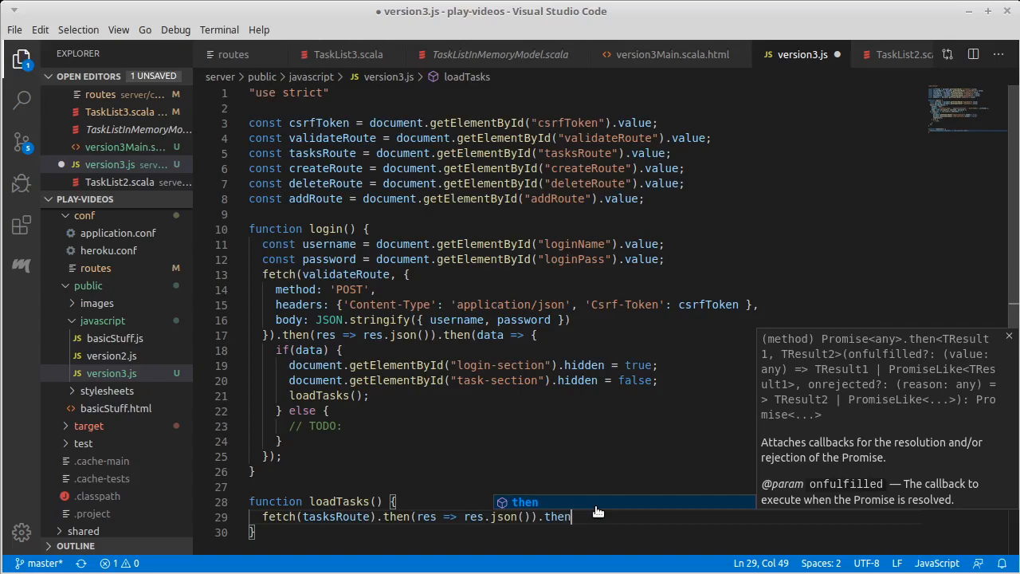
mouse_move(602, 459)
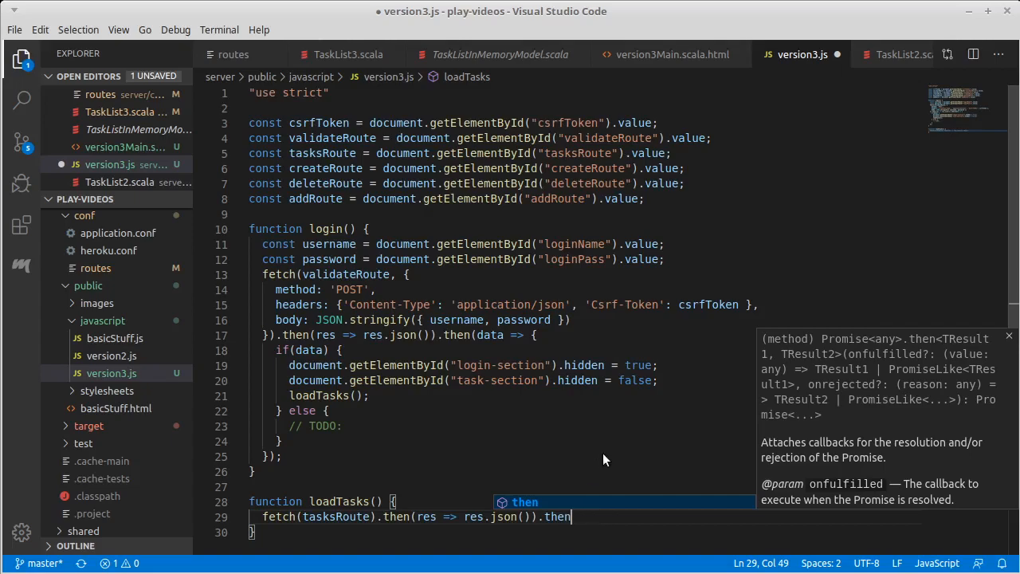
text(()
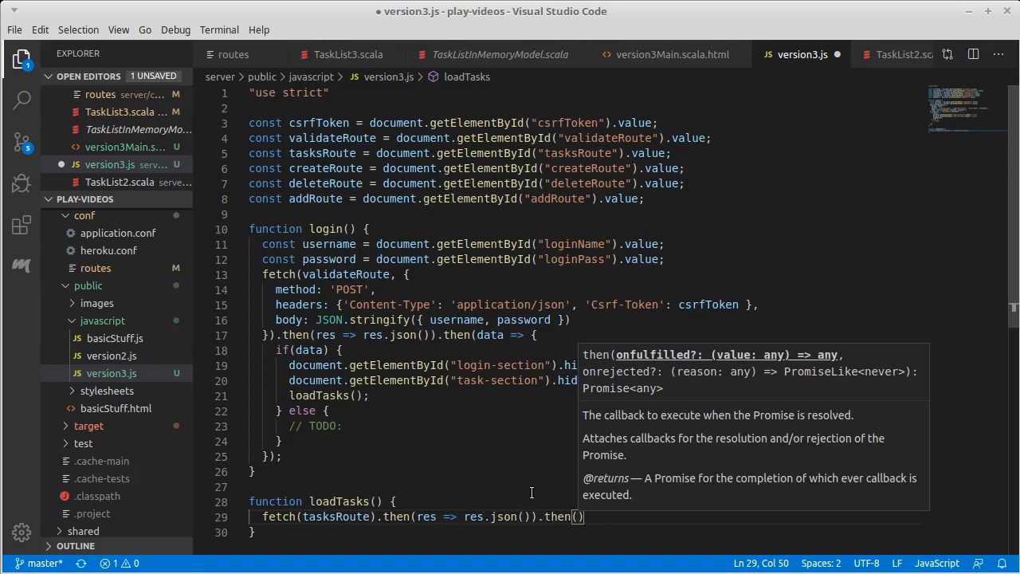
mouse_move(466, 501)
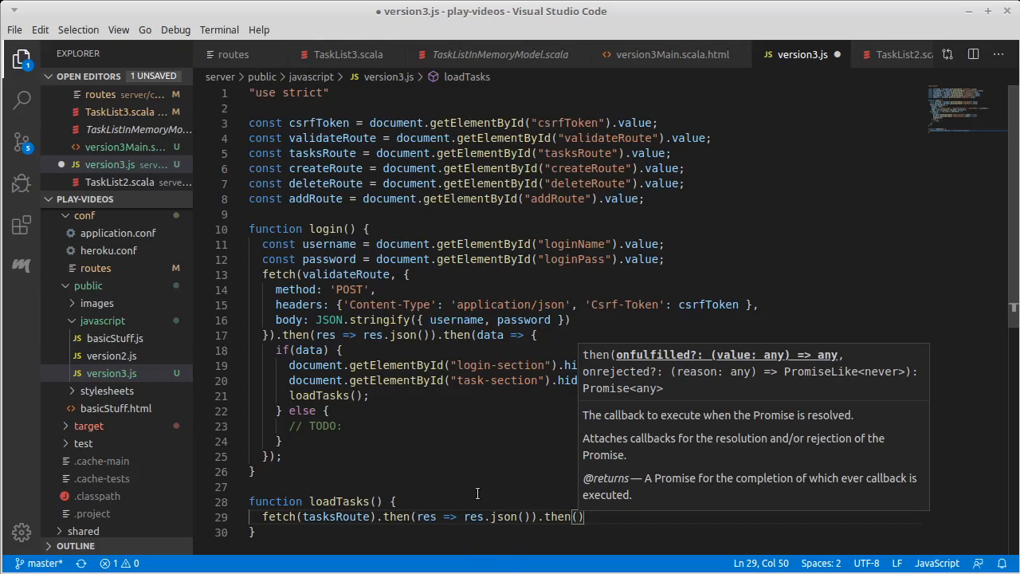
mouse_move(542, 472)
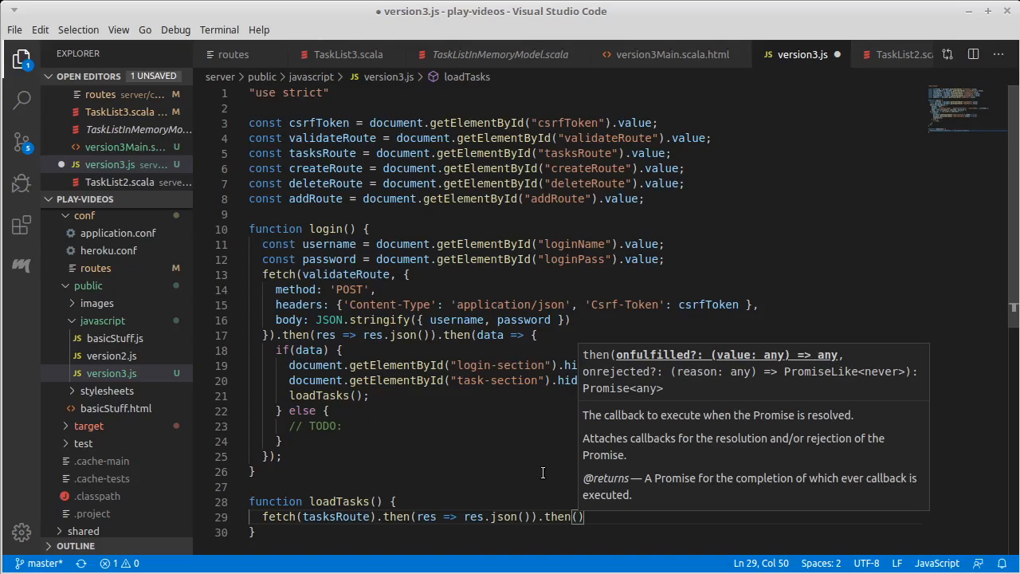
text(tasks => {)
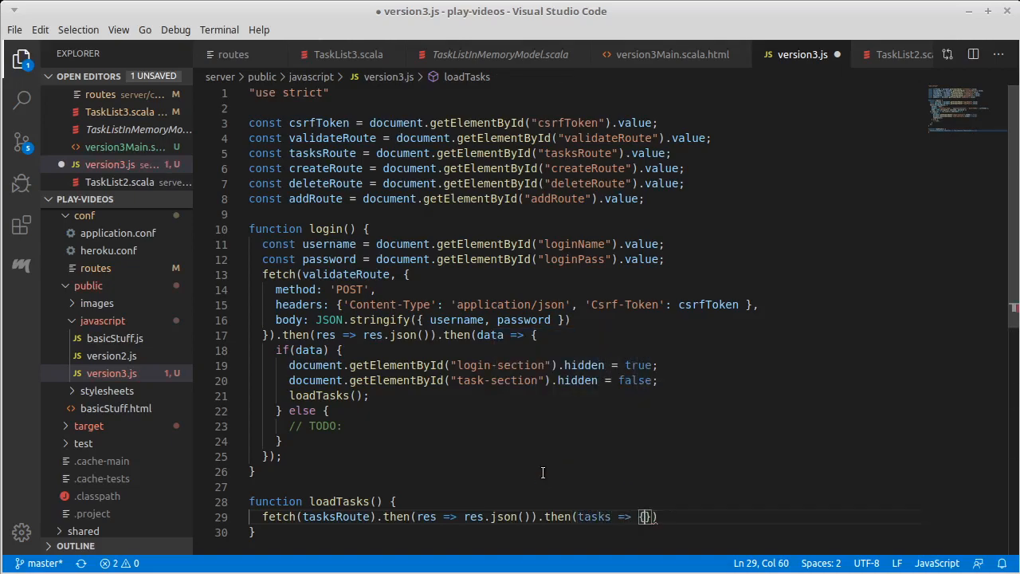
text(})
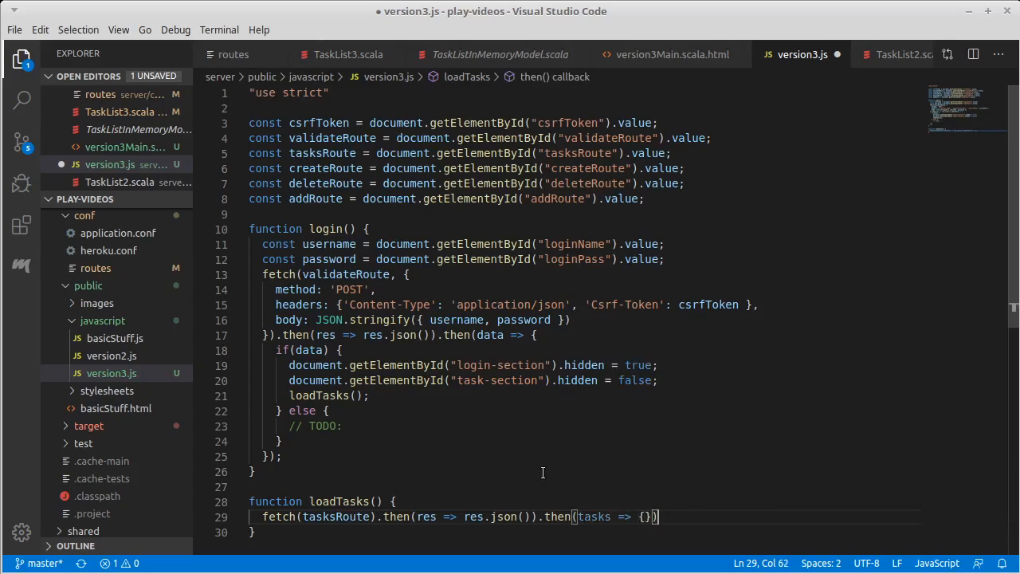
key(Enter)
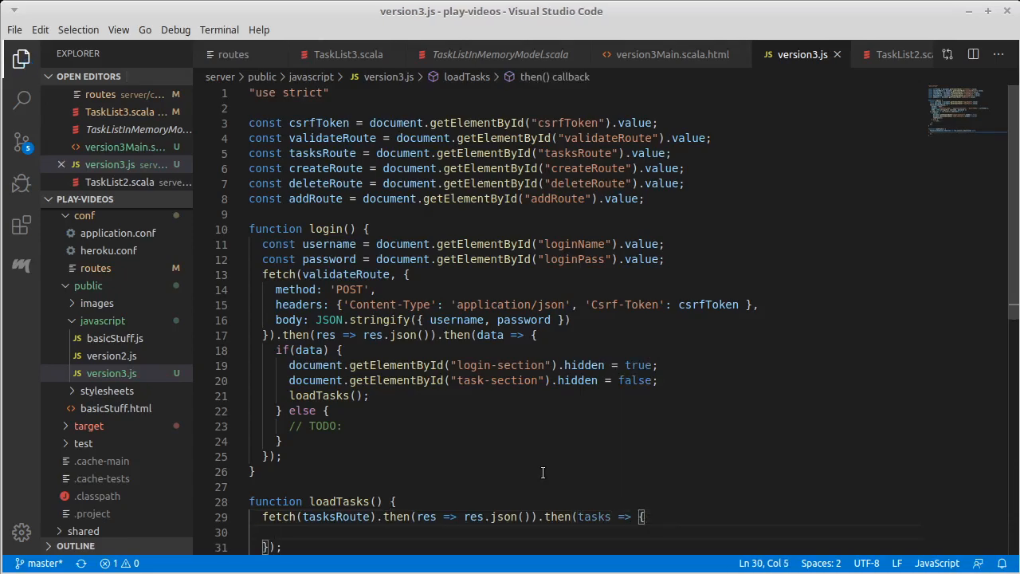
scroll(down, 3)
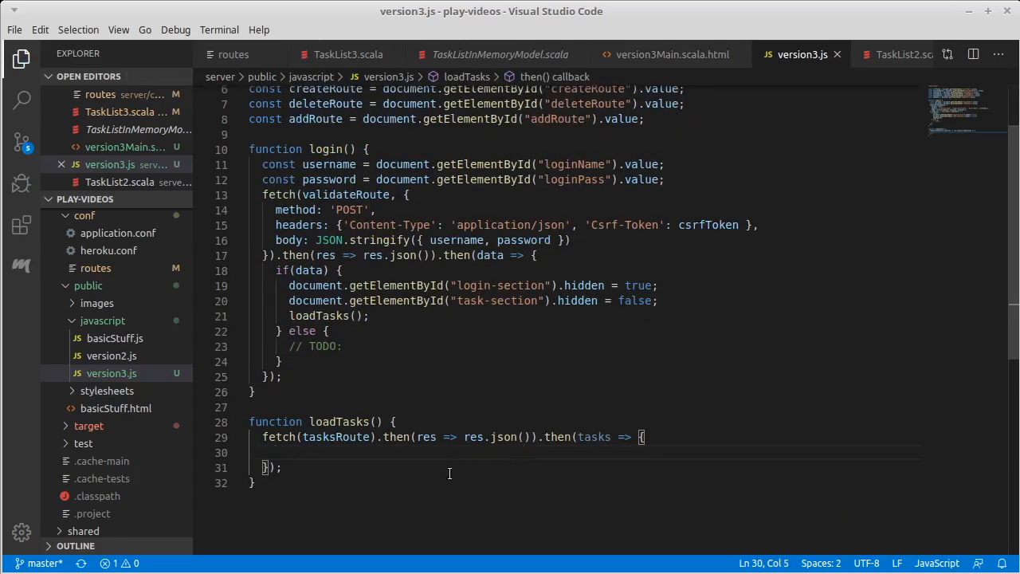
mouse_move(469, 459)
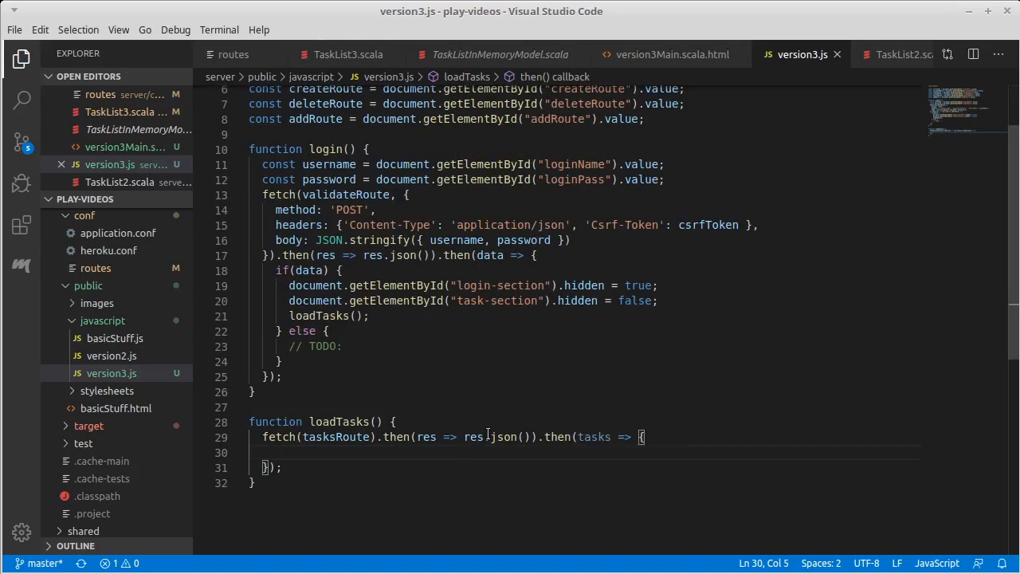
mouse_move(462, 392)
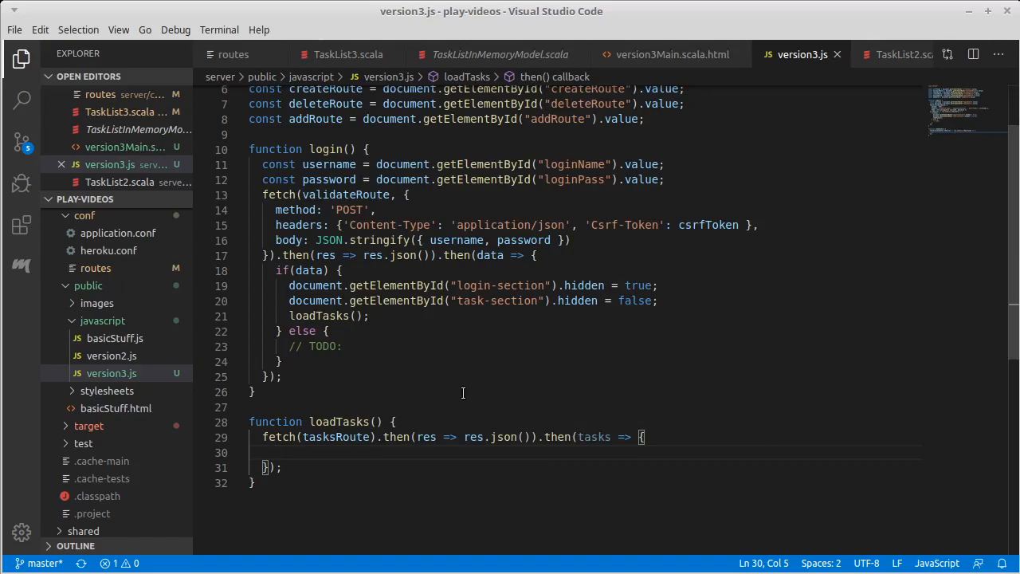
mouse_move(360, 408)
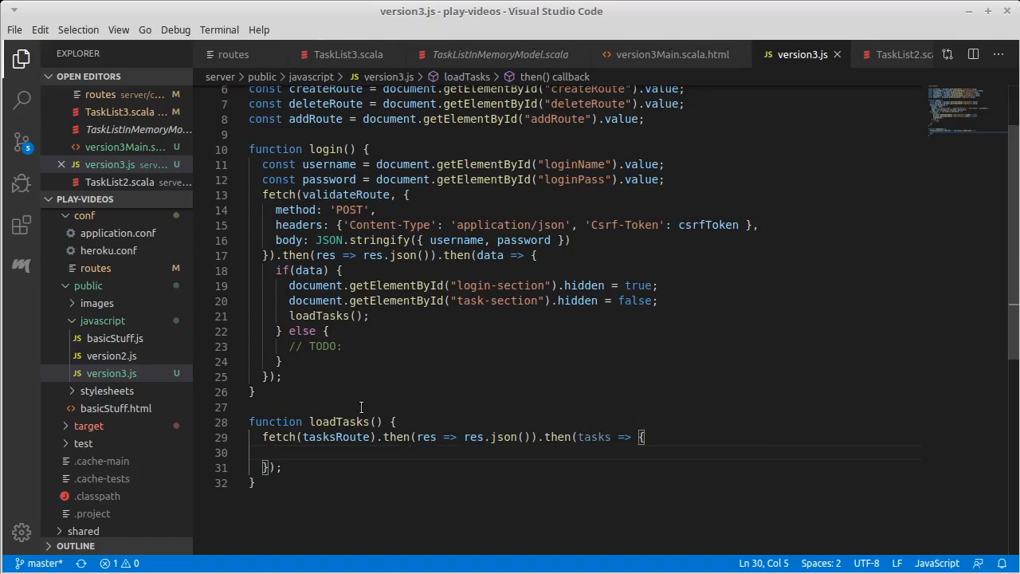